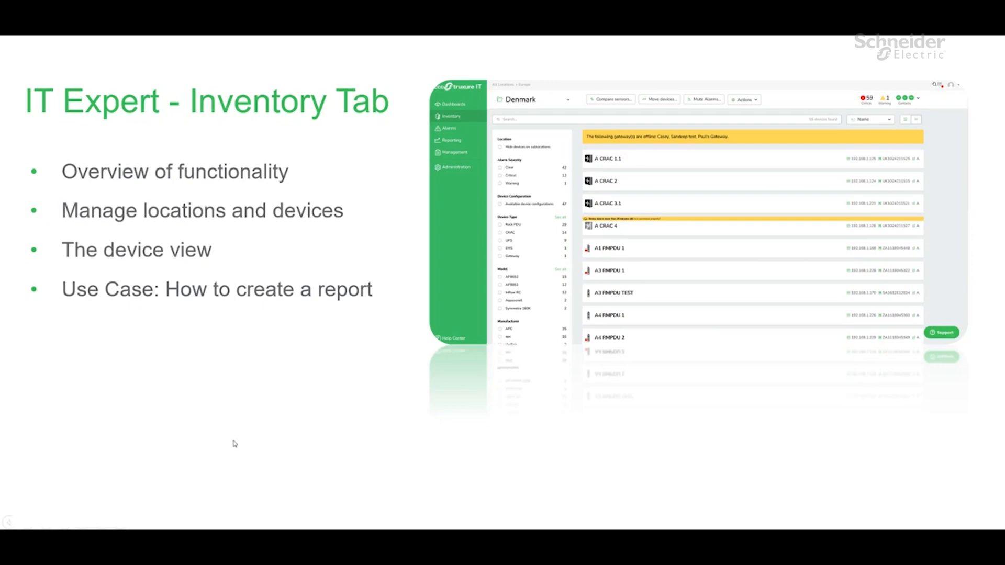
mouse_move(279, 198)
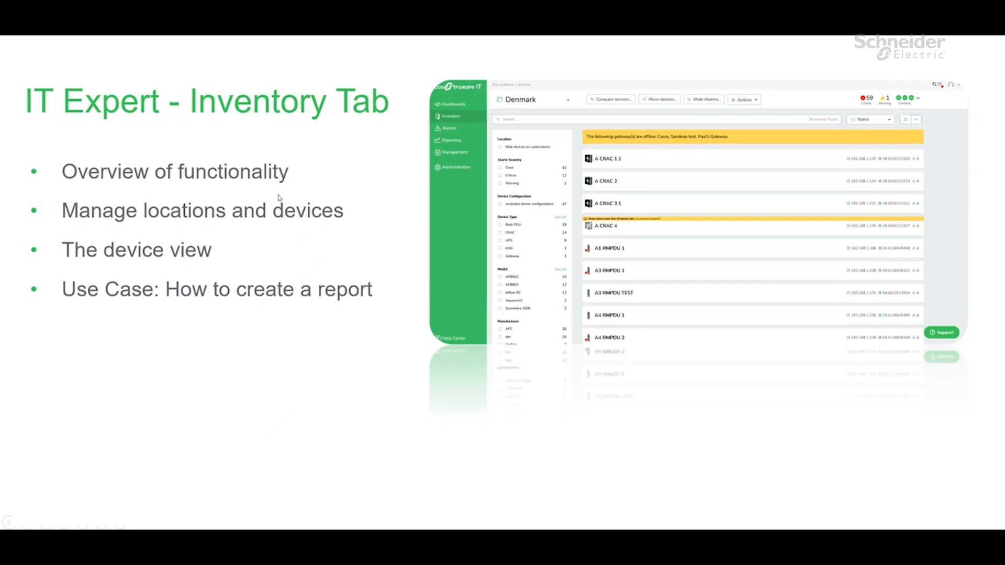
mouse_move(90, 190)
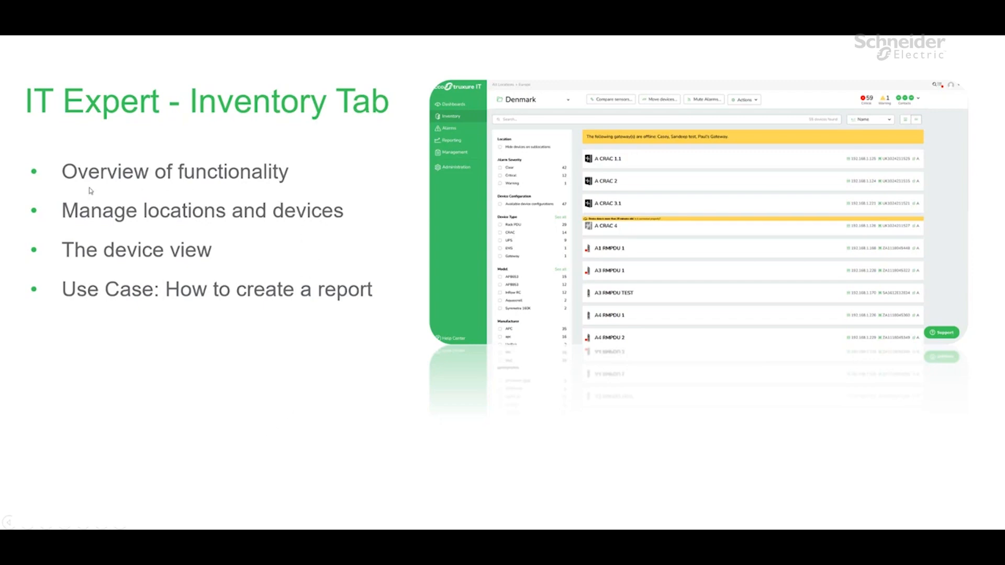
mouse_move(61, 227)
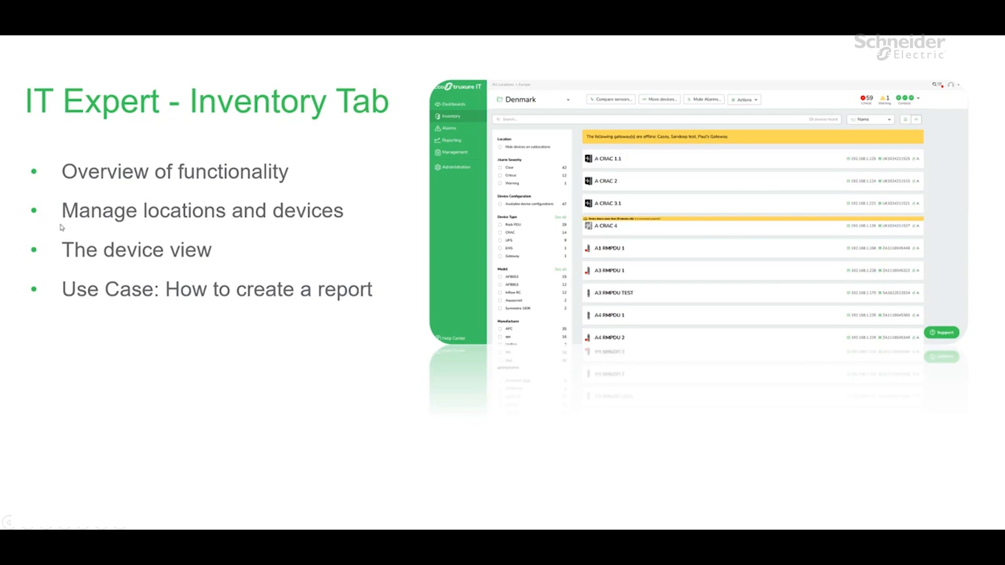
mouse_move(60, 266)
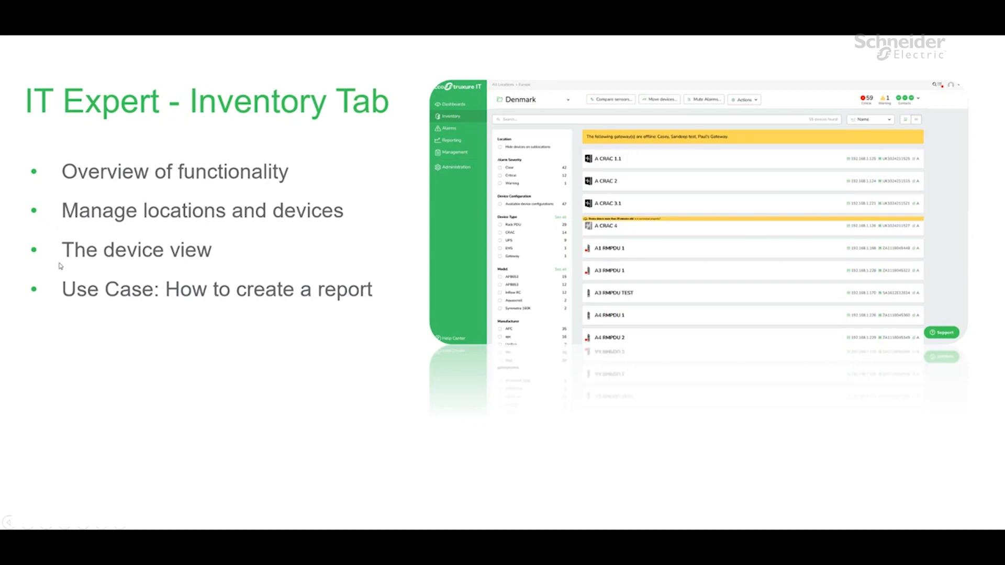
mouse_move(80, 308)
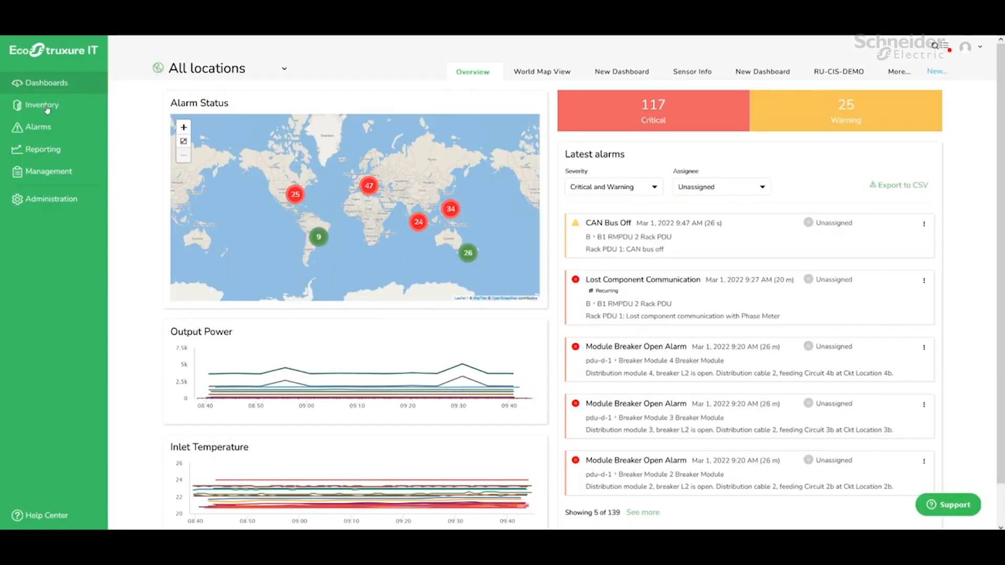
Go to the Inventory page listing all 150 devices across all locations
click(42, 104)
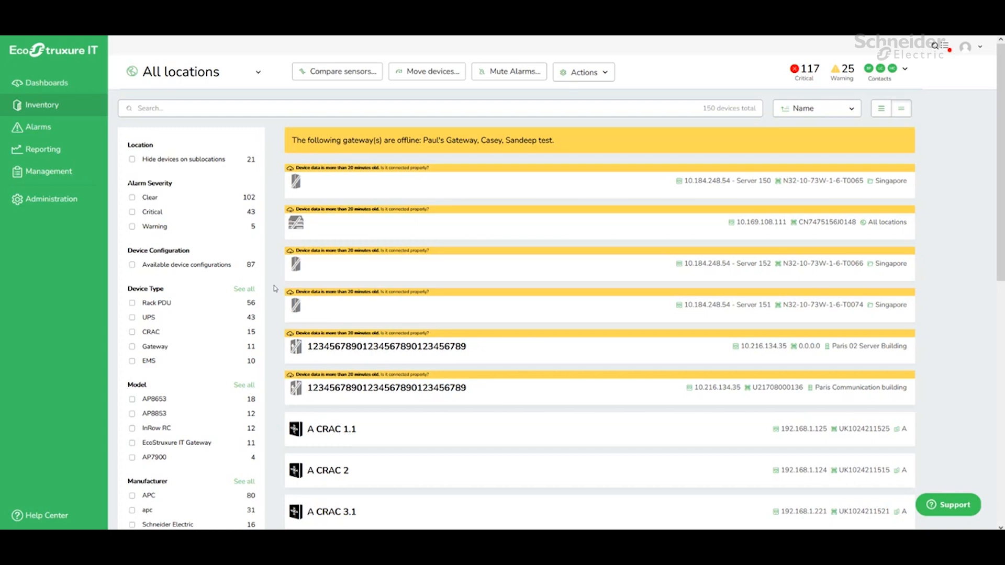
mouse_move(167, 302)
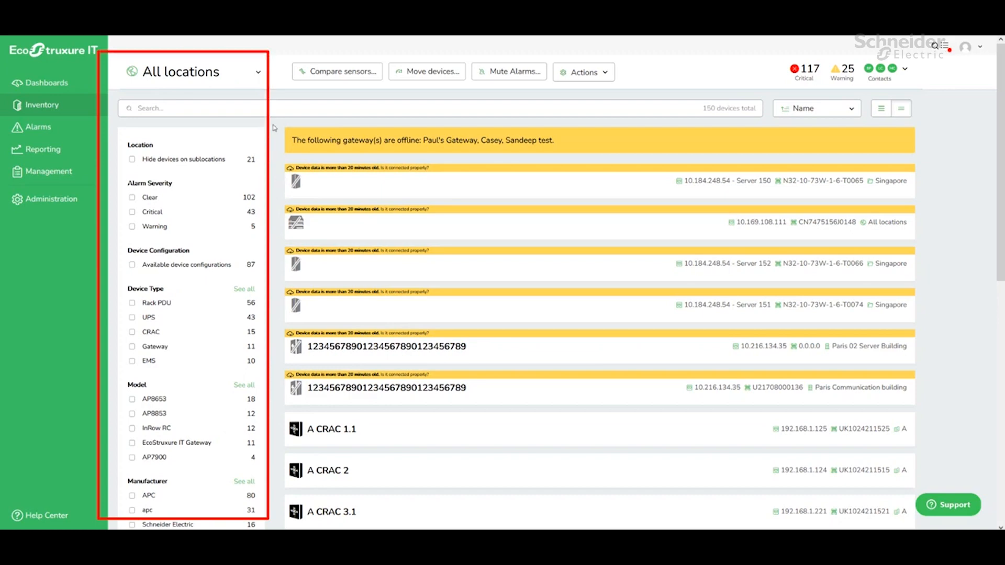
Scope the inventory to Europe > Denmark, showing its 55 devices
click(187, 71)
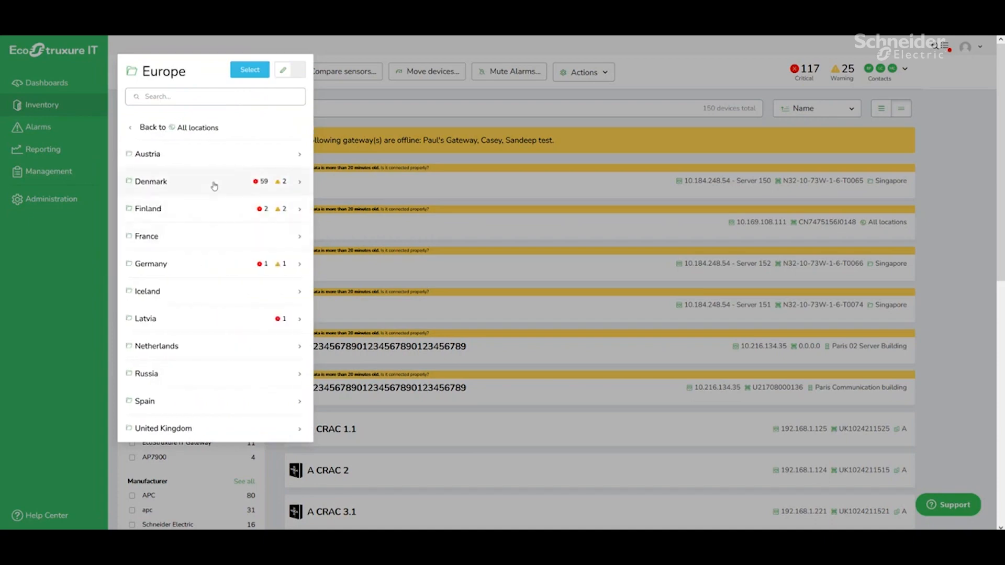
click(151, 181)
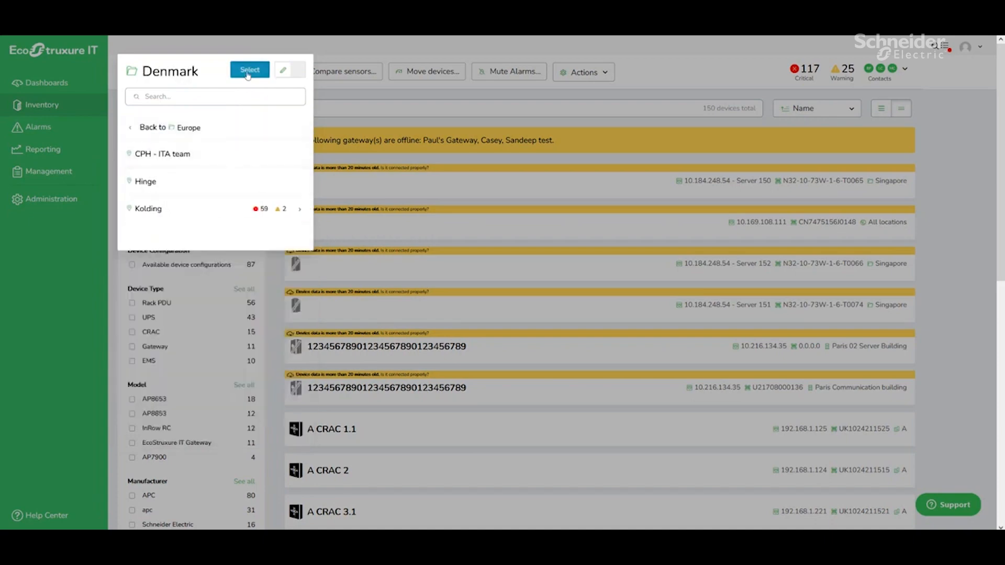
click(249, 69)
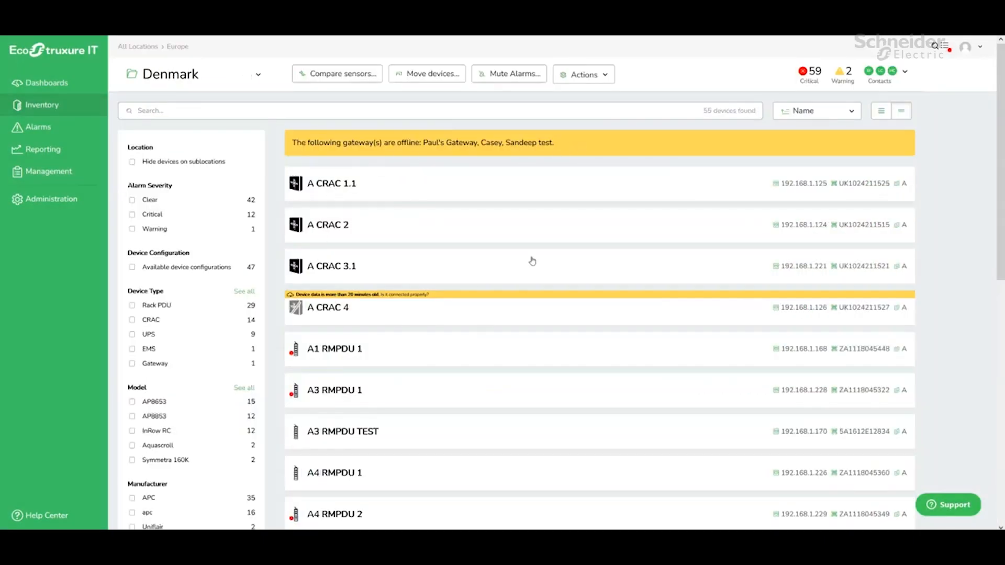
mouse_move(280, 226)
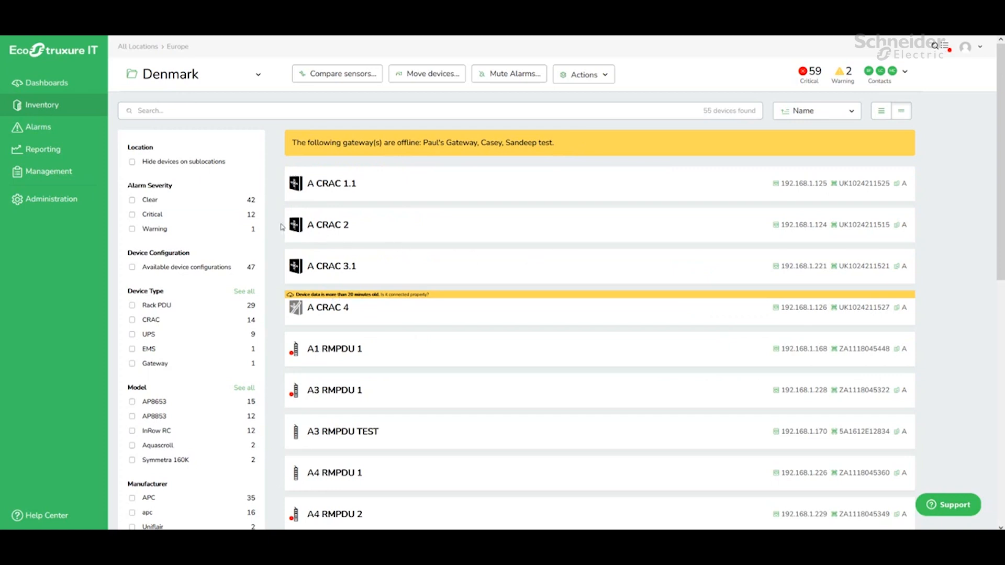
mouse_move(193, 229)
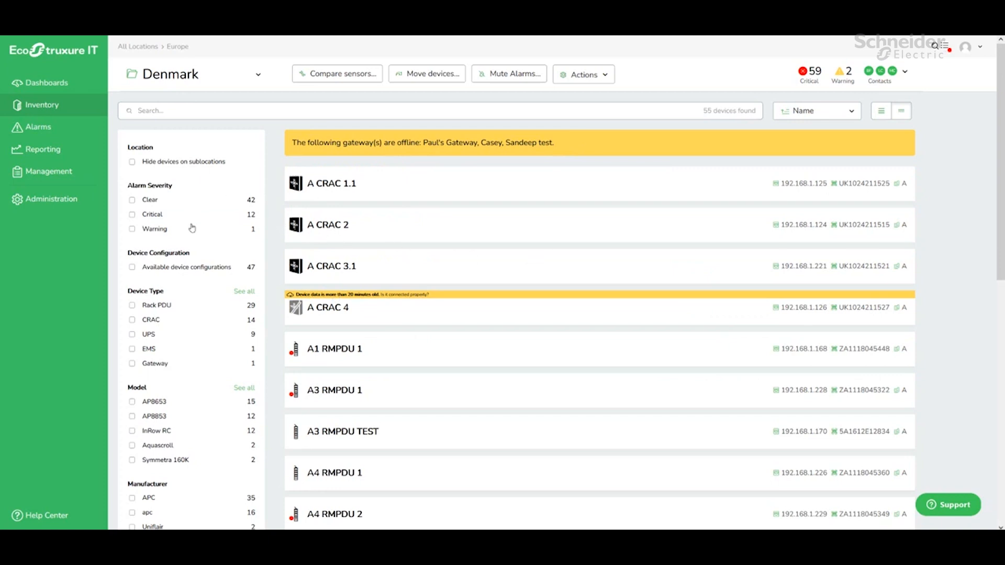
mouse_move(152, 194)
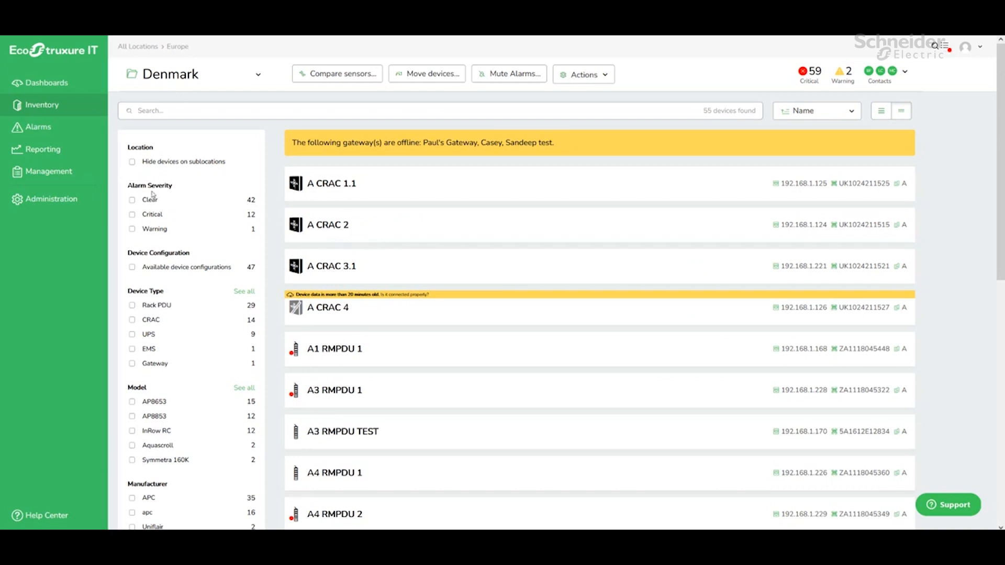
mouse_move(134, 224)
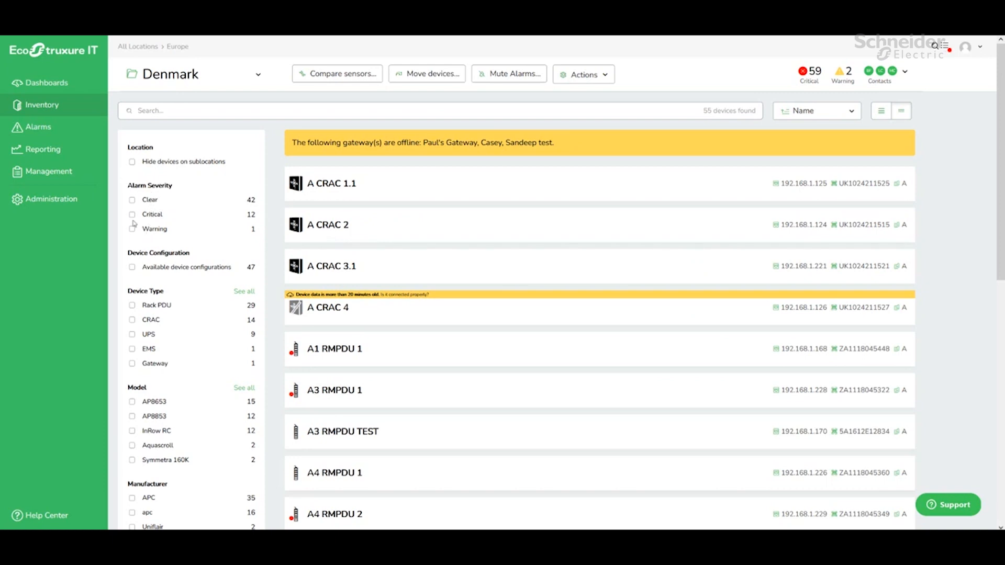
click(132, 213)
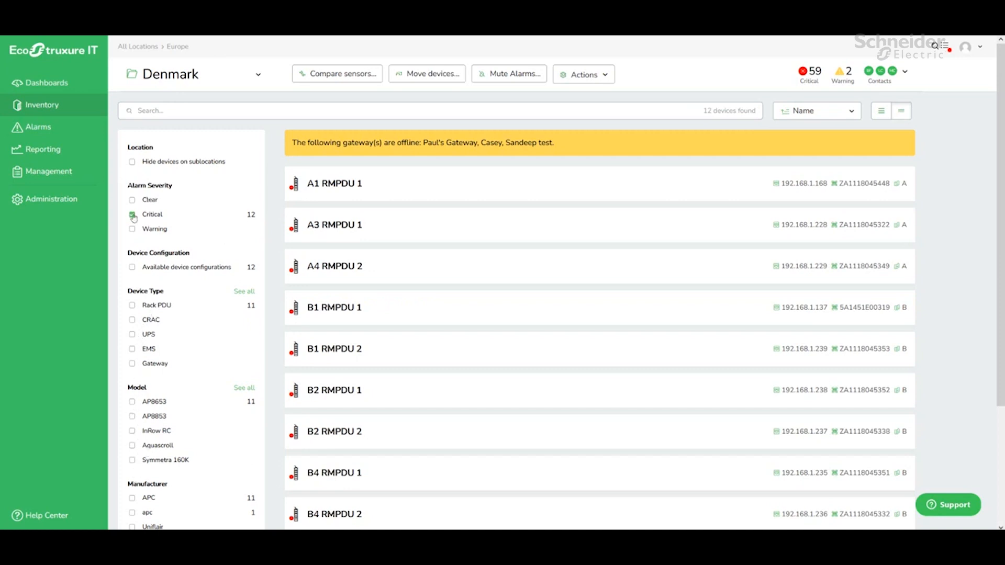
click(132, 214)
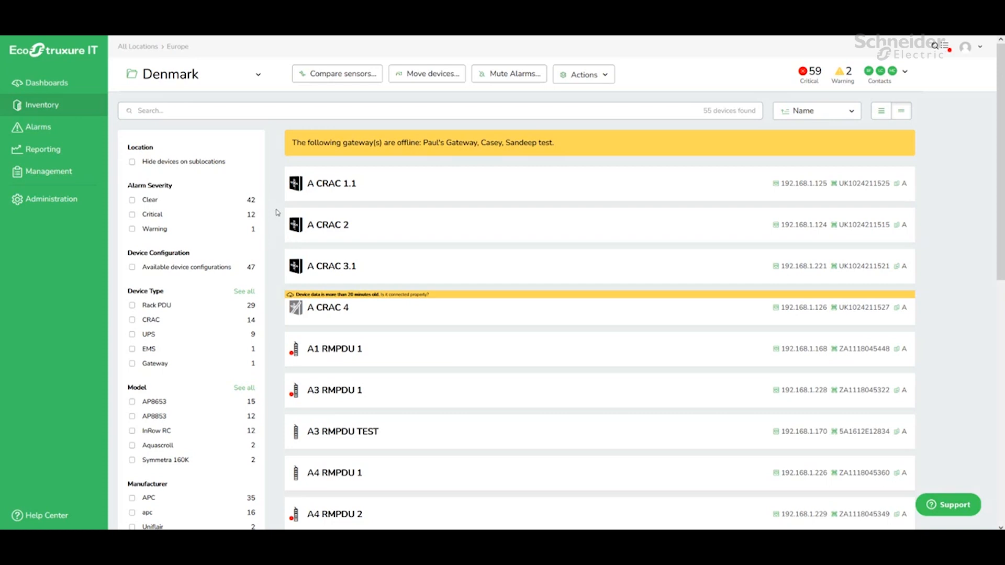
mouse_move(270, 127)
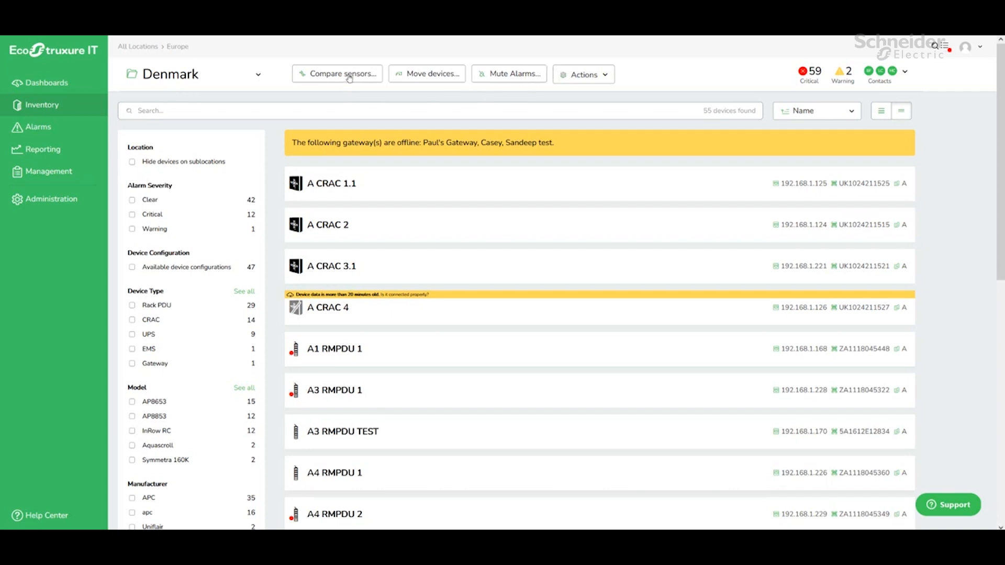
Start a sensor comparison of A1 RMPDU 1, A3 RMPDU 1 and A3 RMPDU TEST
click(336, 73)
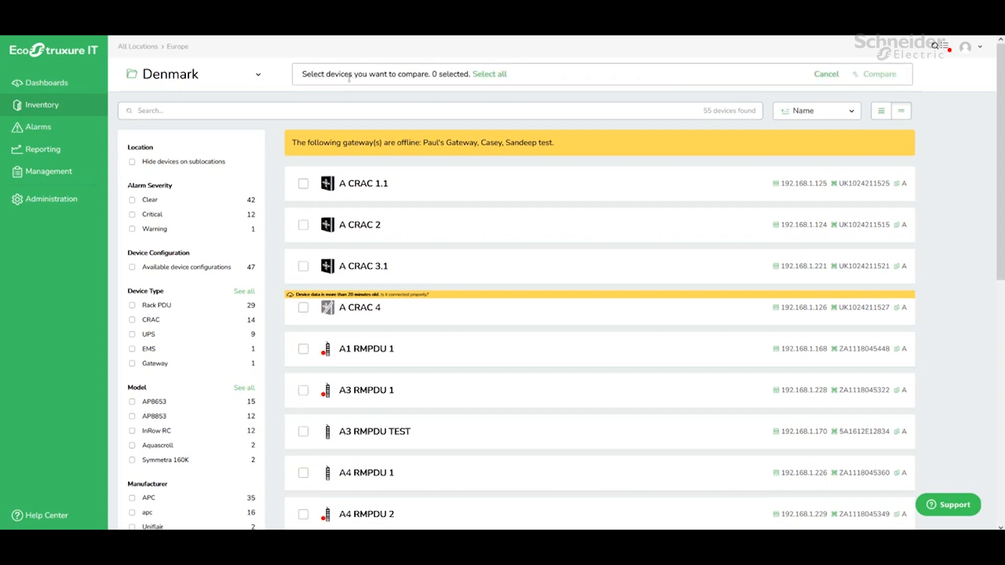
mouse_move(301, 367)
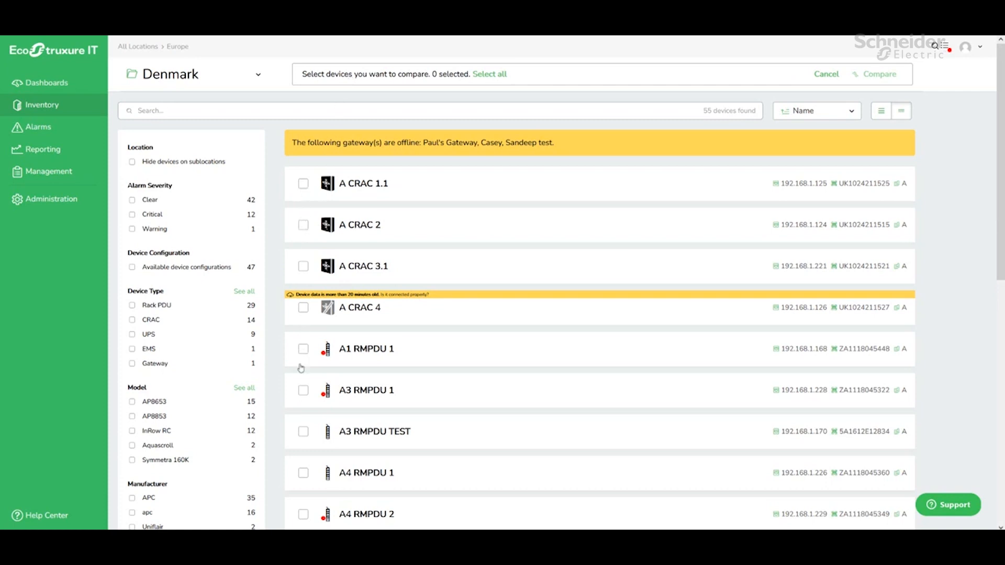
click(303, 390)
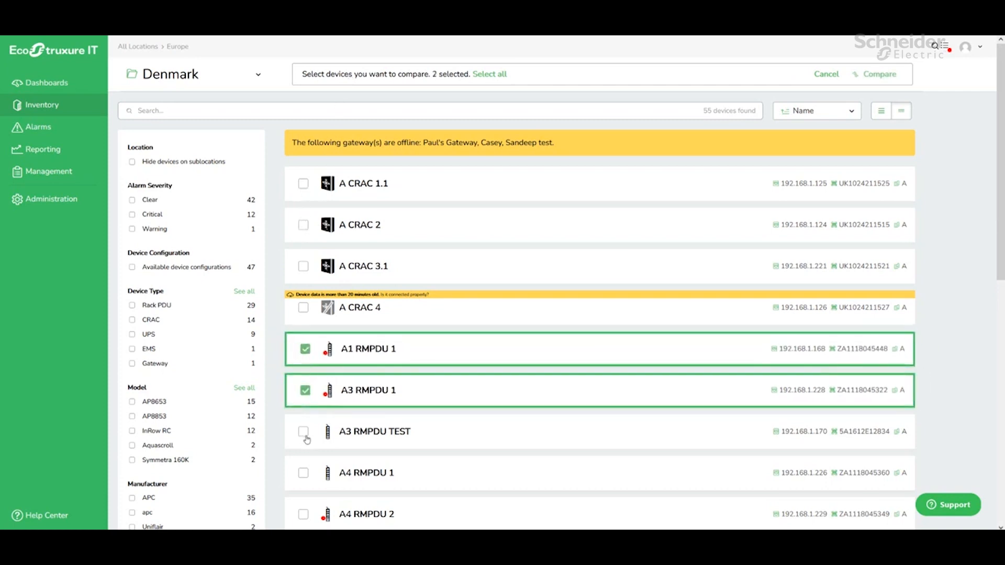
click(303, 432)
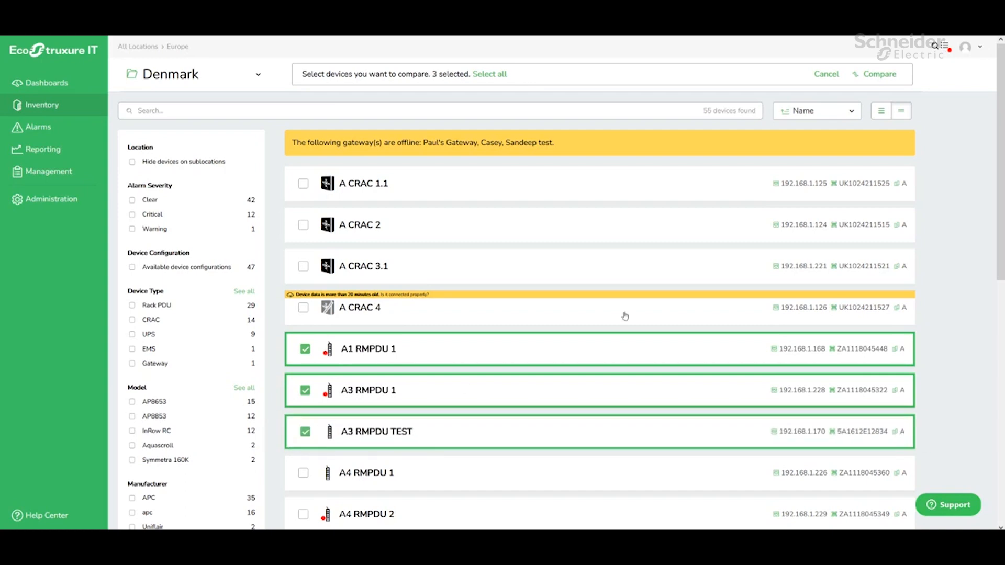
click(878, 73)
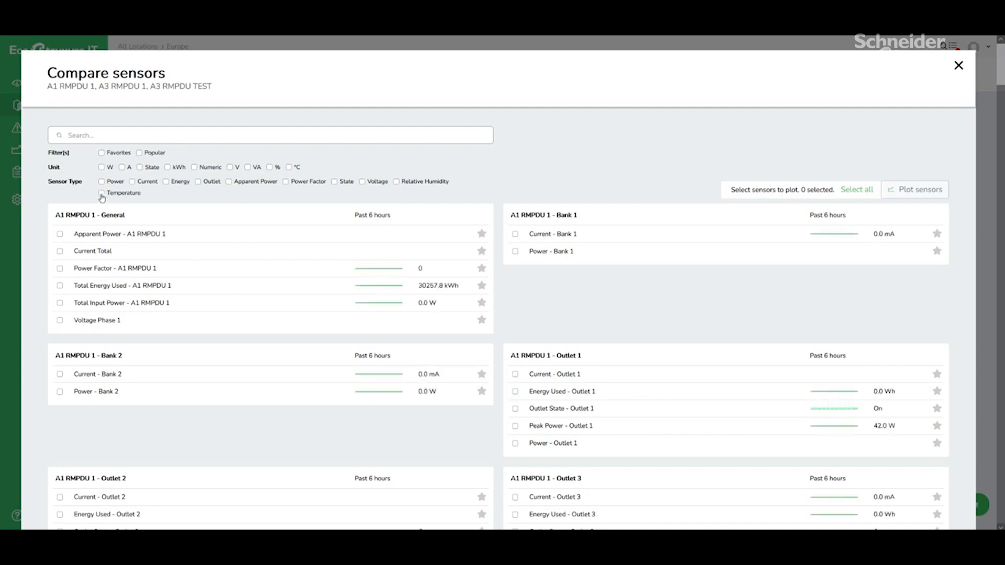
Filter to temperature sensors and plot A1 RMPDU 1's Temperature - SensorName reading
click(101, 193)
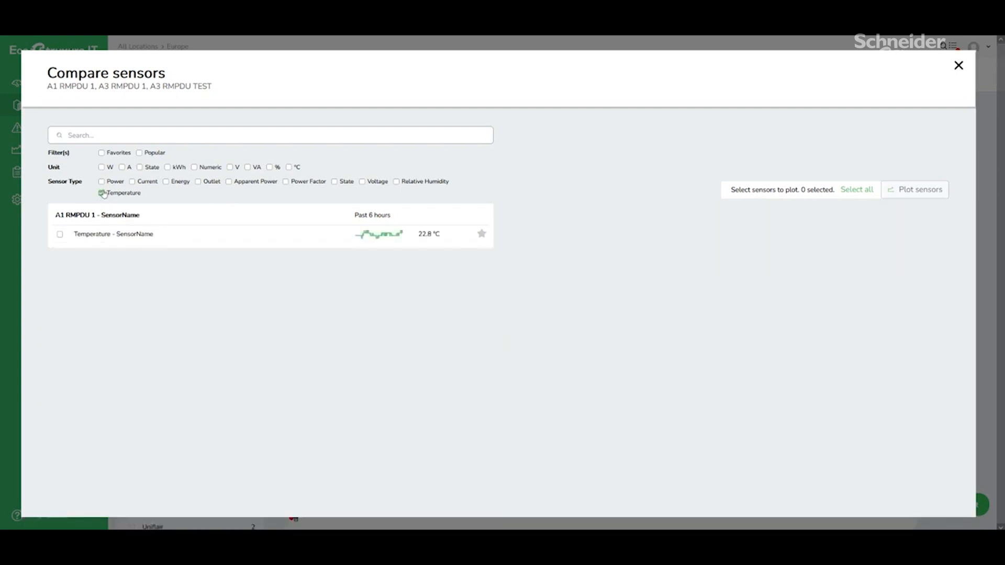
click(60, 233)
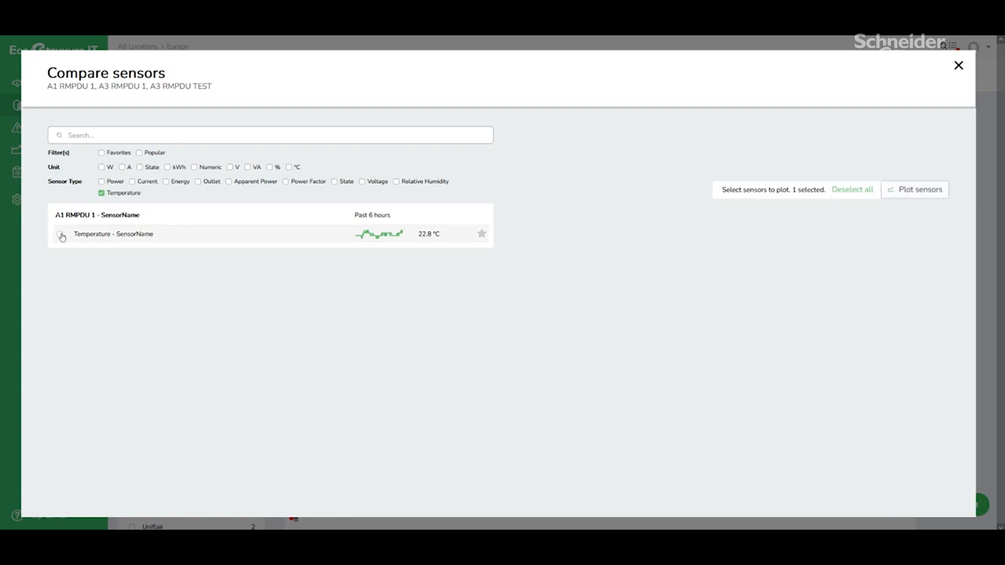
click(59, 233)
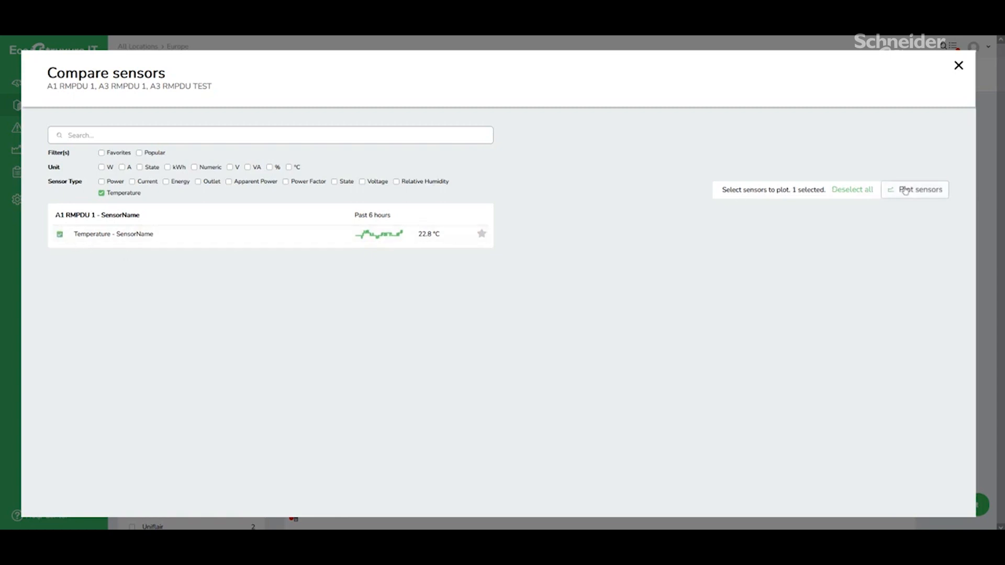
click(919, 189)
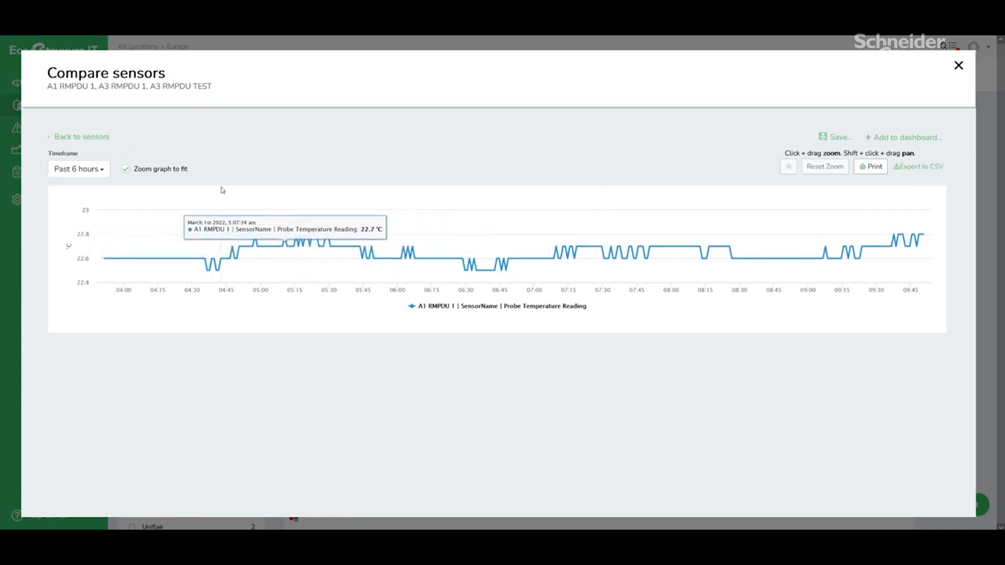
Change the plot timeframe from 6 hours to the past 14 days
click(78, 169)
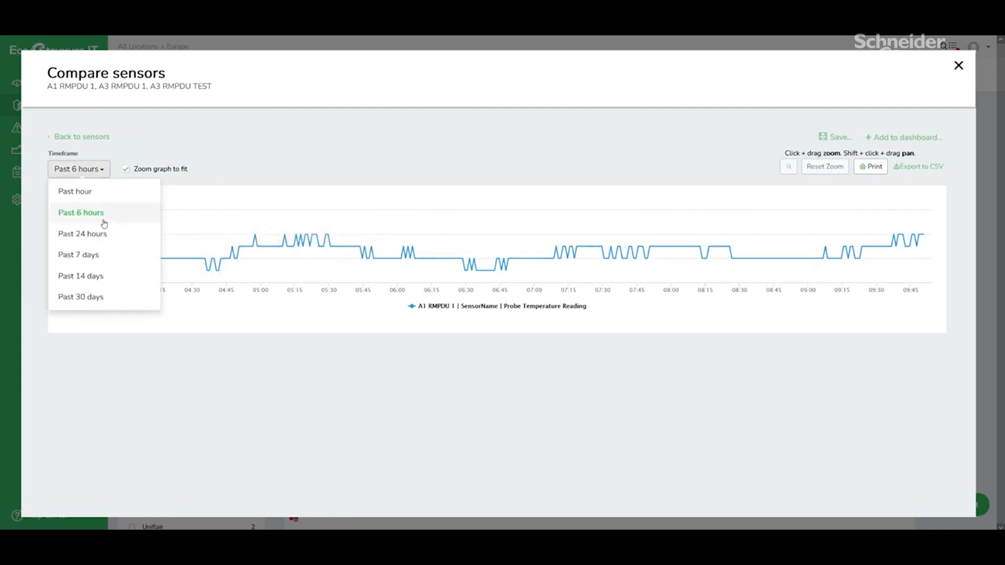
mouse_move(101, 275)
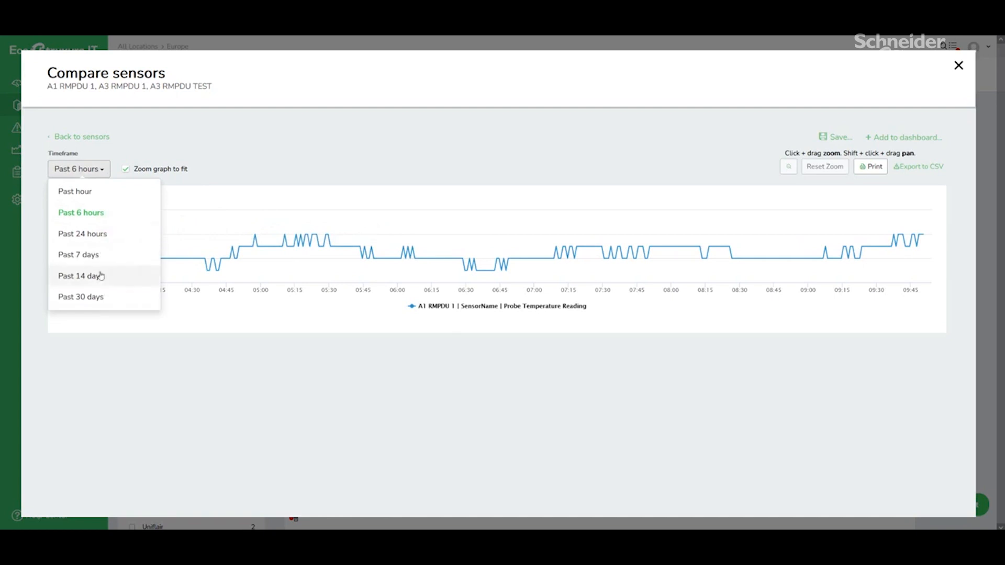
click(81, 275)
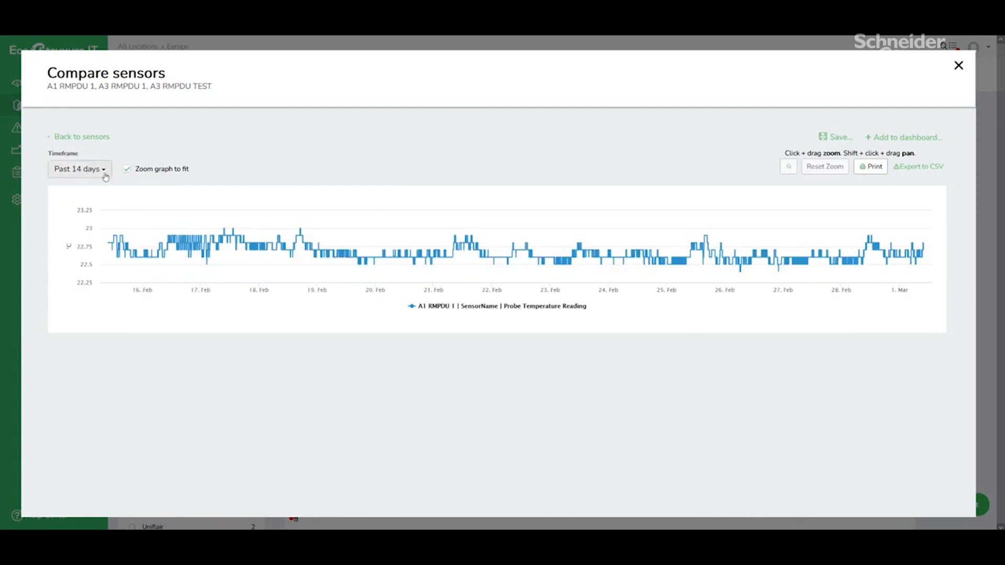
mouse_move(726, 142)
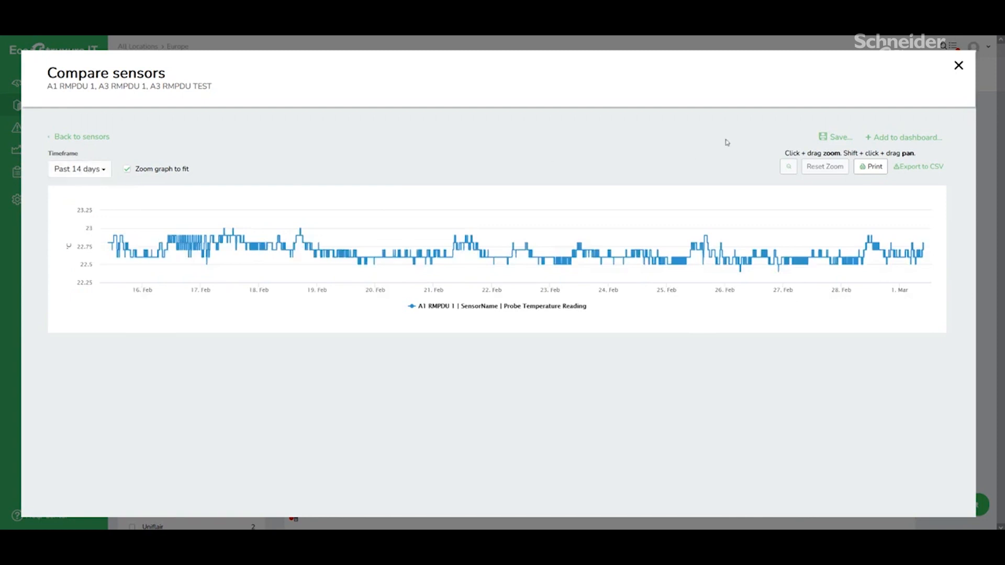
mouse_move(893, 122)
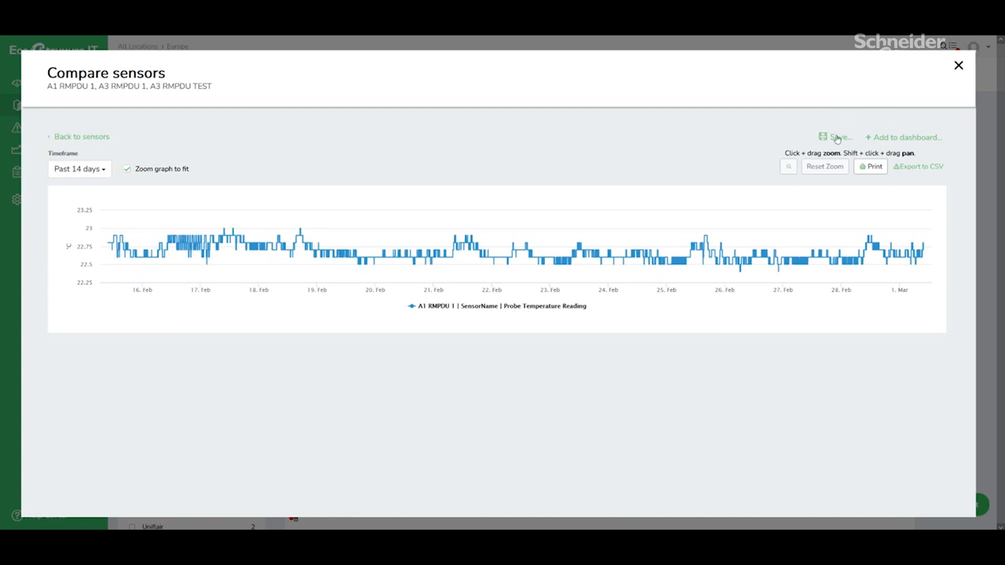
mouse_move(931, 171)
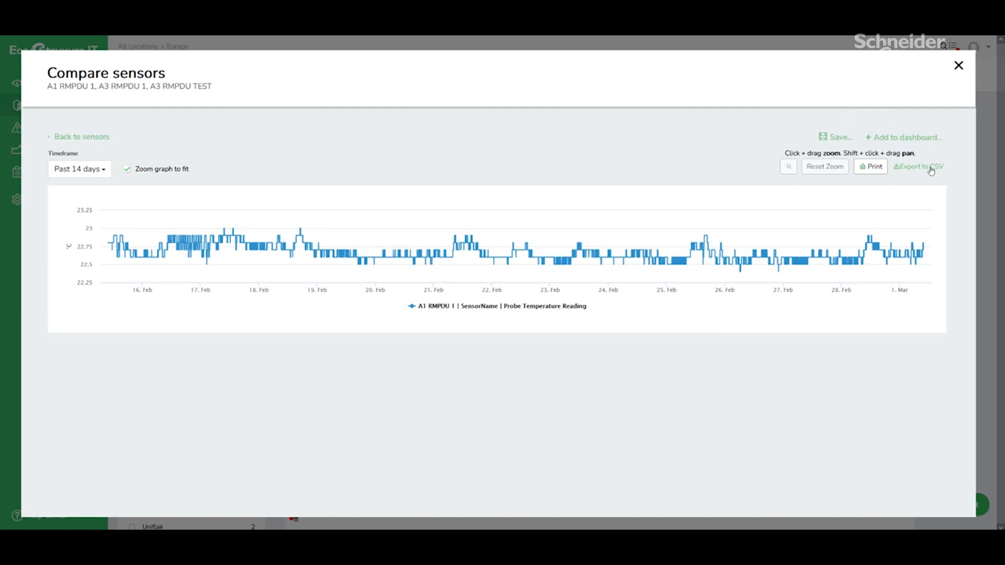
mouse_move(902, 143)
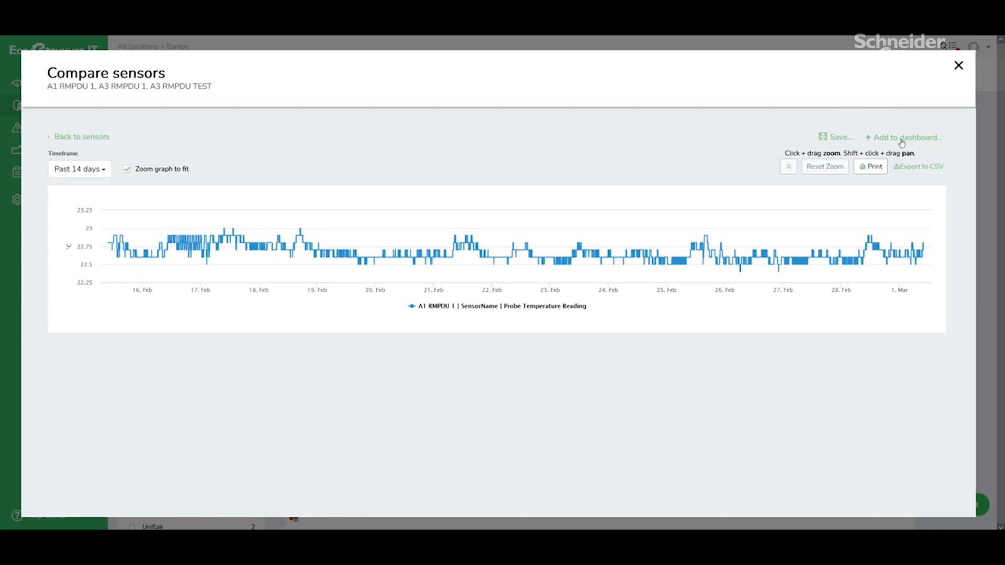
mouse_move(888, 186)
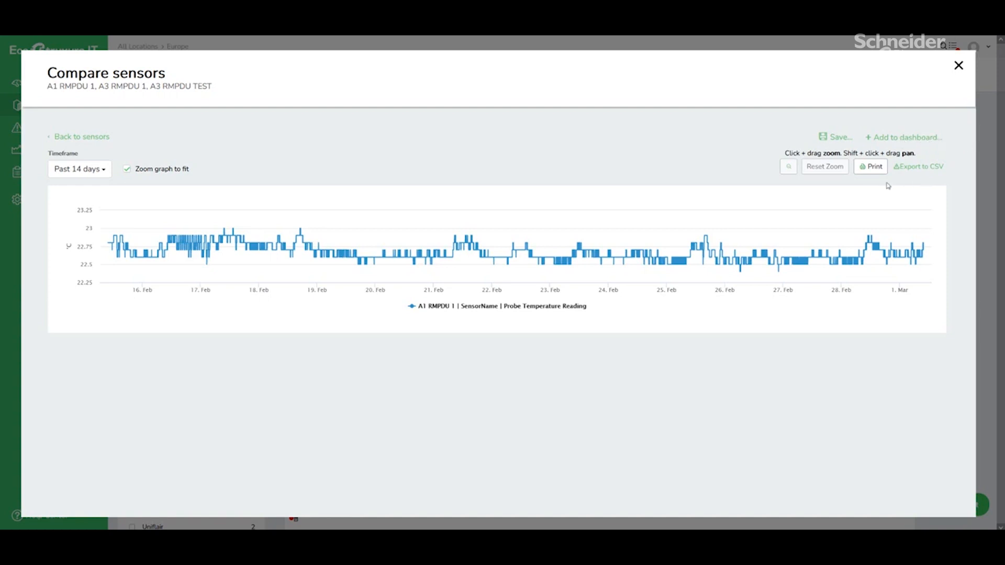
Preview and cancel the plot printout, close the comparison and begin Mute Alarms device picking
click(870, 167)
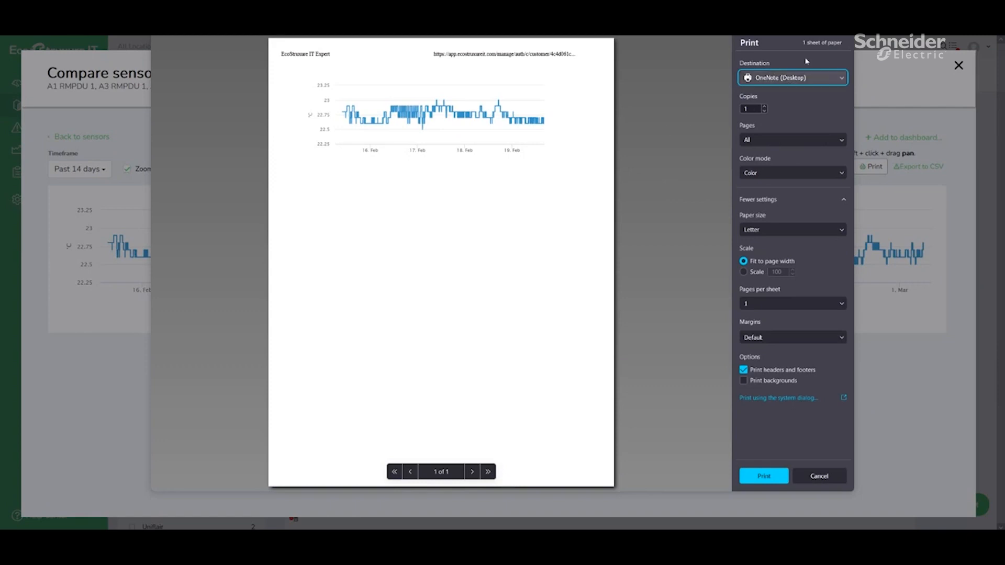
click(819, 475)
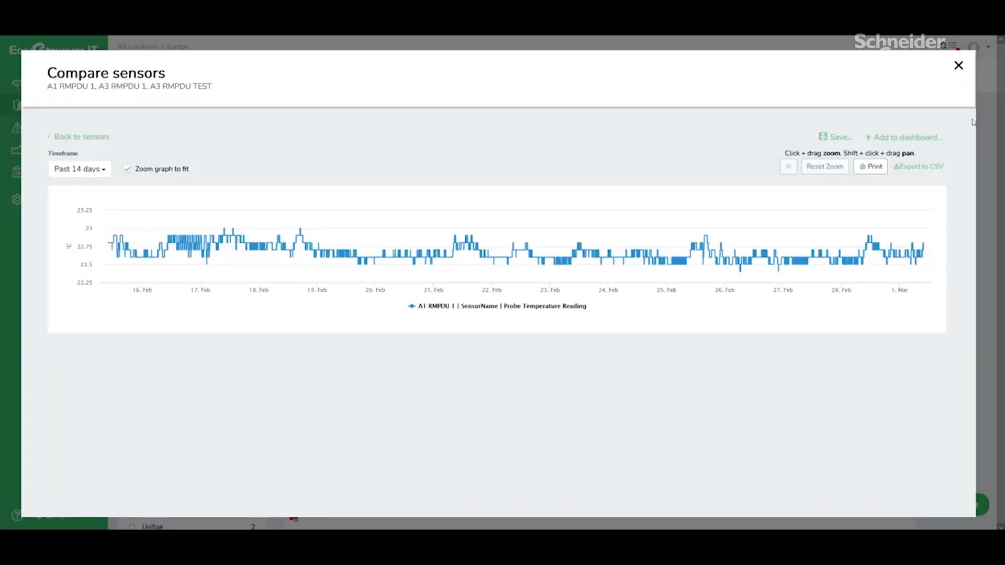
click(958, 65)
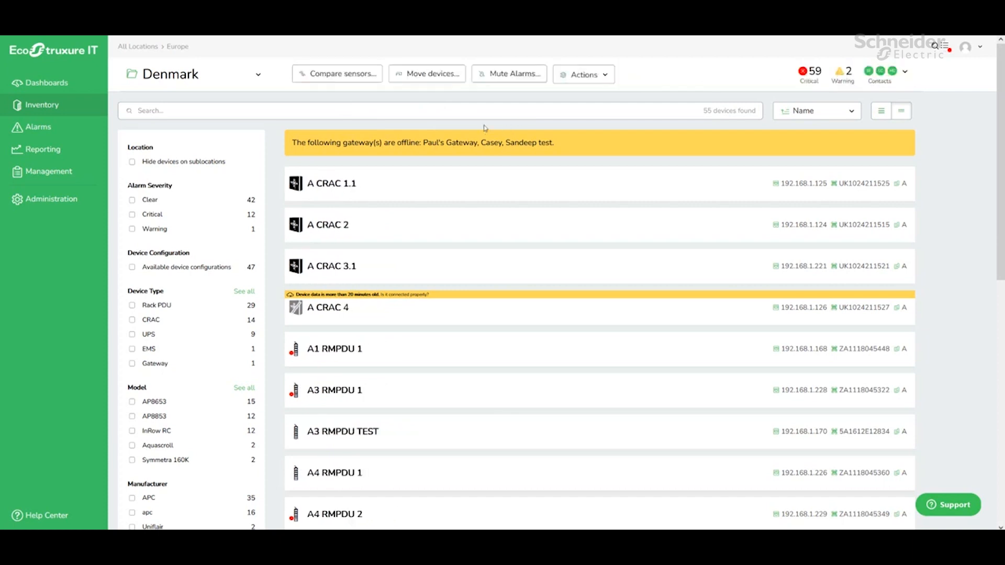
click(509, 74)
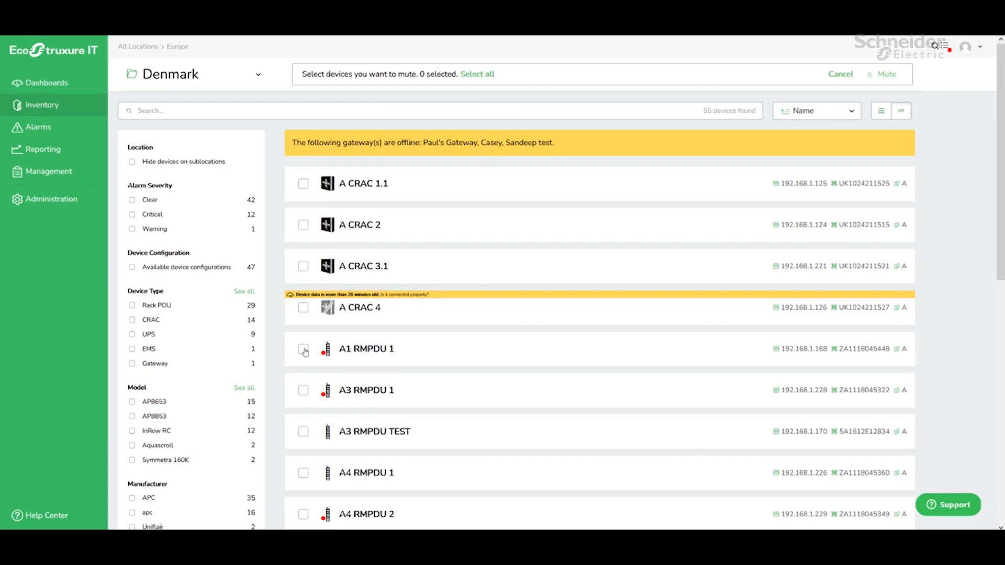
Choose A1 RMPDU 1, review mute durations and the From date-range option, then dismiss without muting
click(304, 349)
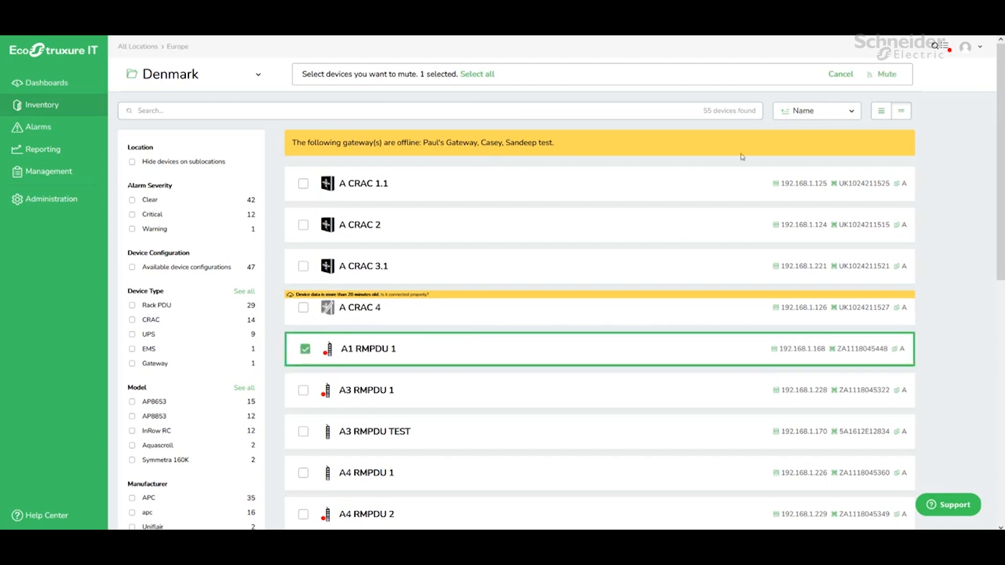
mouse_move(888, 82)
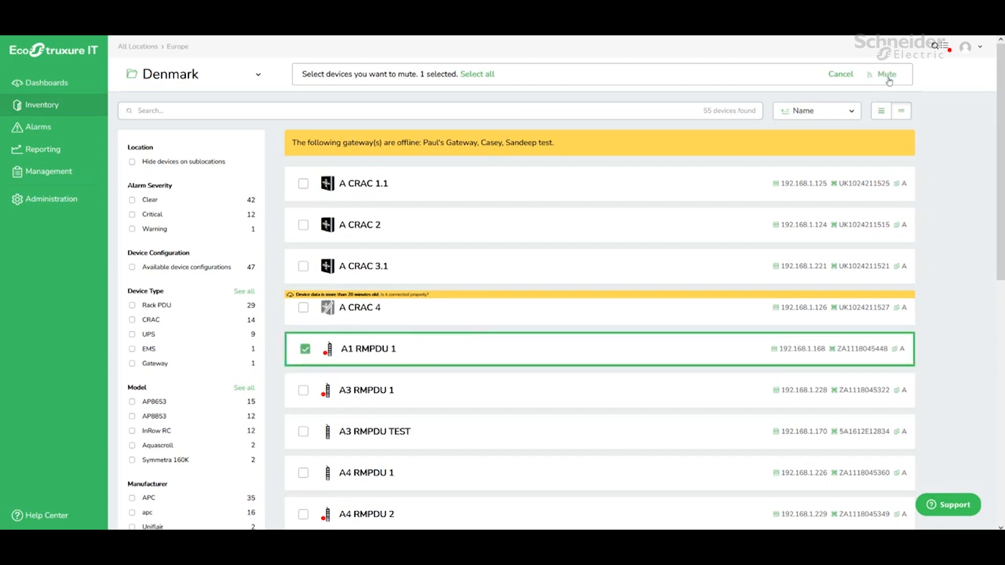
click(886, 73)
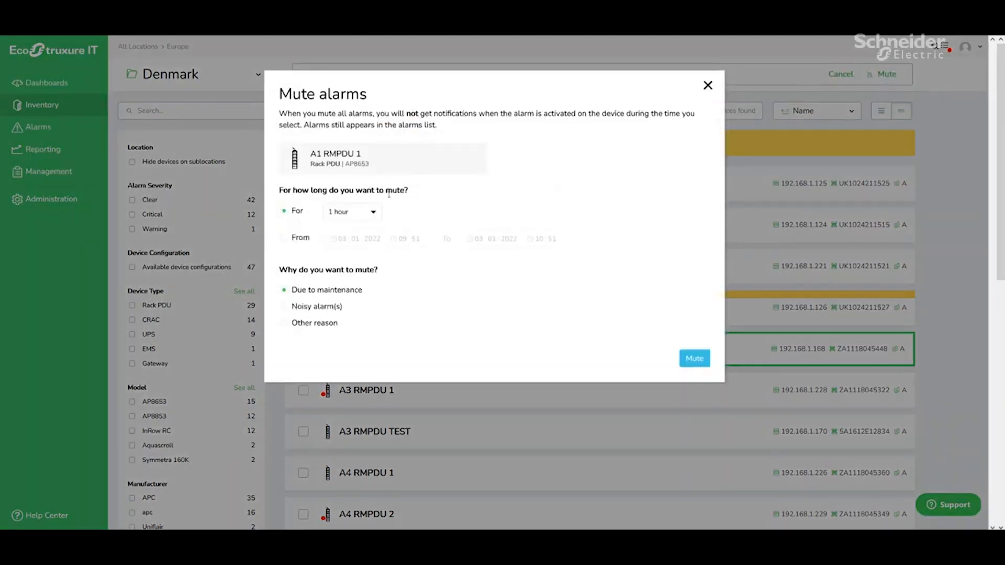
click(352, 212)
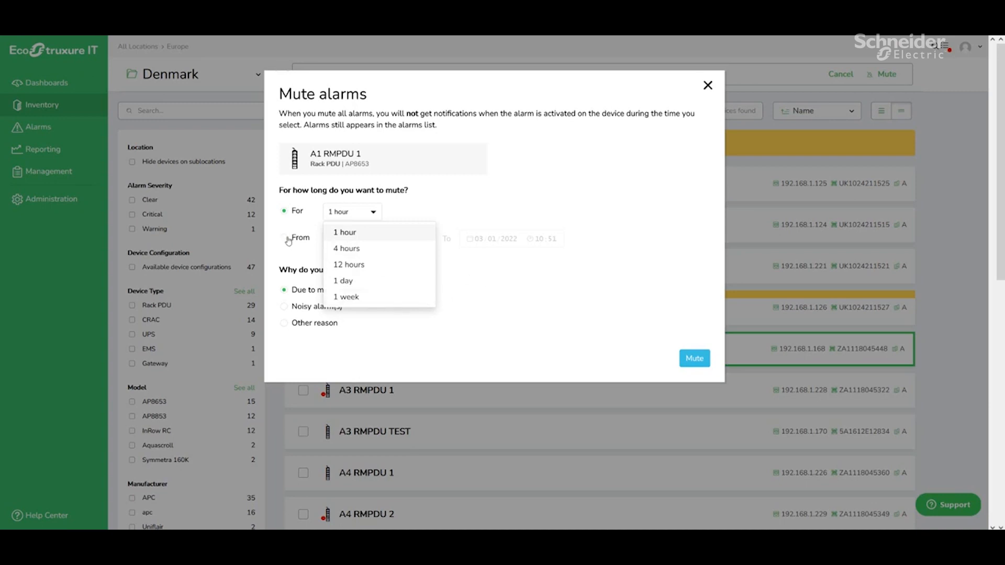
click(284, 237)
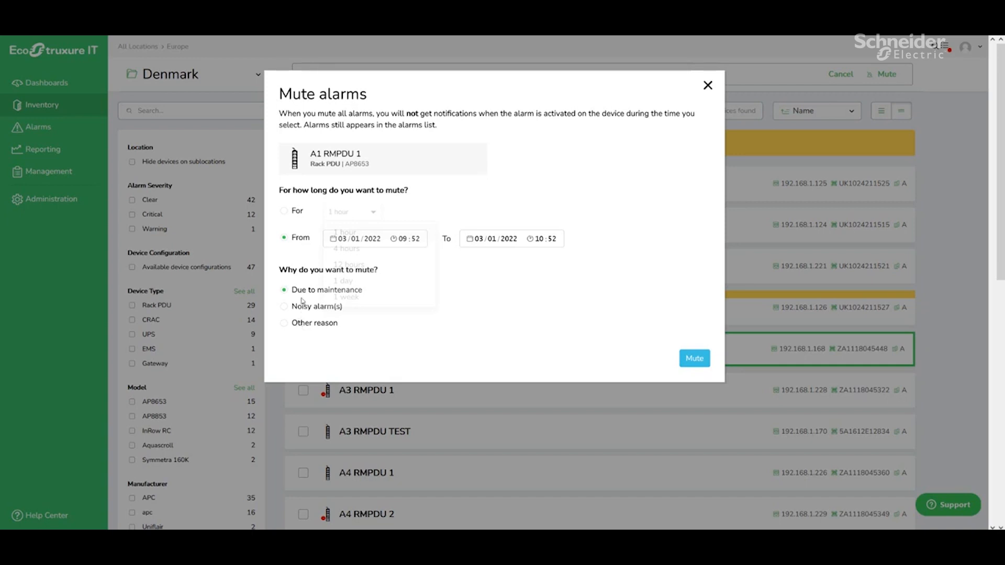
mouse_move(652, 315)
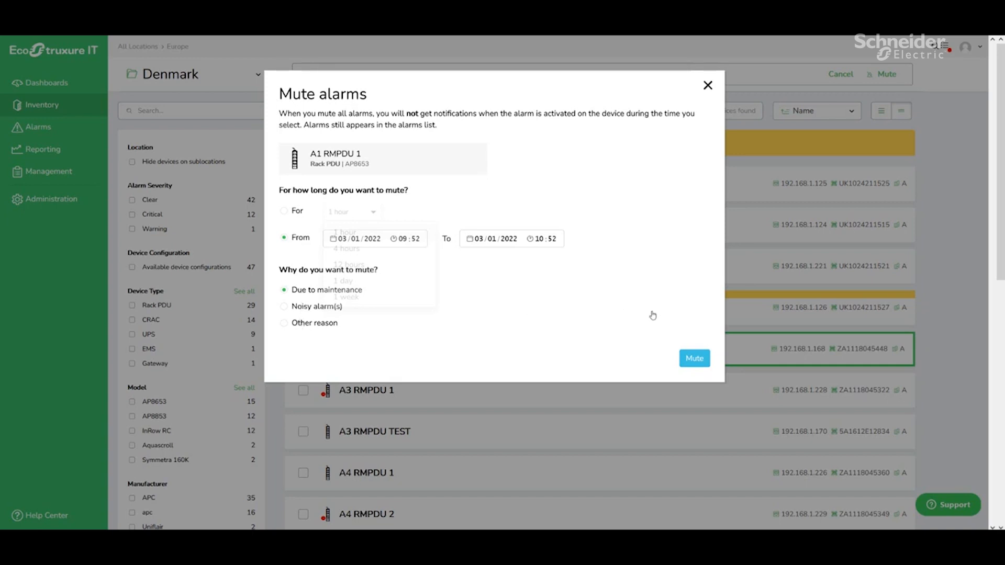
mouse_move(648, 309)
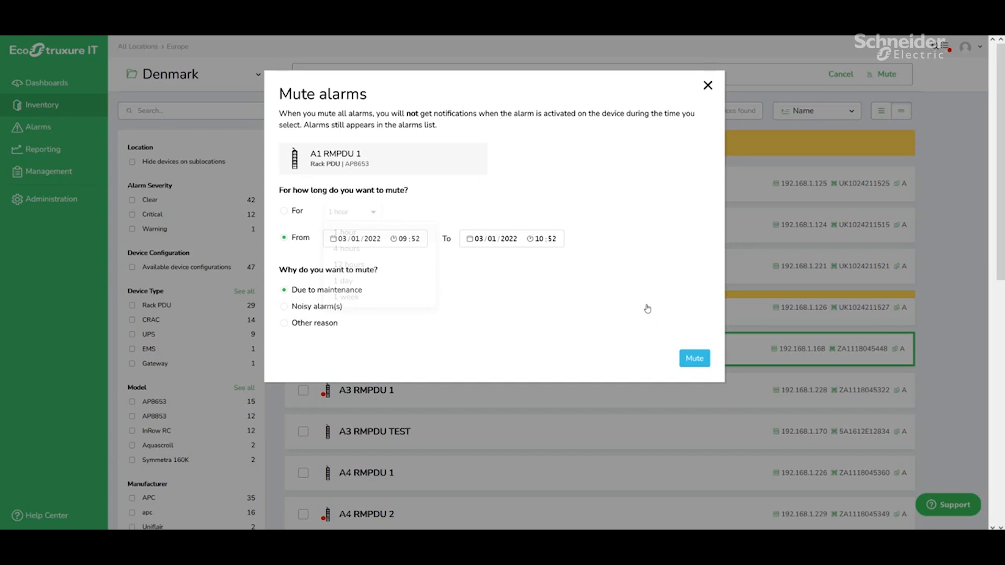
mouse_move(528, 297)
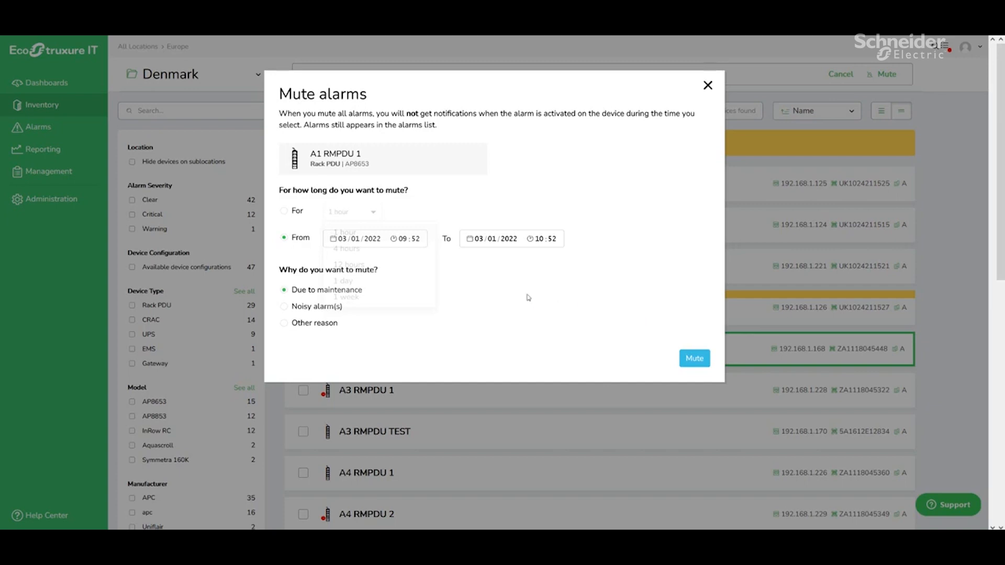
mouse_move(709, 88)
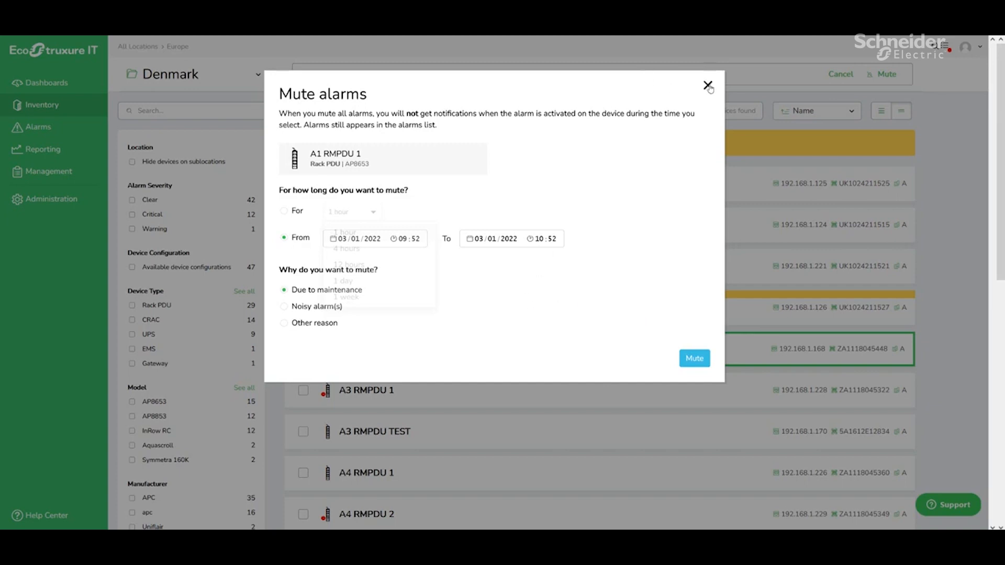
click(708, 85)
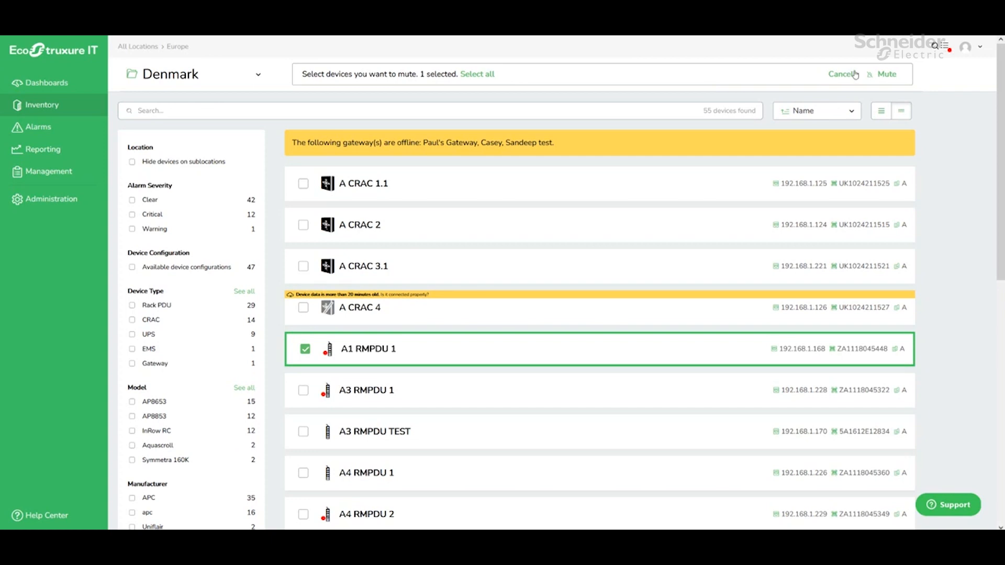
Cancel the mute selection and export Denmark's inventory via Actions > Export to CSV
click(844, 75)
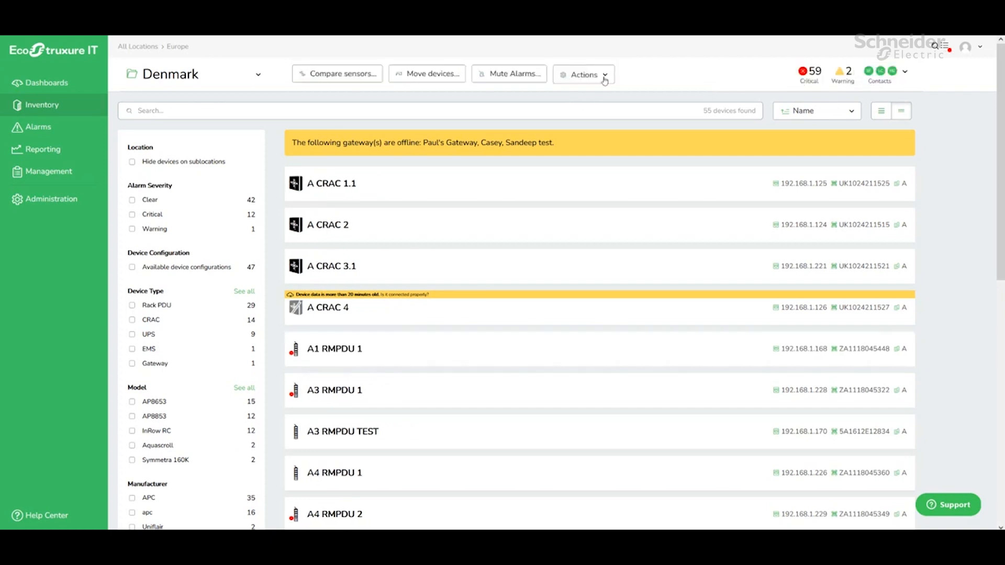
click(583, 74)
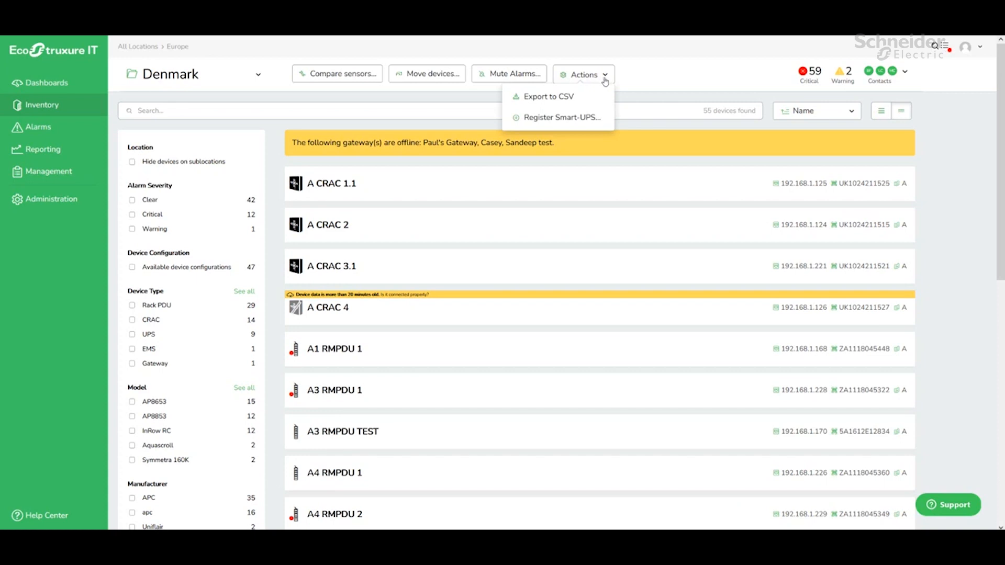
mouse_move(548, 96)
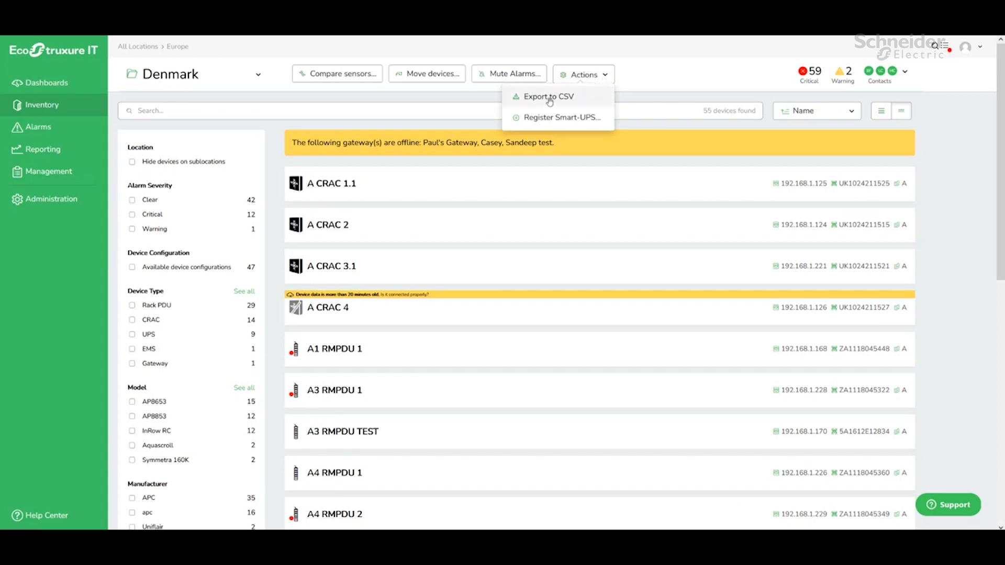
click(547, 96)
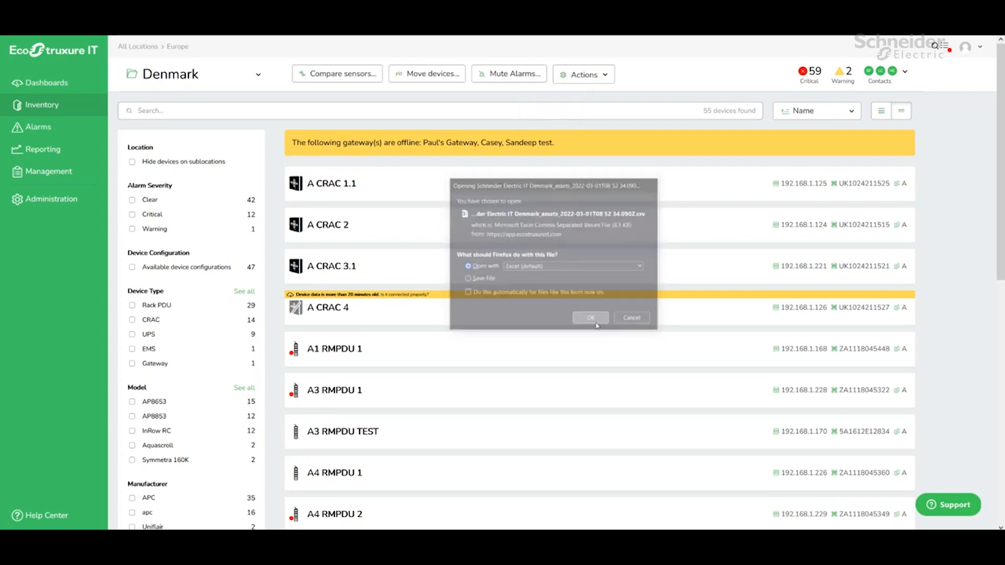
click(588, 317)
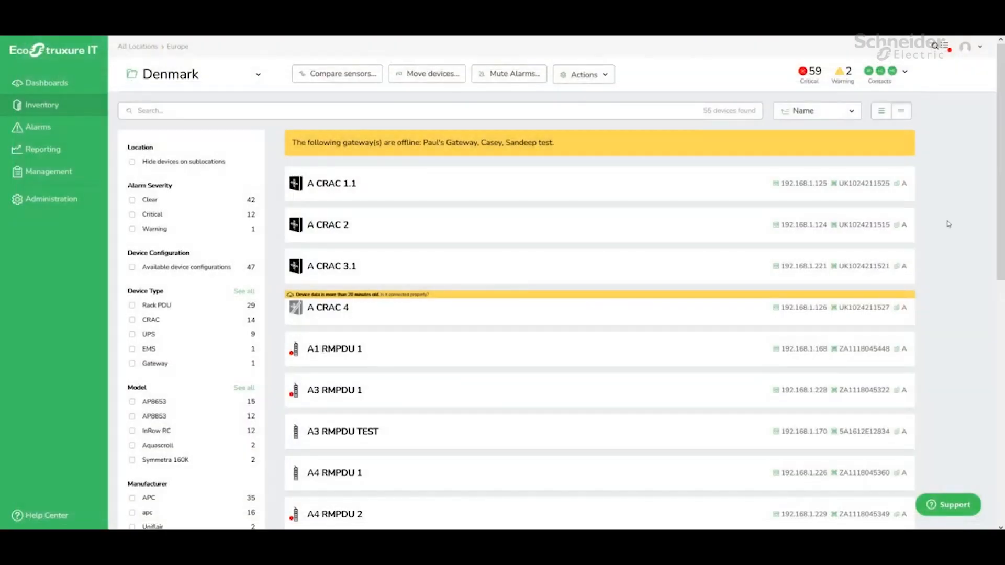
click(583, 74)
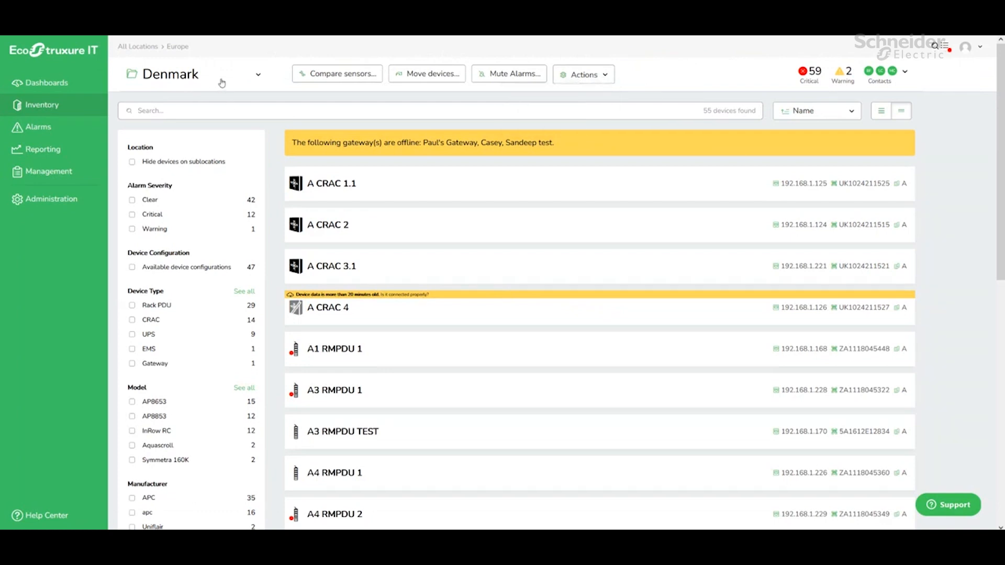
click(258, 73)
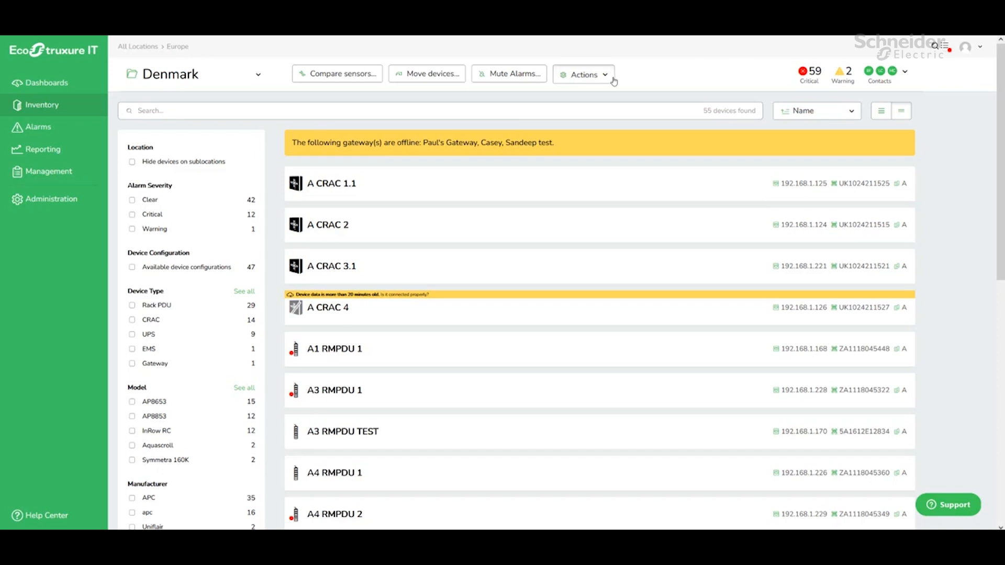
click(583, 74)
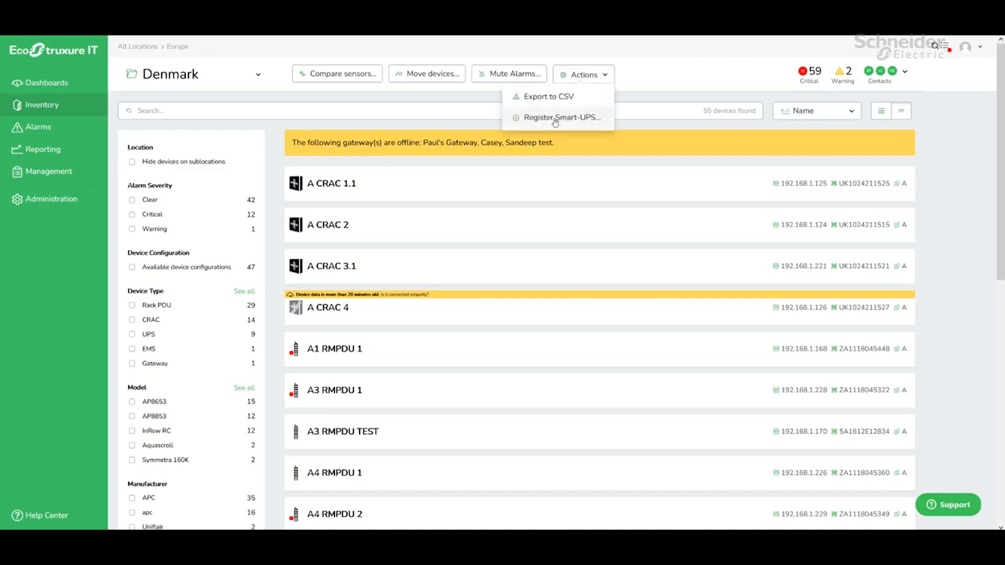
click(561, 117)
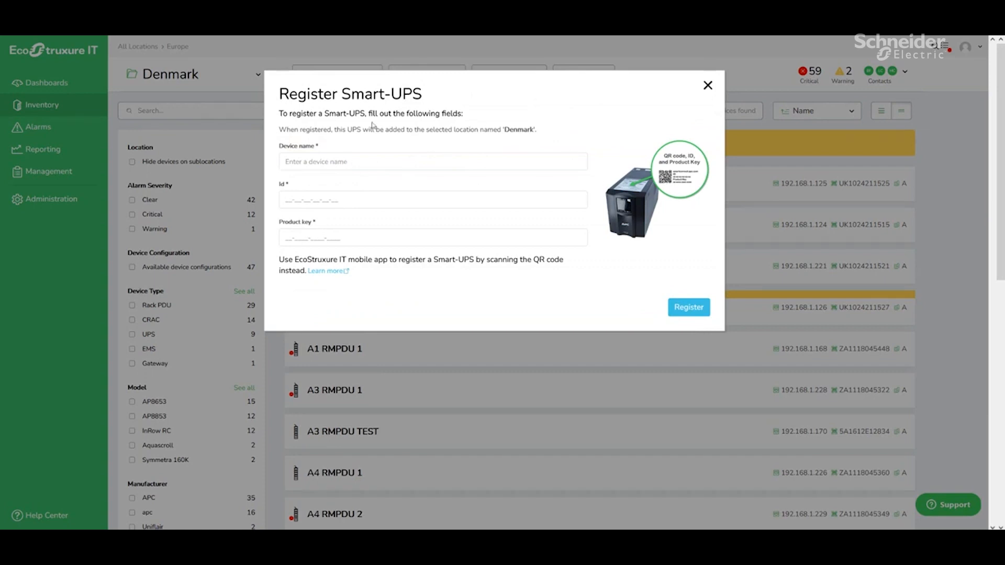
mouse_move(374, 125)
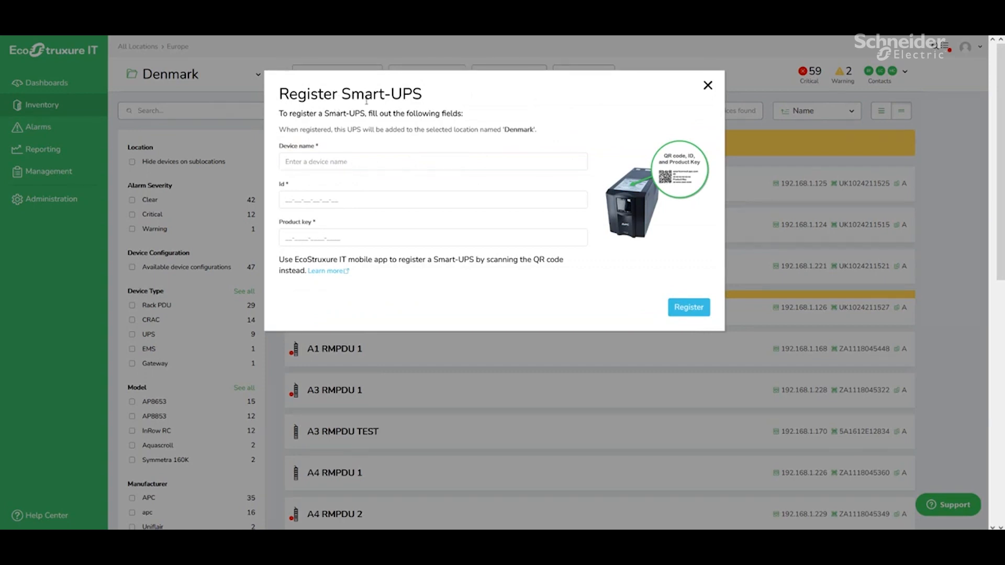
click(708, 85)
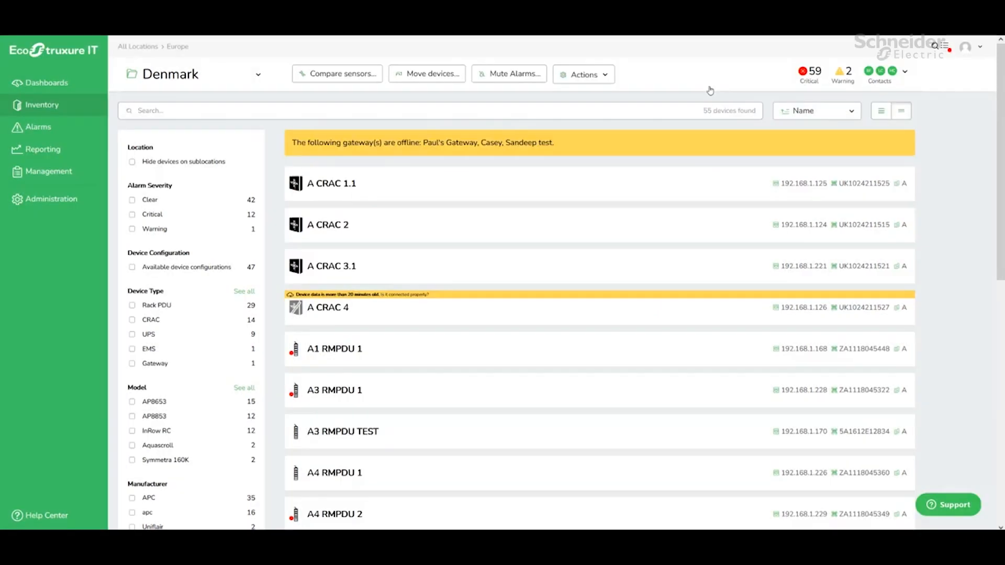
Search the device list for 'Crac' and then the IP prefix '192.168'
click(241, 110)
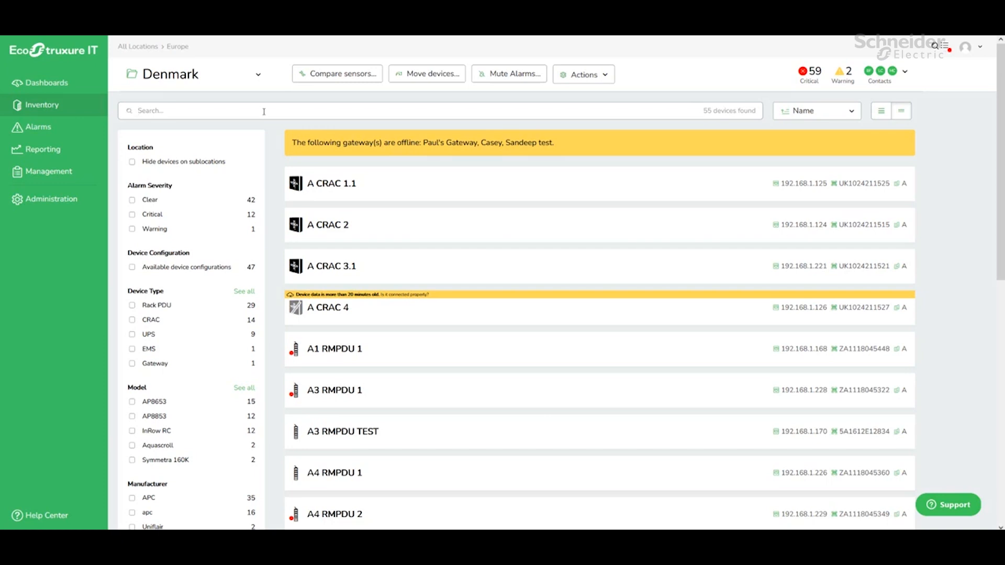
text(Crac)
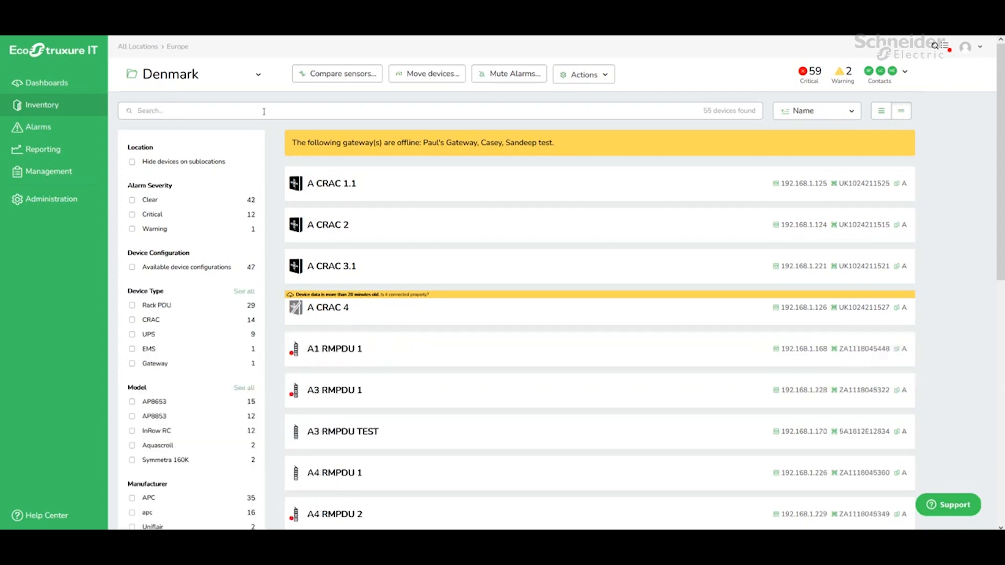
text(192.168)
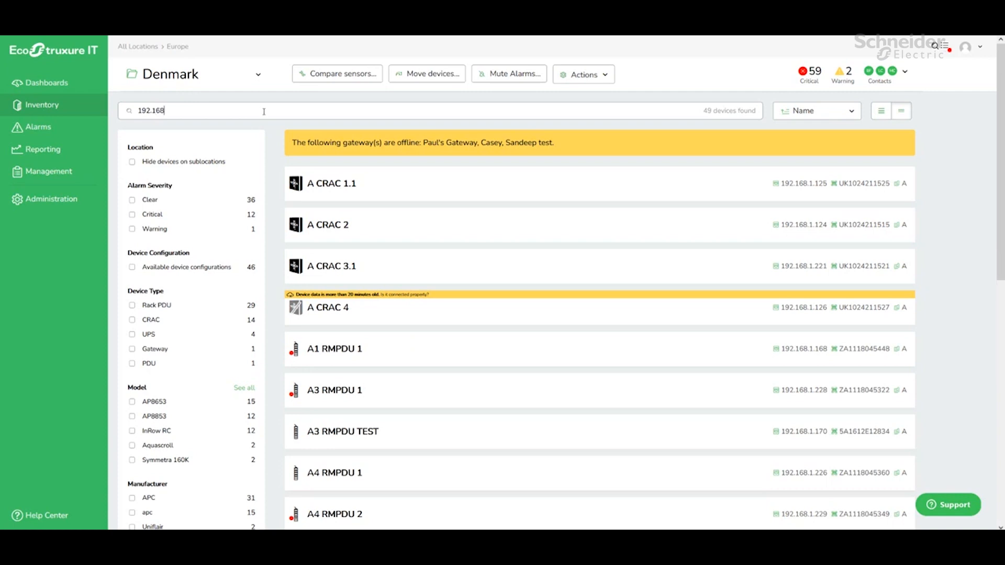
text(.)
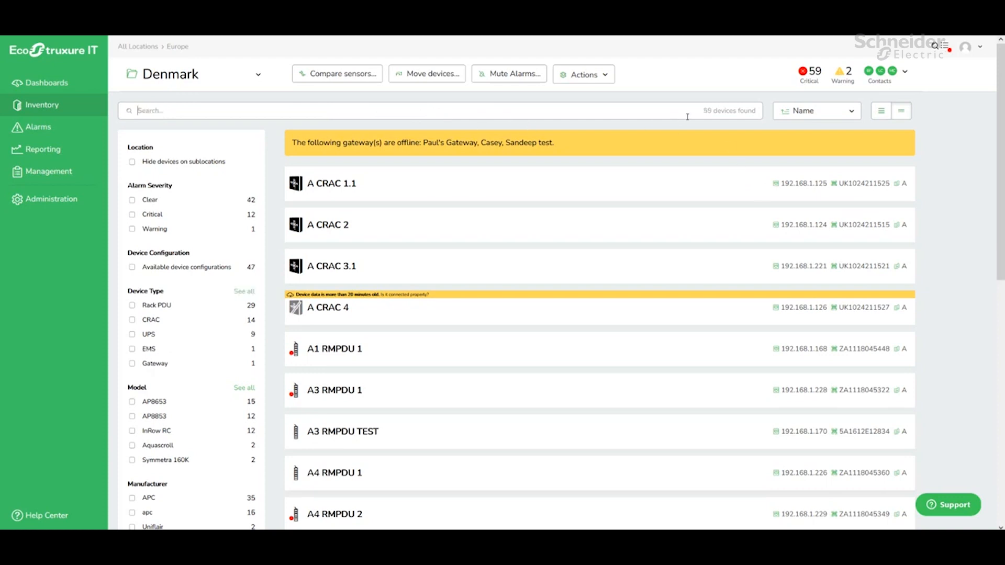
Sort Denmark's devices by Type and show them as detailed cards with live readings
click(816, 110)
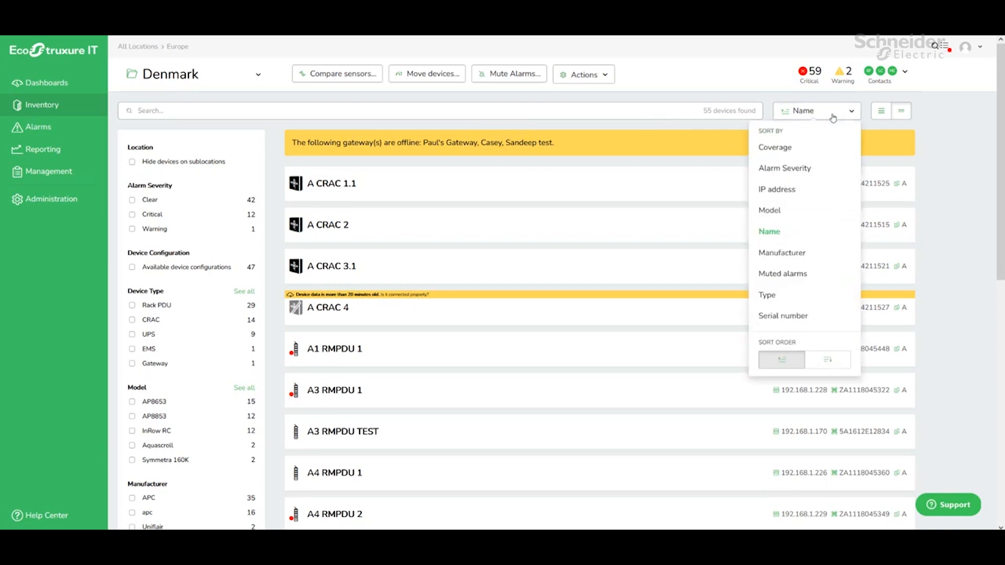
mouse_move(796, 233)
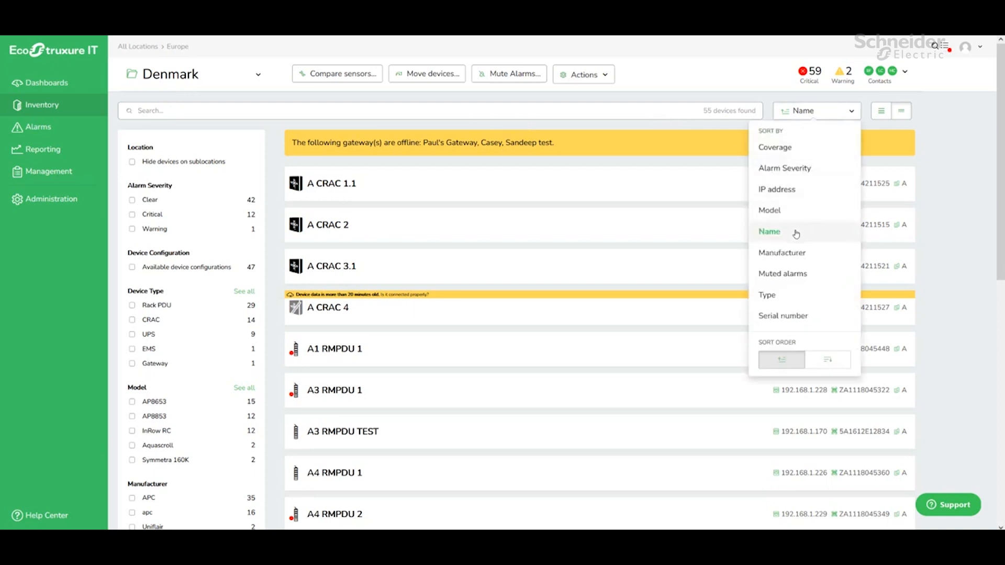
mouse_move(795, 238)
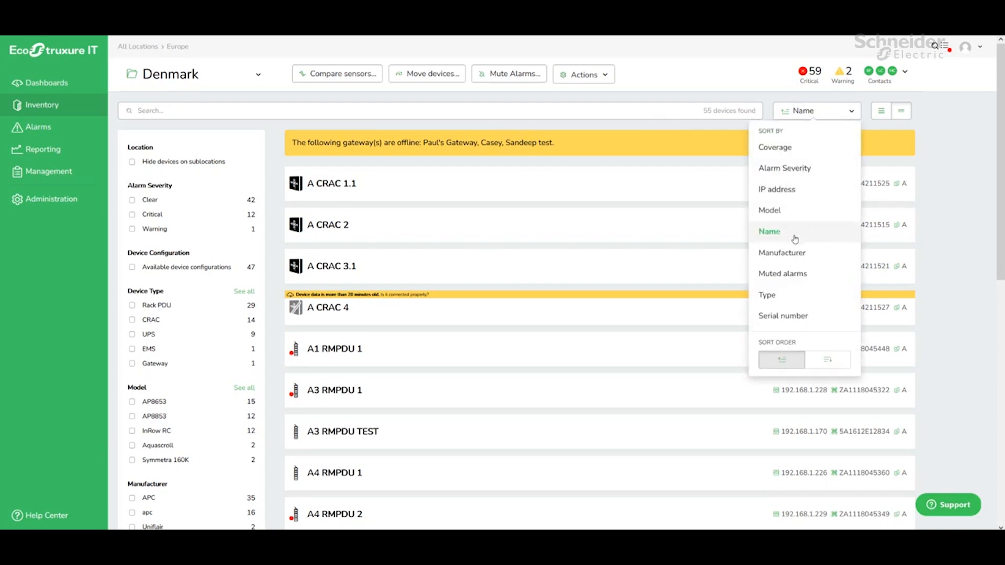
click(768, 295)
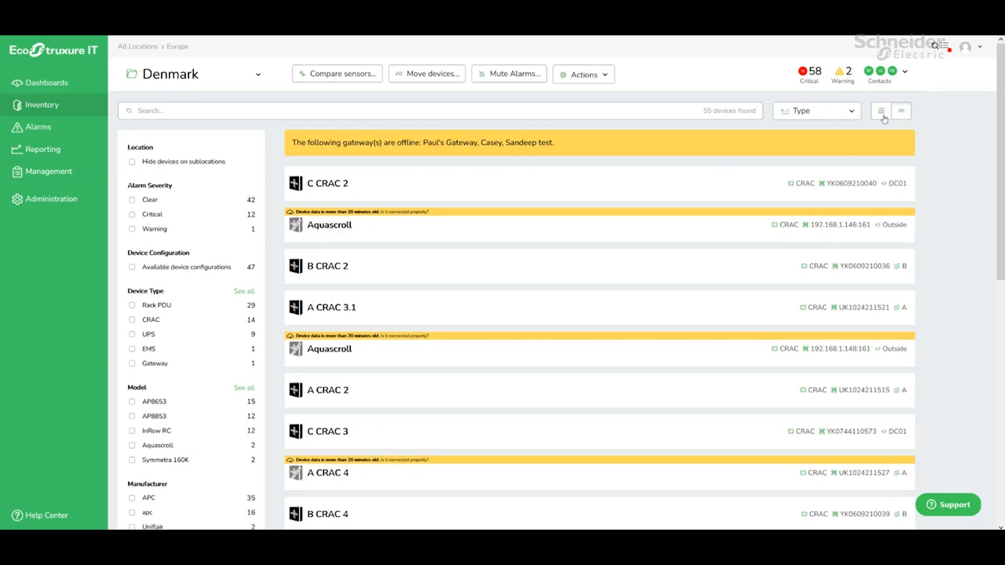
click(900, 110)
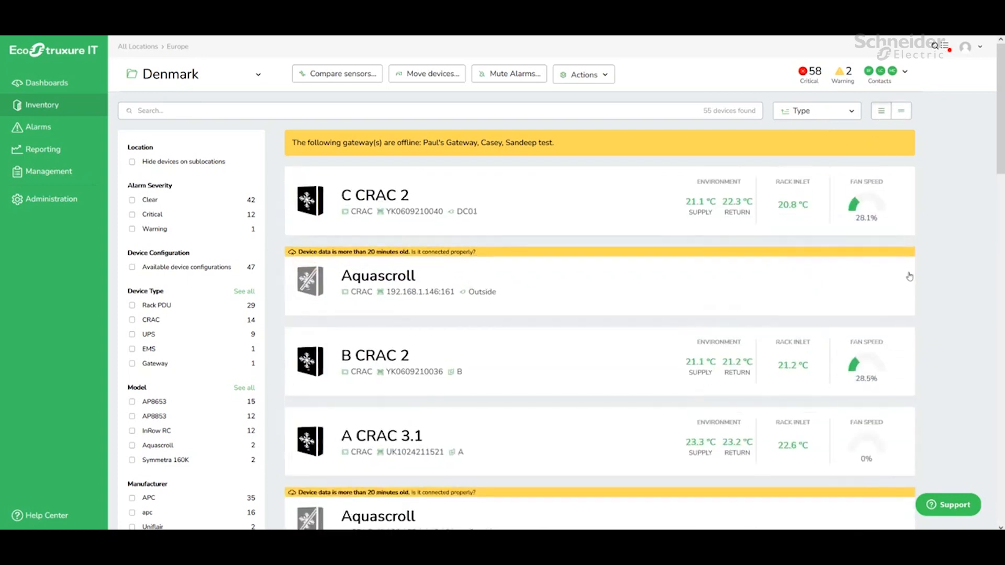
scroll(down, 3)
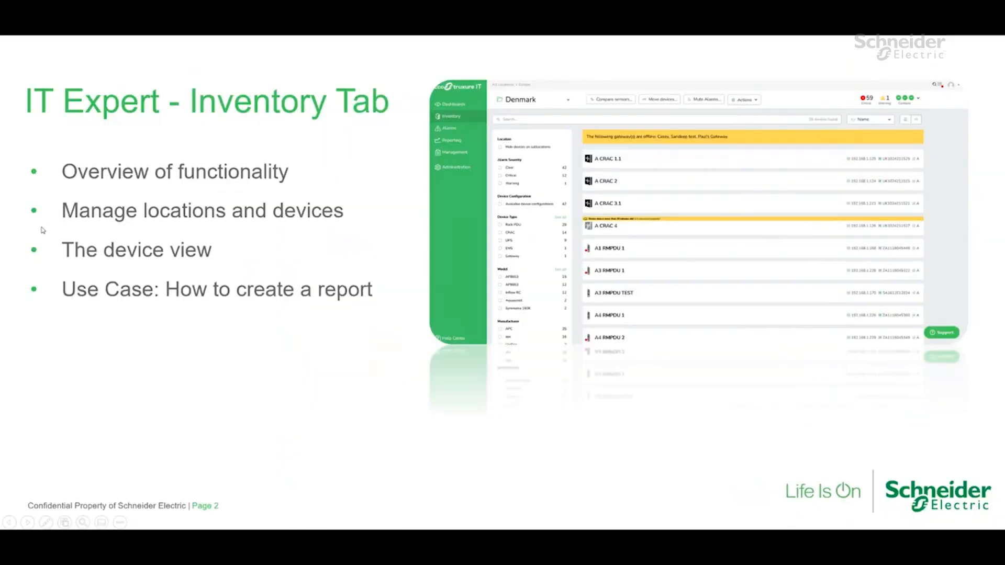
mouse_move(197, 231)
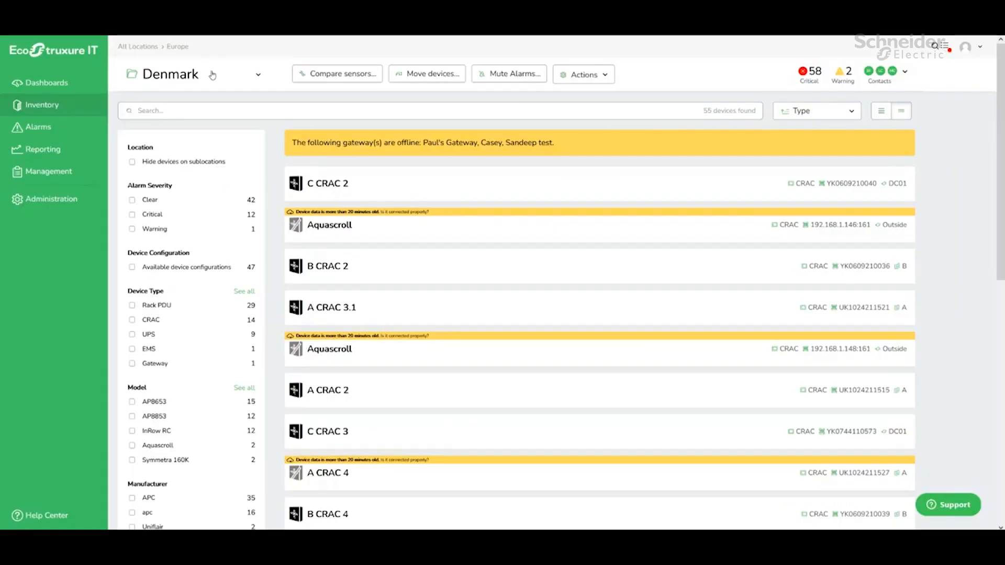
Switch the inventory to All locations and put the location list into editing mode
click(257, 75)
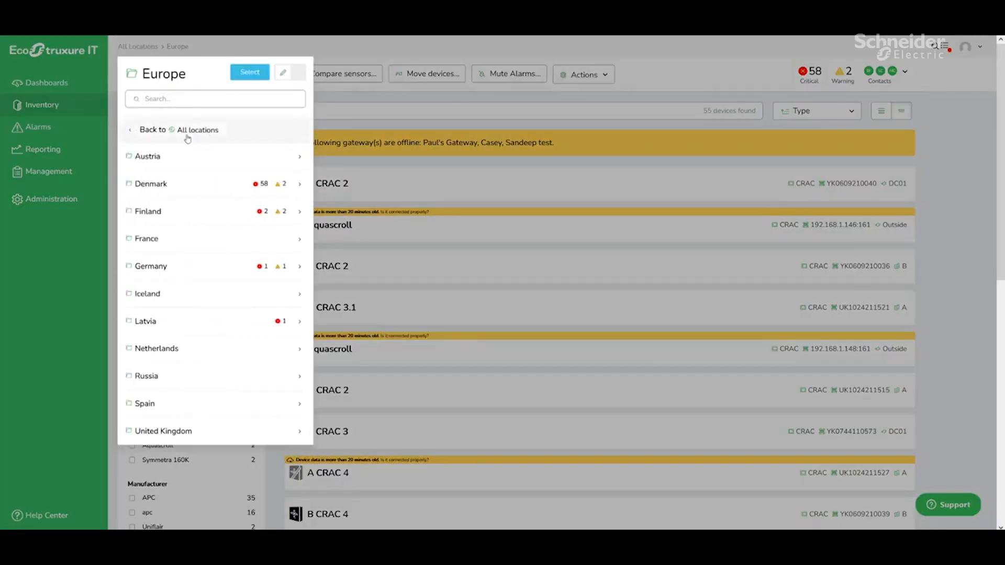
click(196, 130)
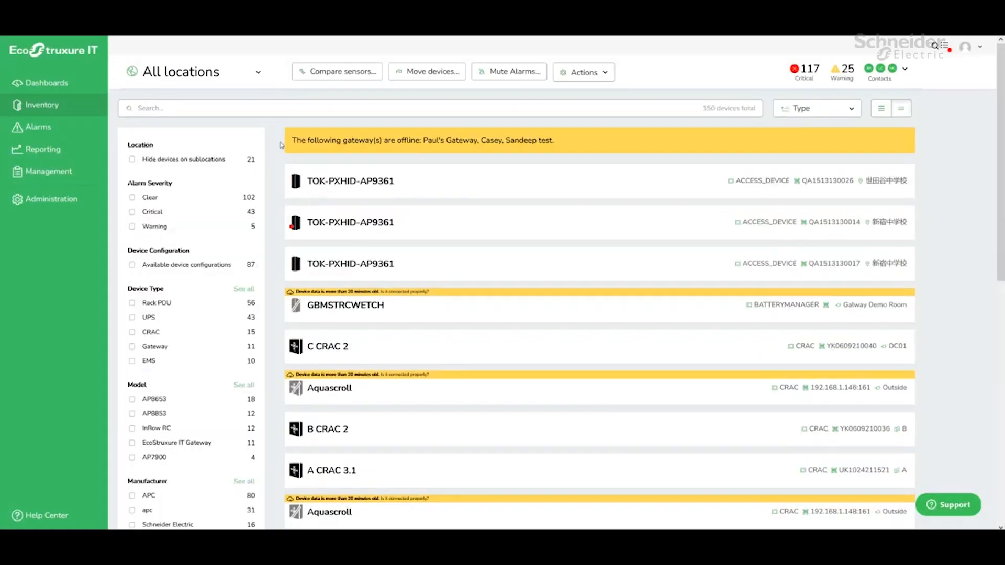
mouse_move(247, 95)
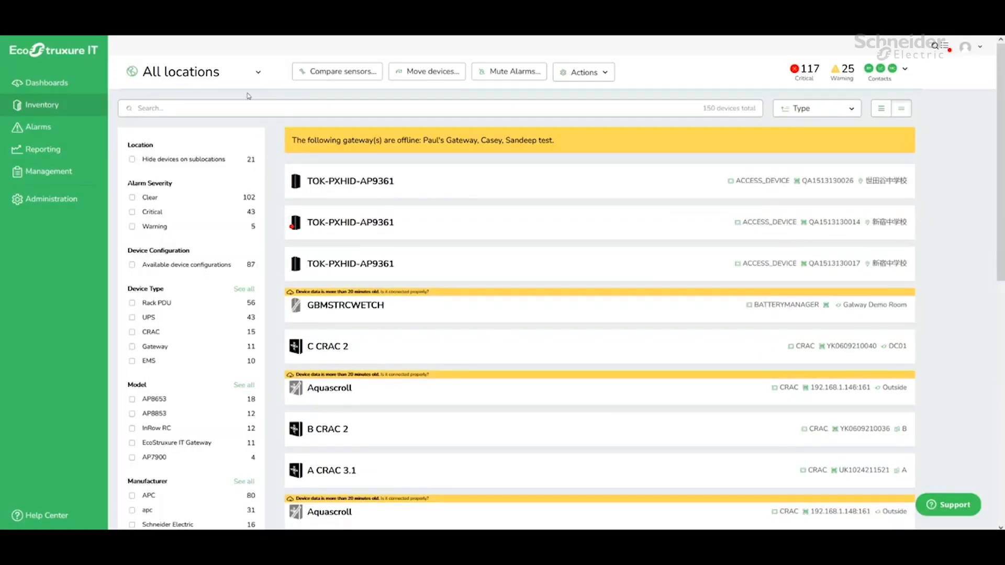
click(186, 72)
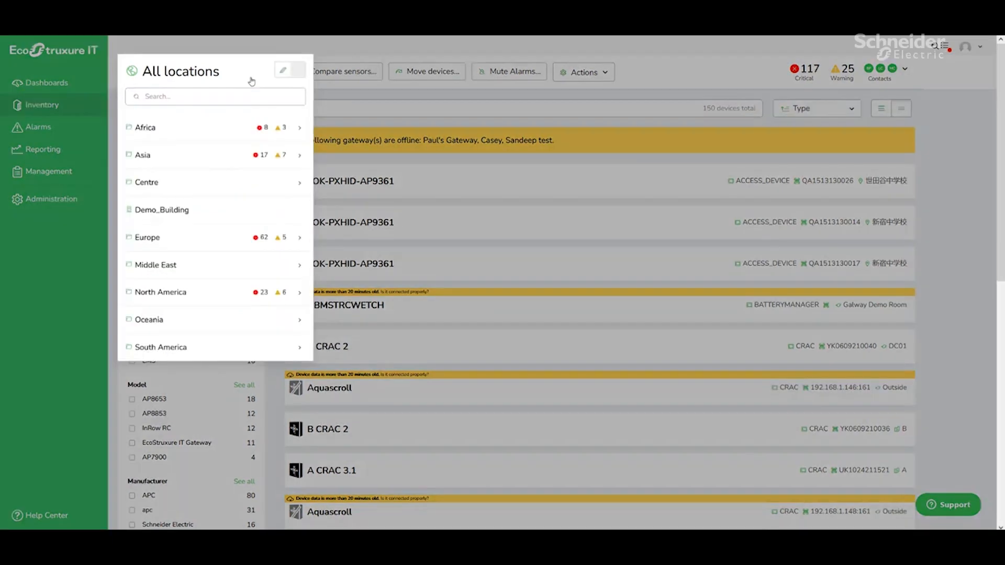
click(289, 69)
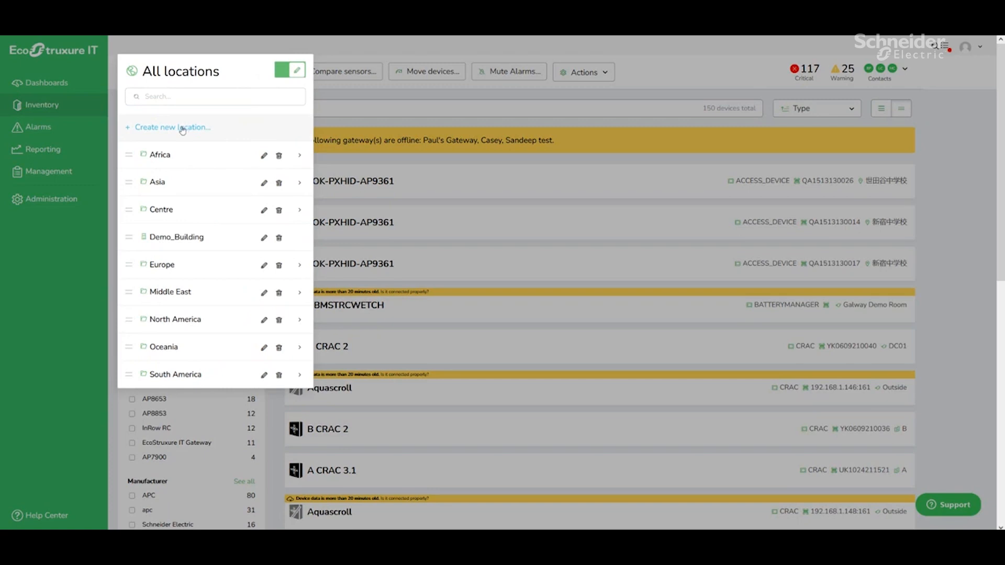
Start a new Group-type location and begin naming it Business Unit A
click(171, 127)
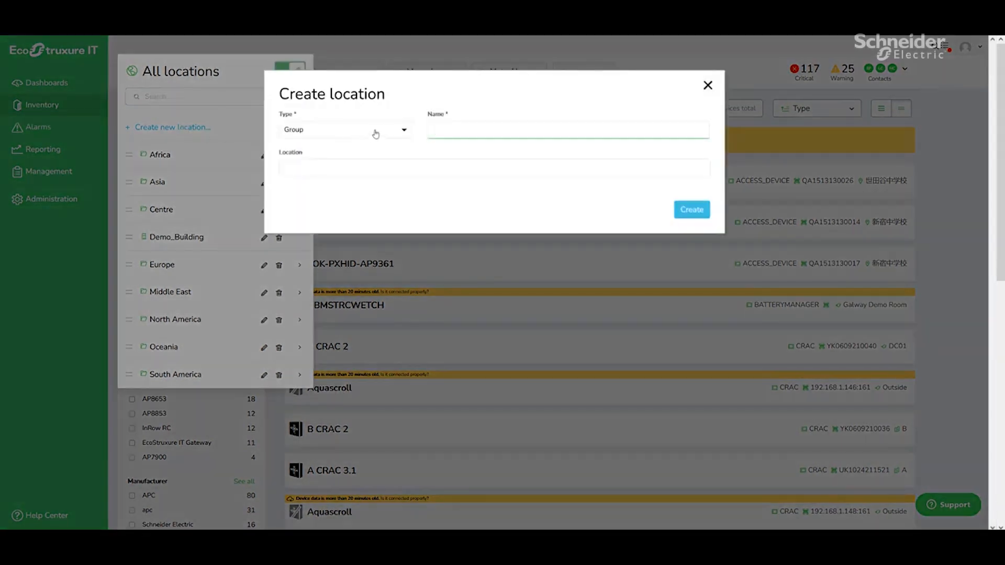
click(345, 130)
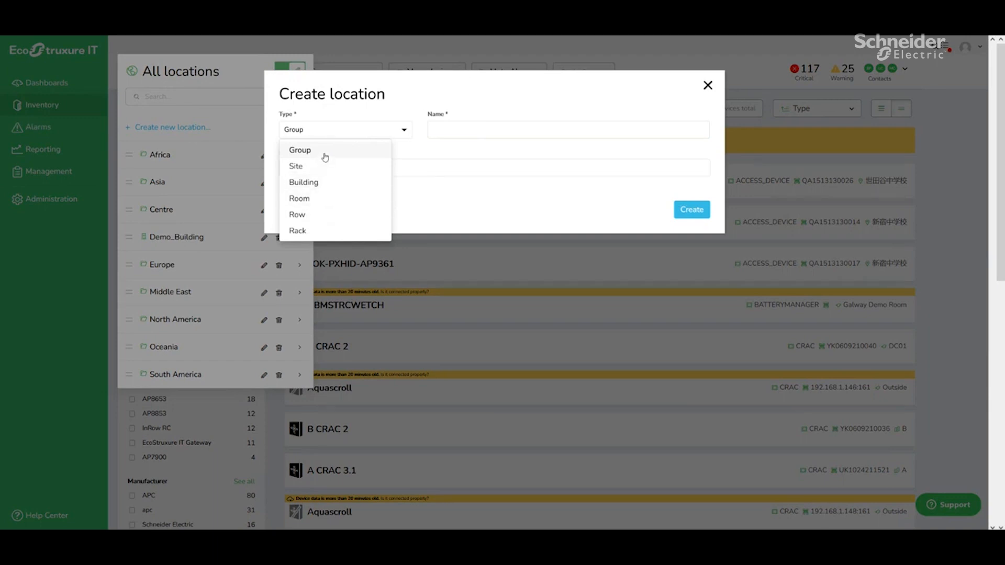
mouse_move(317, 202)
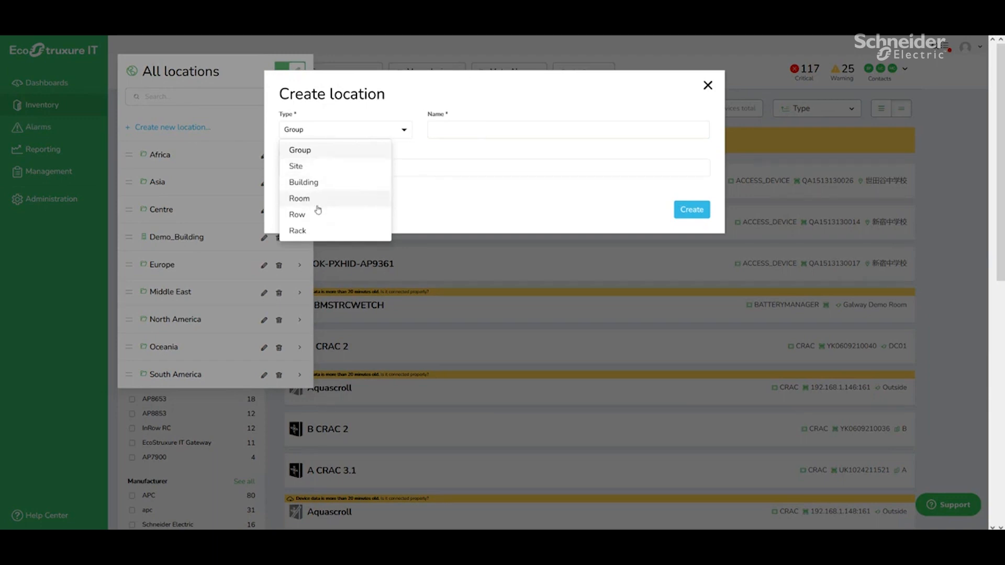
text(B)
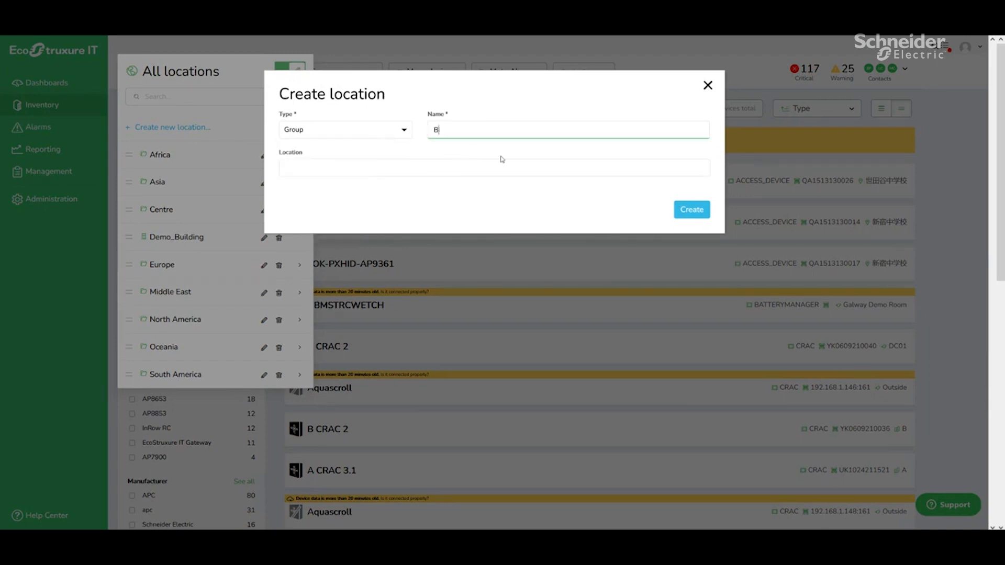
text(usiness Unit A)
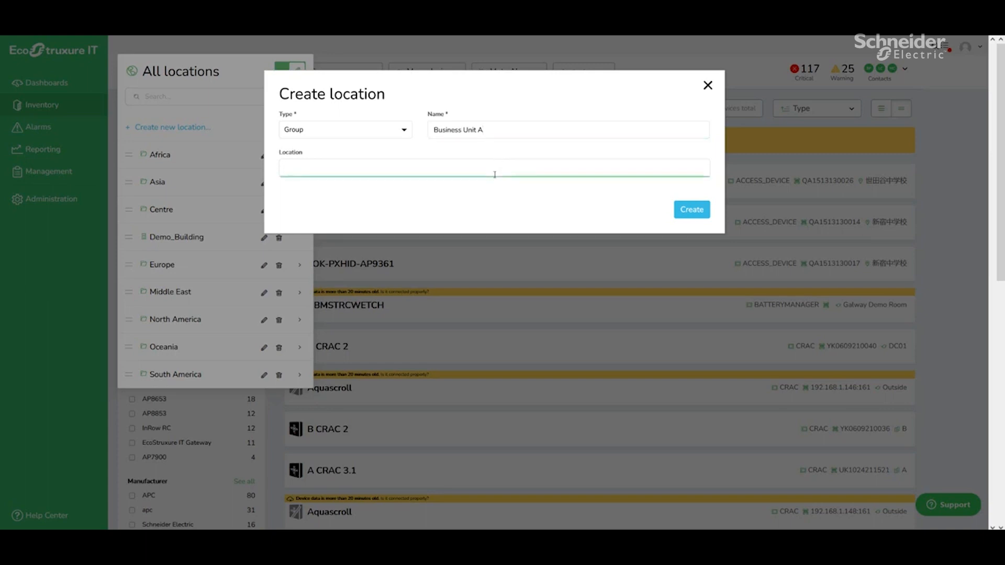
Give Business Unit A the suggested New York address and create the location
click(494, 168)
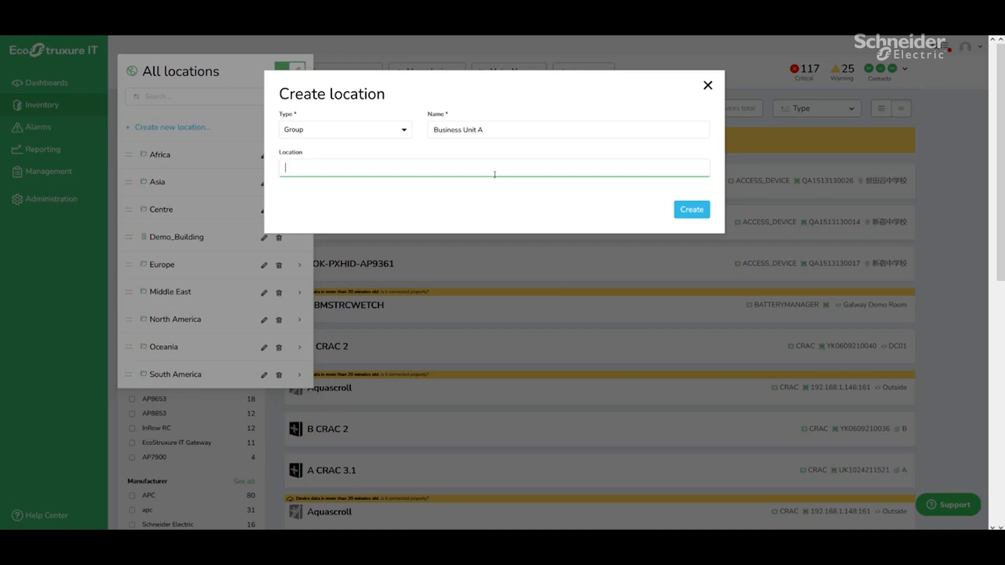
text(Silicon alle)
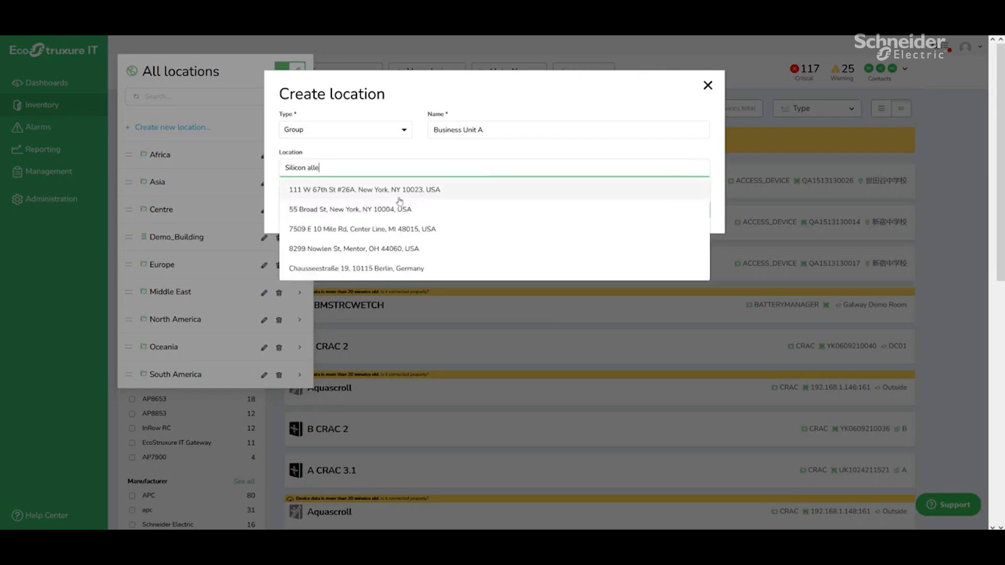
click(361, 189)
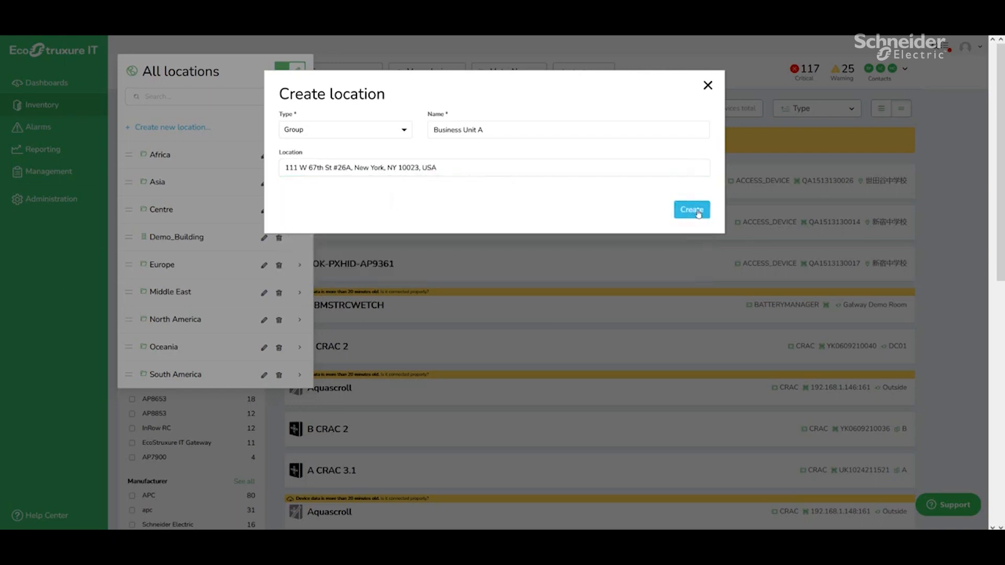
click(691, 210)
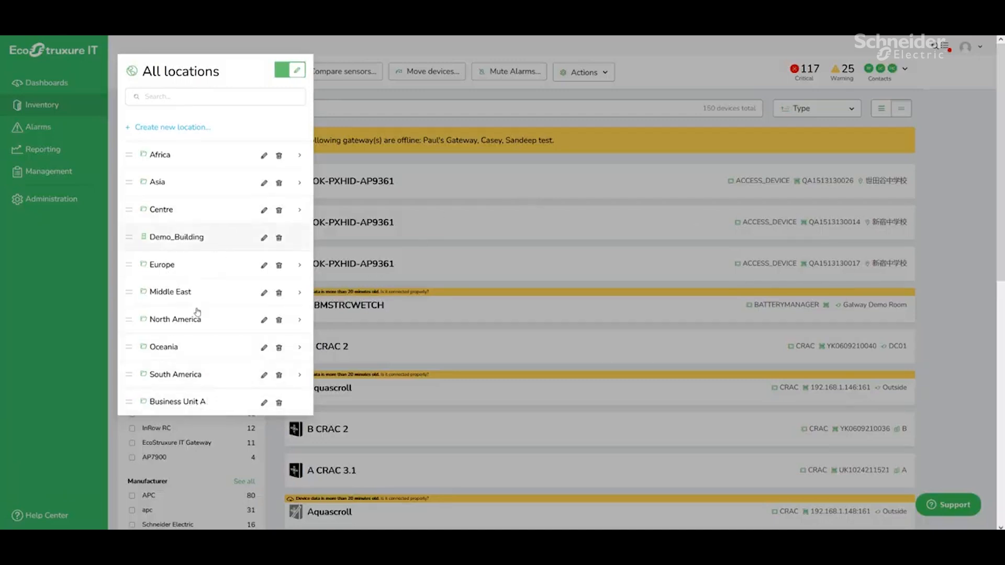
Switch off location editing, leaving the all-locations inventory displayed
click(177, 401)
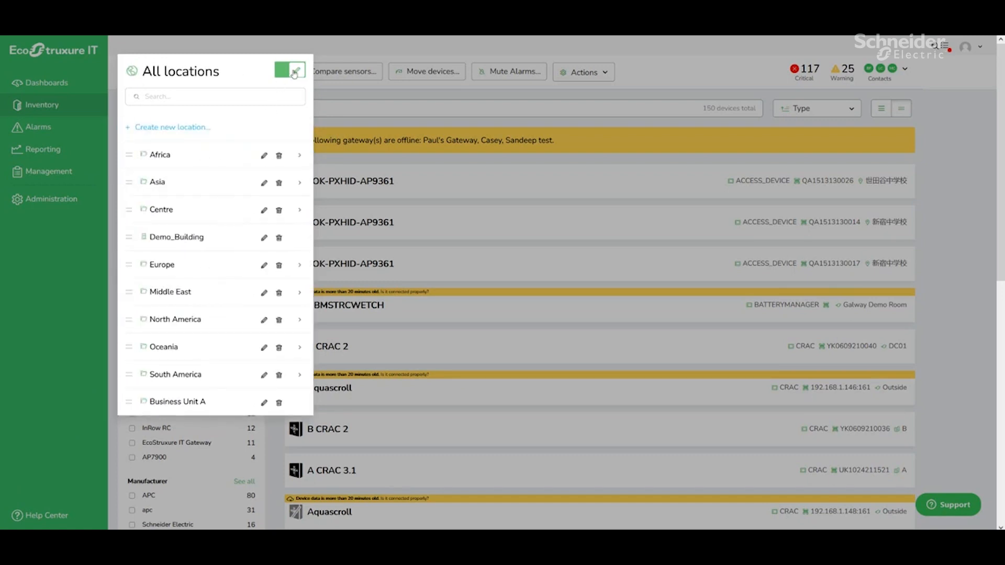
click(293, 70)
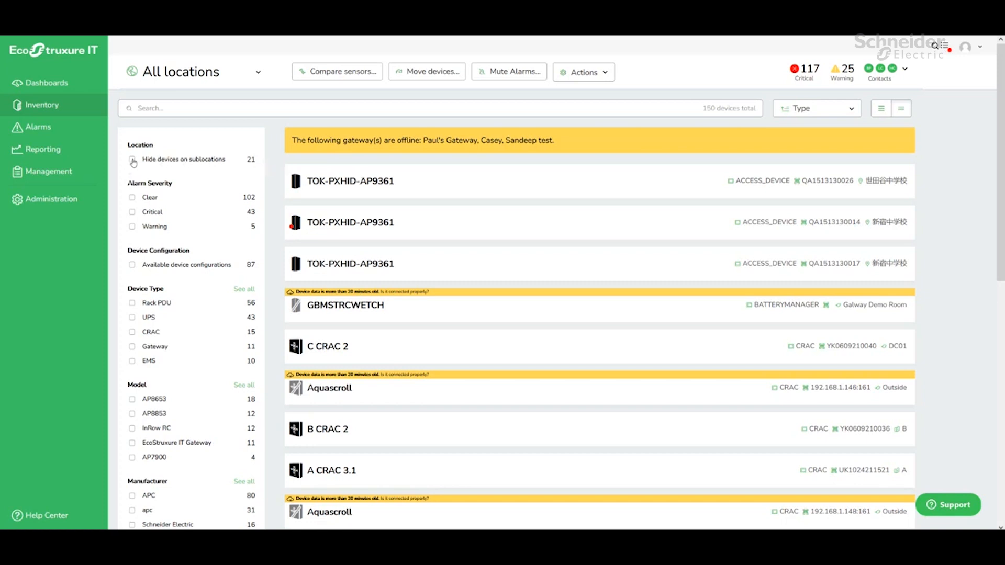
Hide sublocation devices and select the first EcoStruxure IT Gateway to move
click(132, 159)
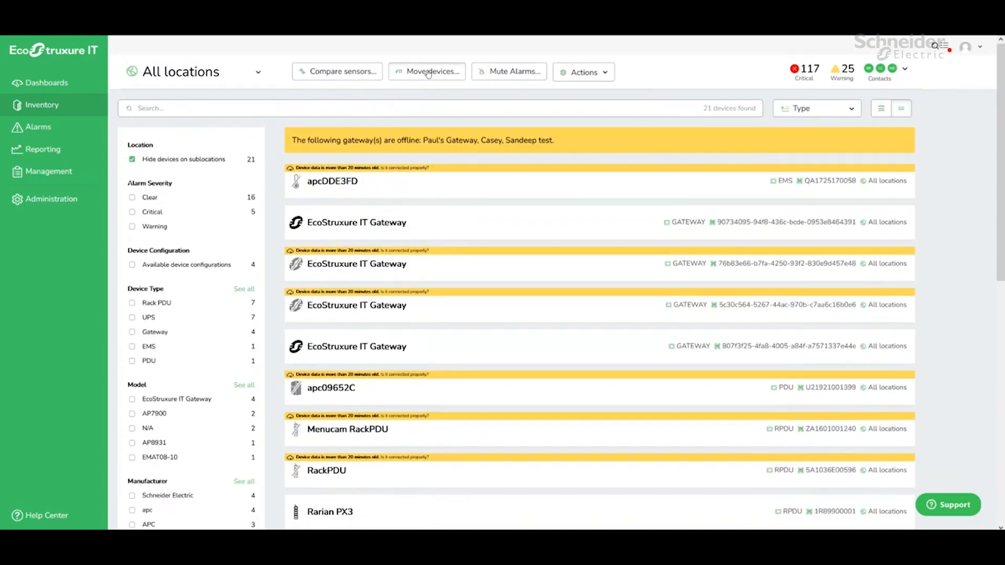
click(426, 71)
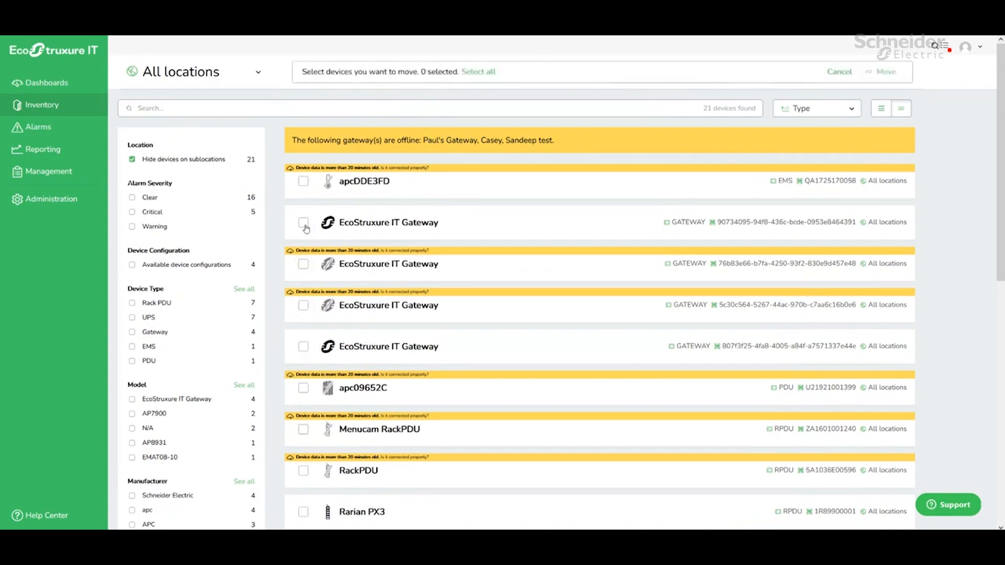
click(304, 222)
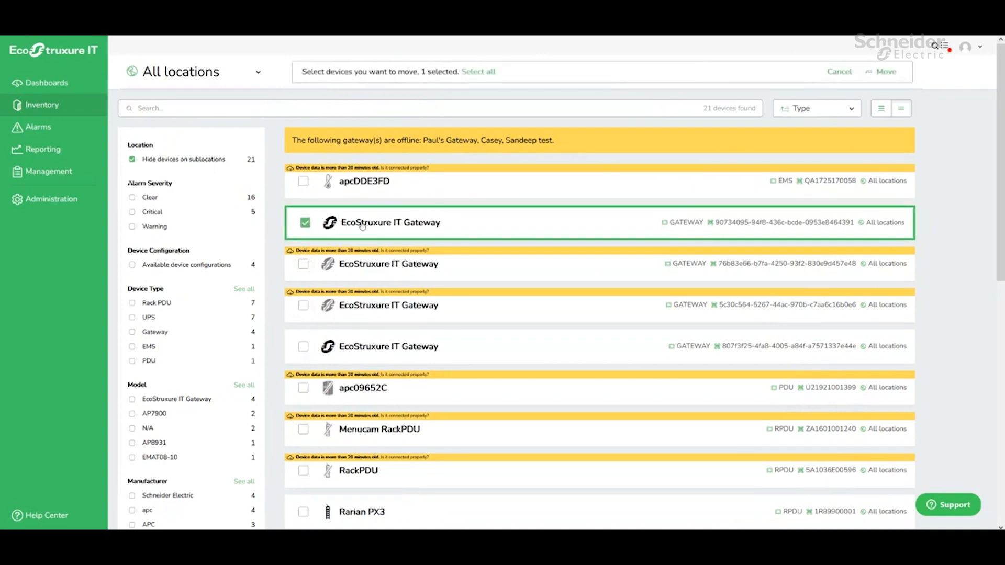
Move the selected gateway into Business Unit A and reopen the location list
click(884, 71)
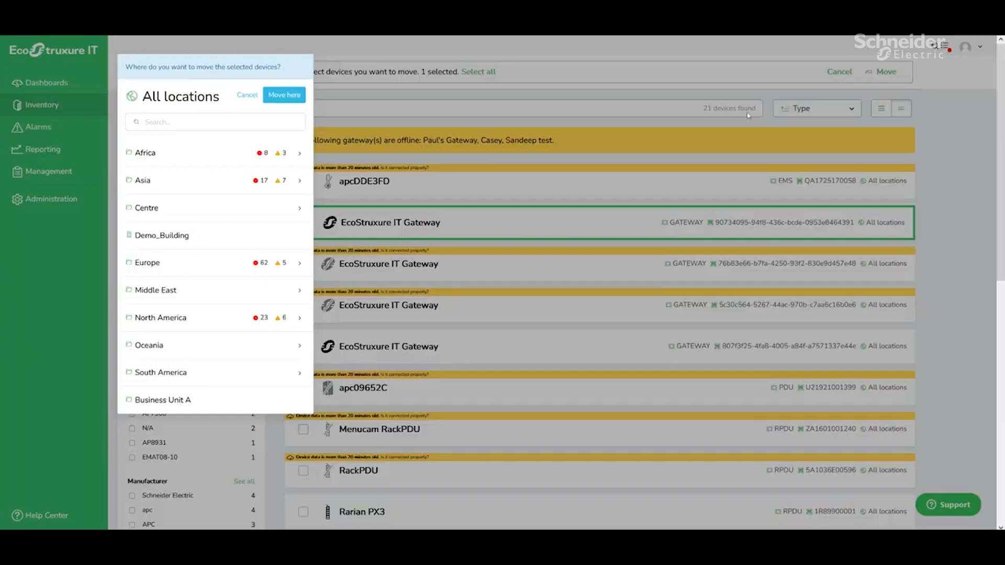
click(164, 398)
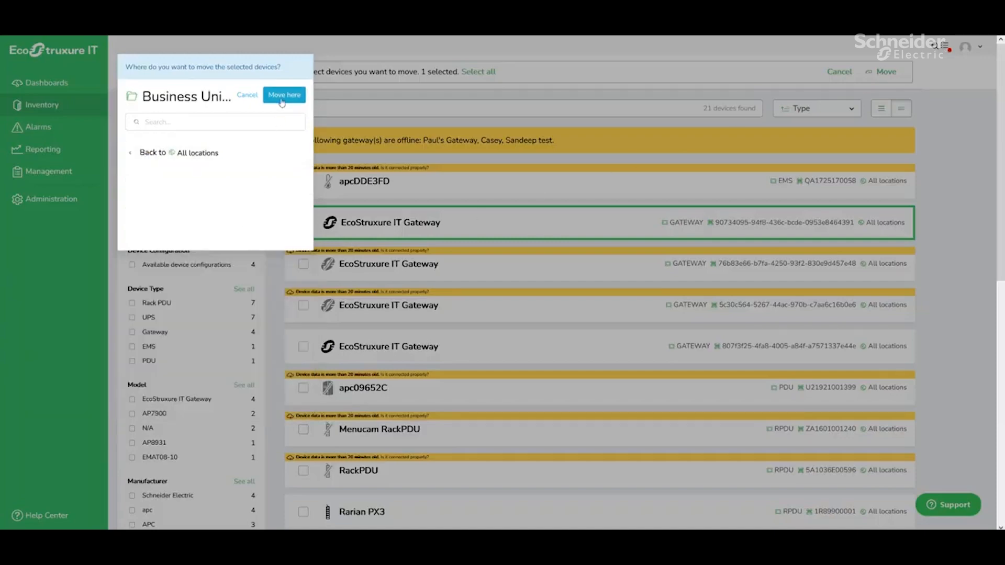
click(283, 95)
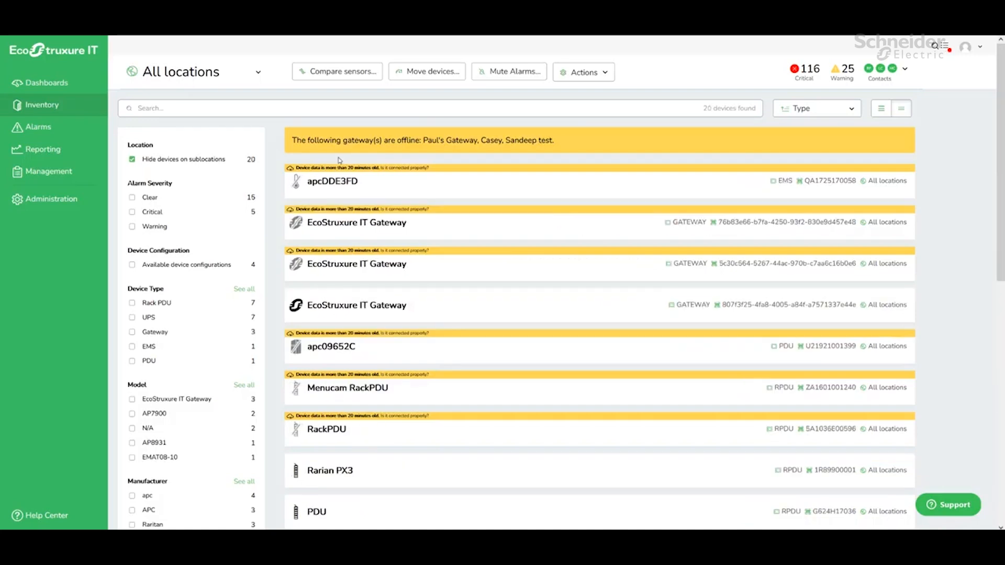
click(194, 71)
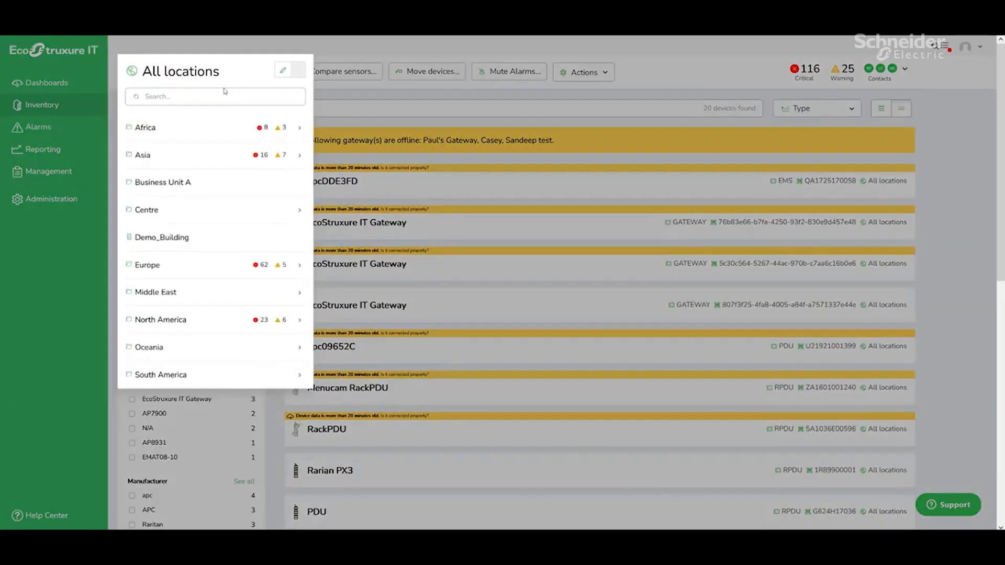
mouse_move(191, 356)
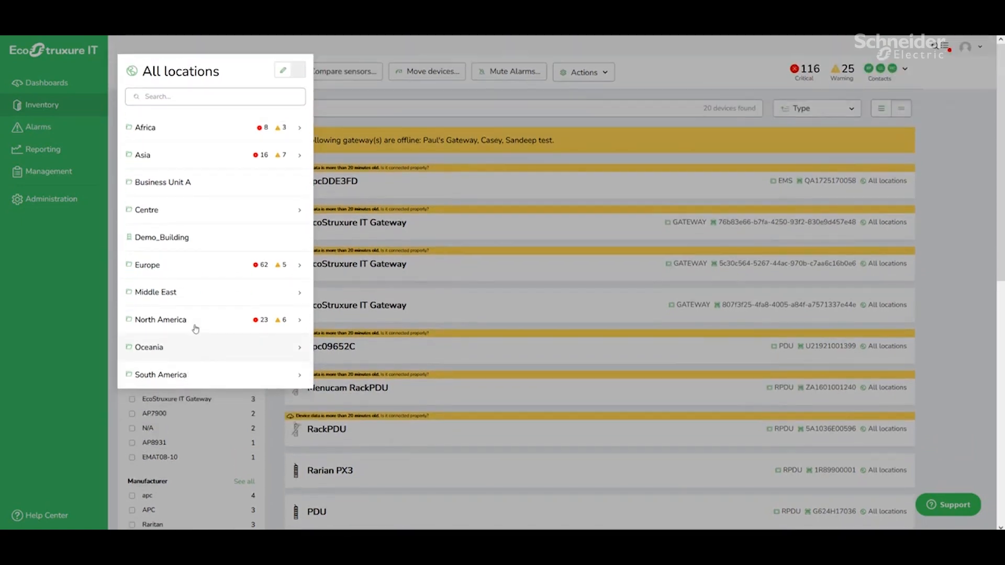
Scope the inventory to Business Unit A, showing its single gateway
click(162, 182)
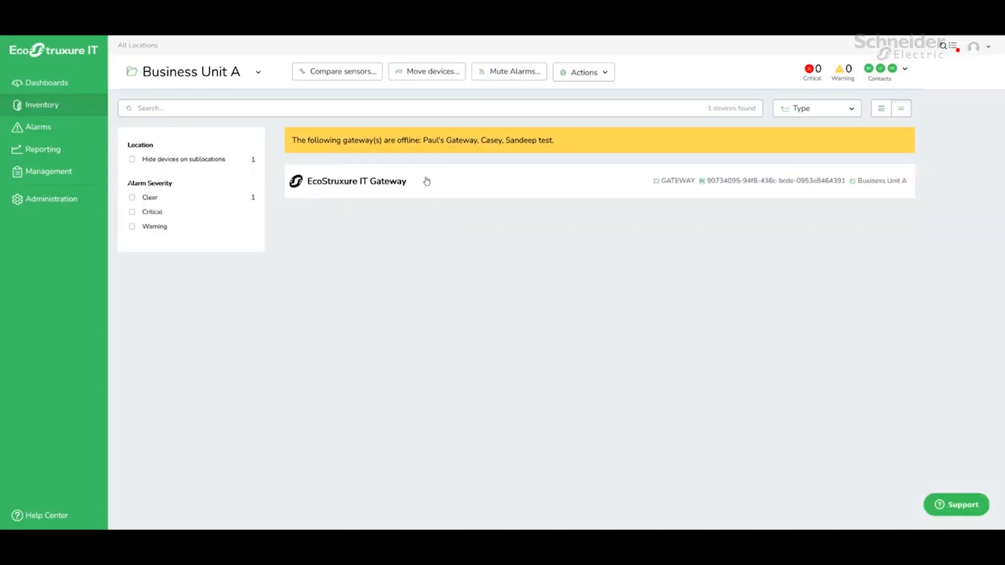
mouse_move(365, 292)
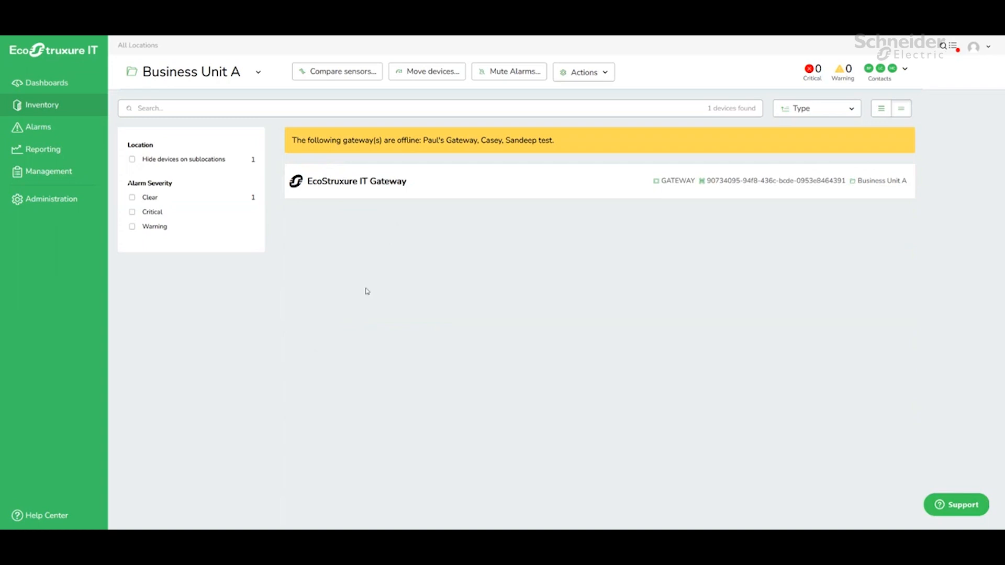
mouse_move(250, 76)
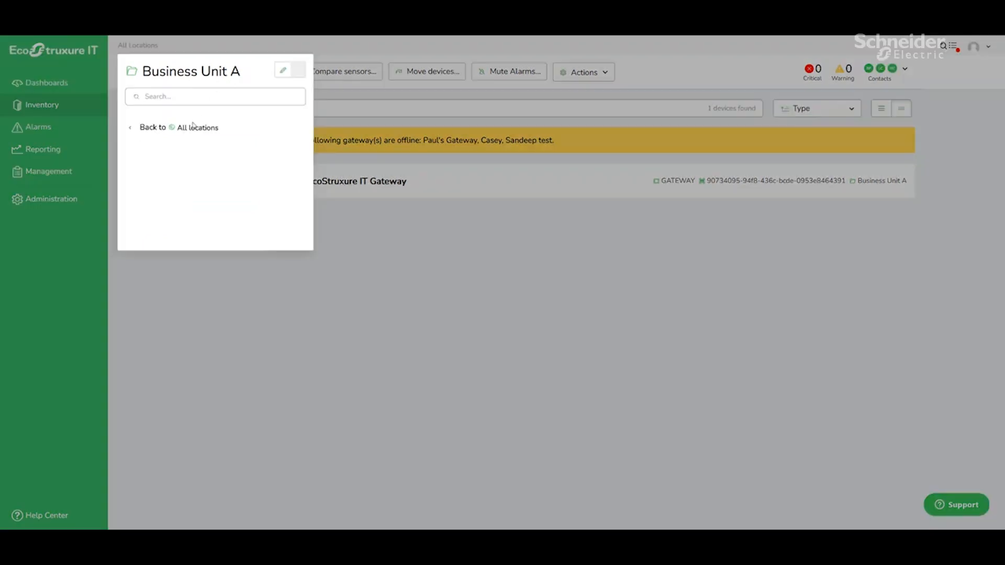
Return to all locations and delete the Business Unit A location, confirming with Yes
click(198, 127)
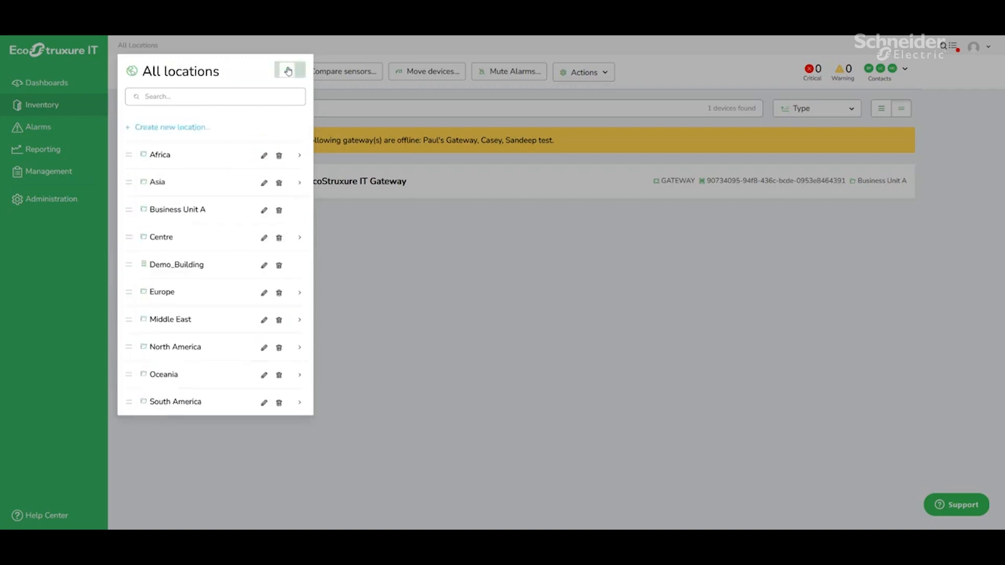
click(288, 70)
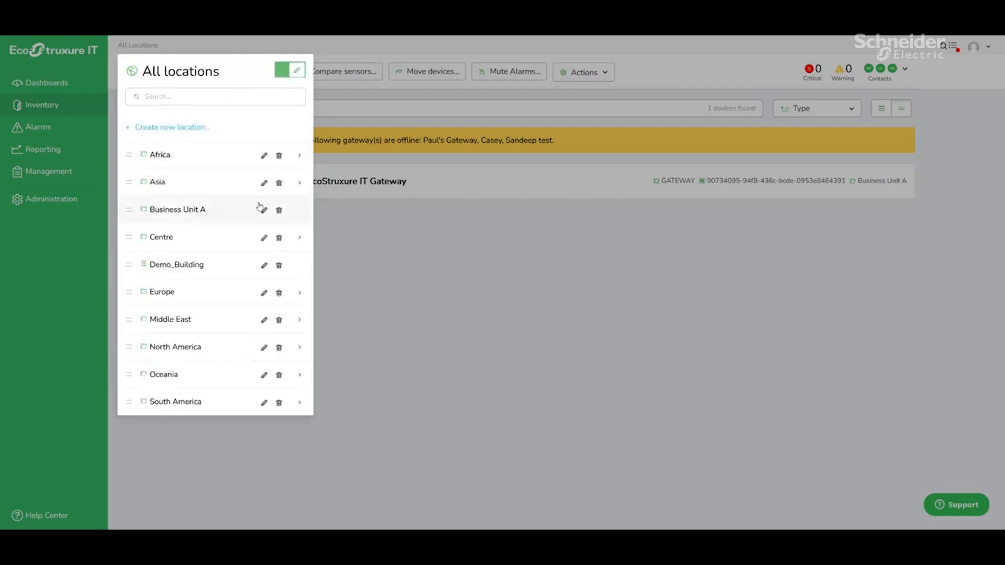
click(279, 209)
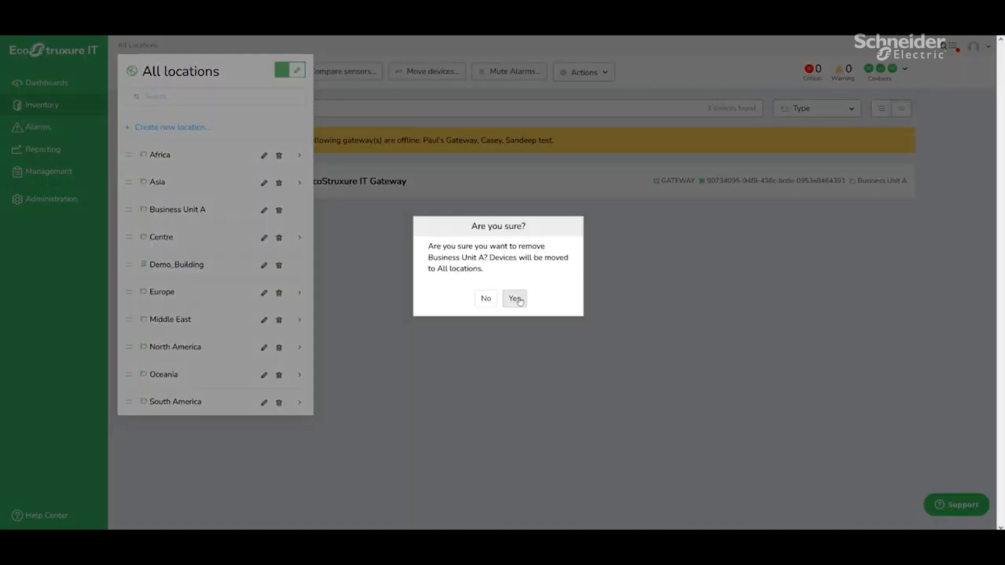
click(514, 298)
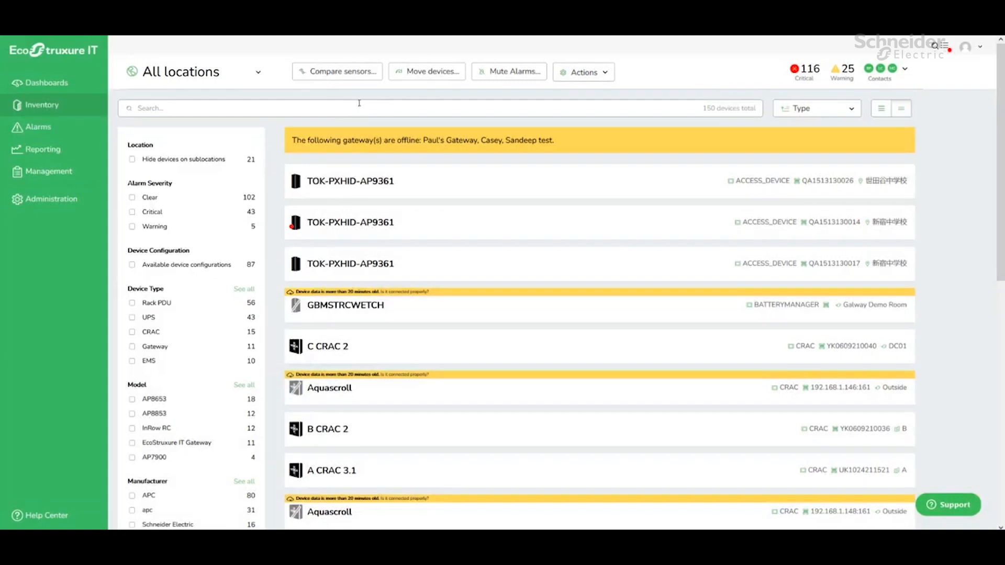
mouse_move(273, 158)
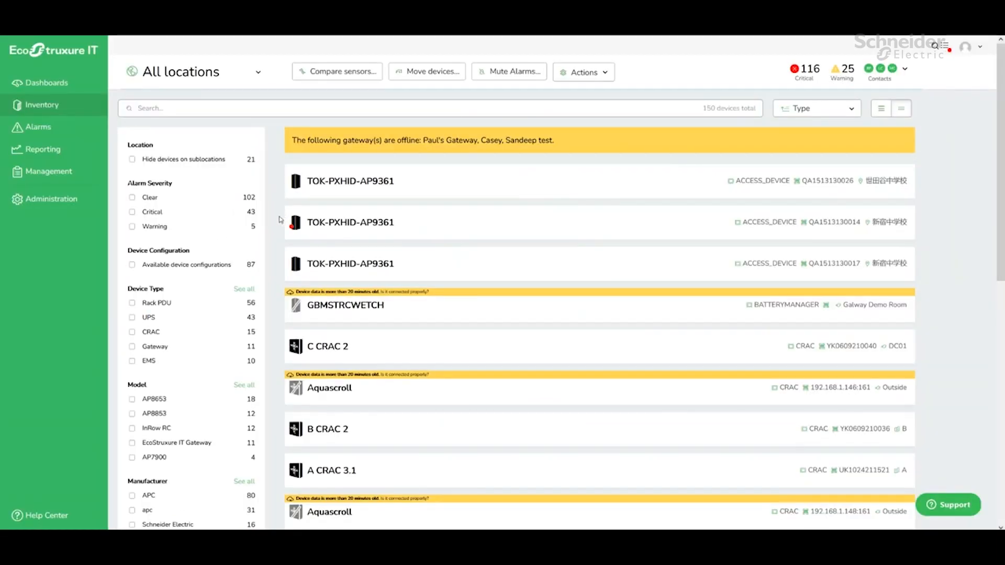
Scroll through the UPS-filtered inventory results
scroll(down, 3)
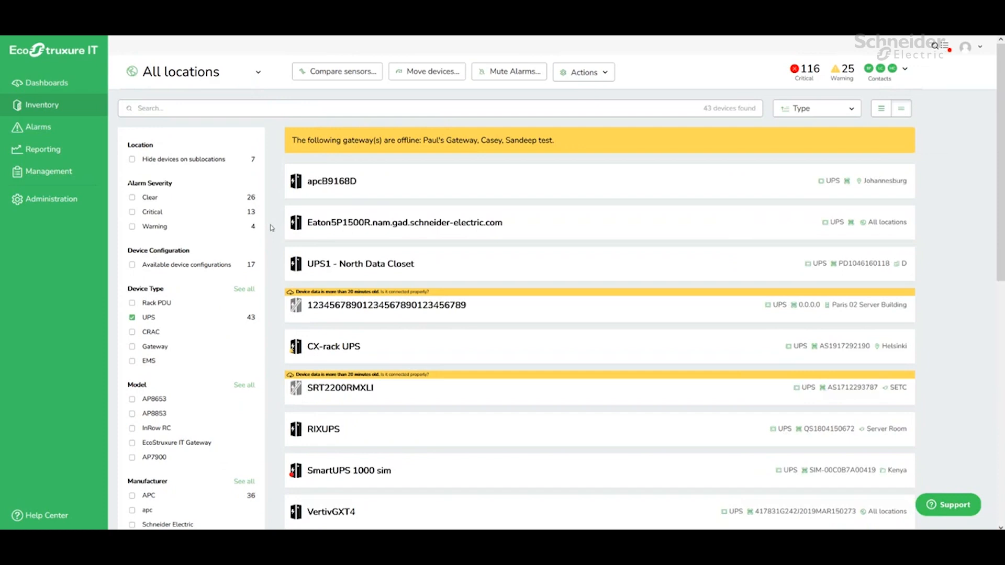
scroll(down, 3)
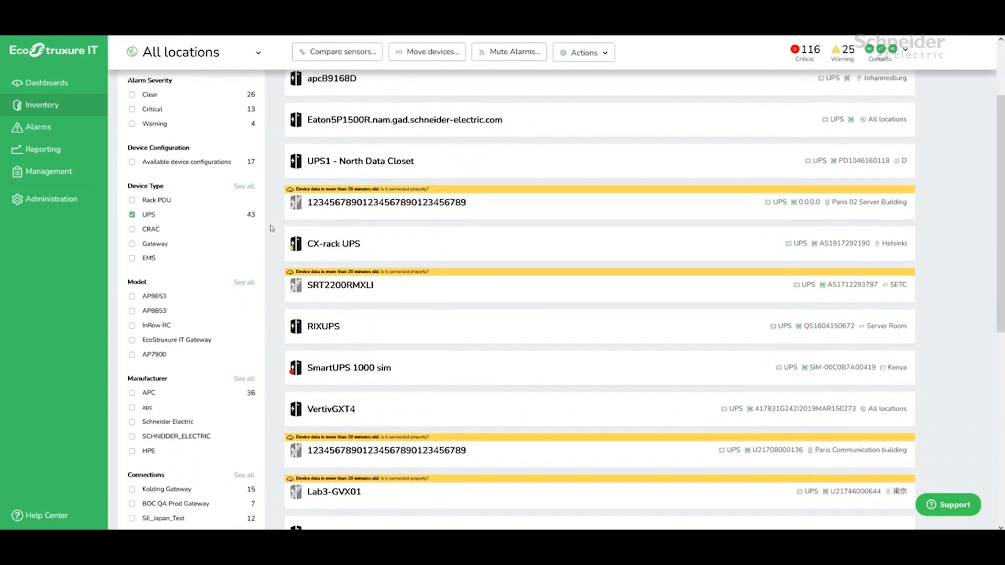
scroll(down, 3)
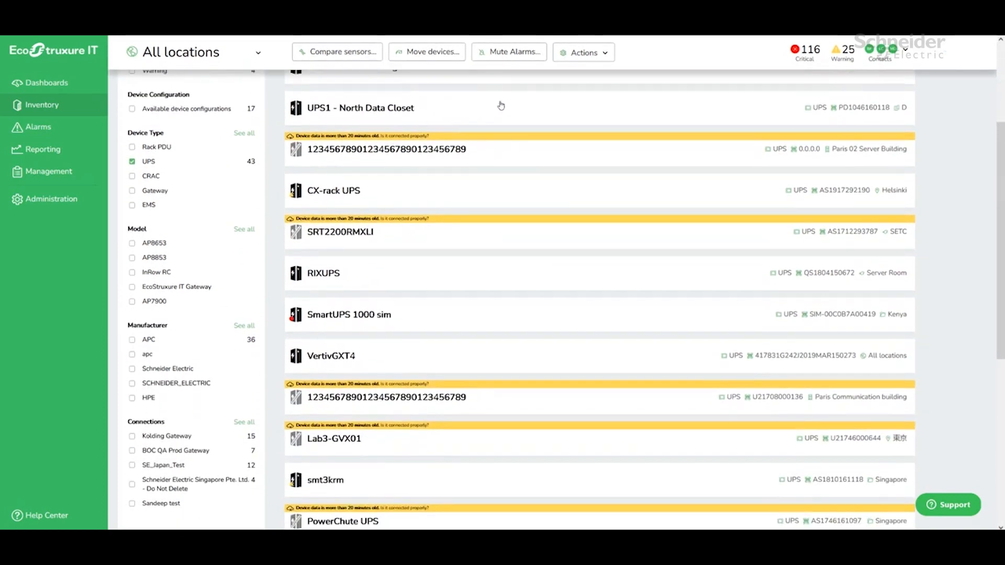
Open the device details of UPS1 - North Data Closet and scroll to its Alarms
click(360, 108)
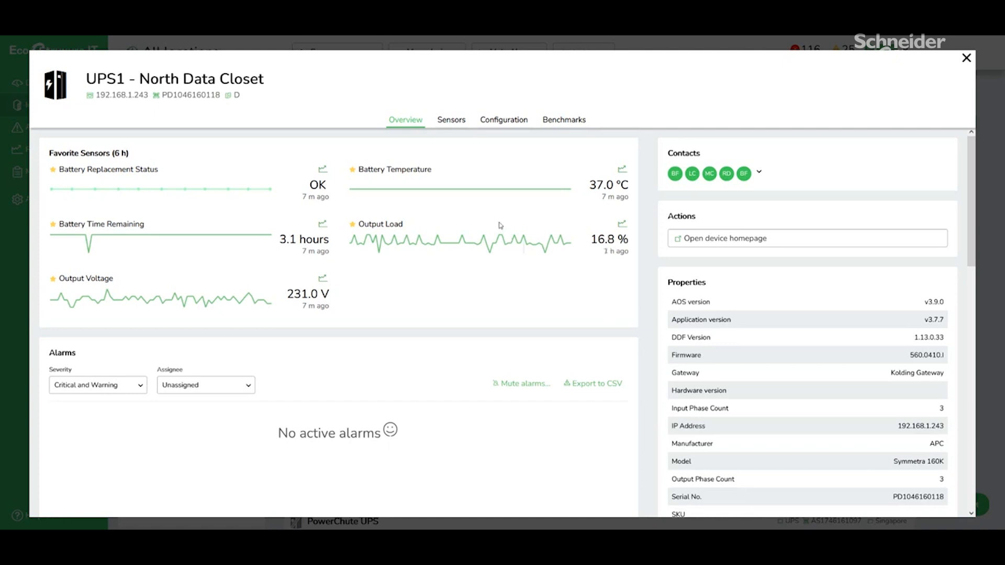
scroll(down, 3)
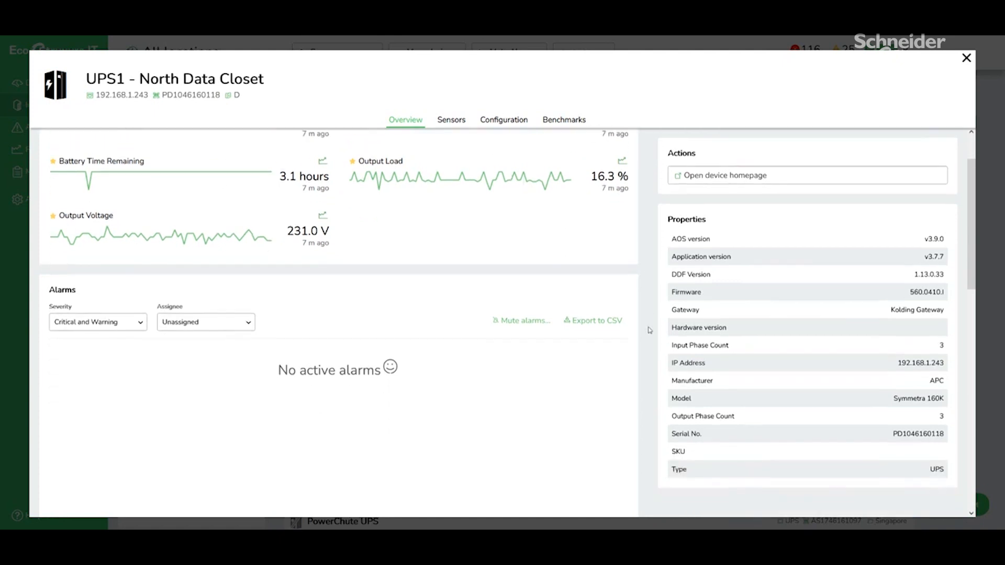
scroll(down, 3)
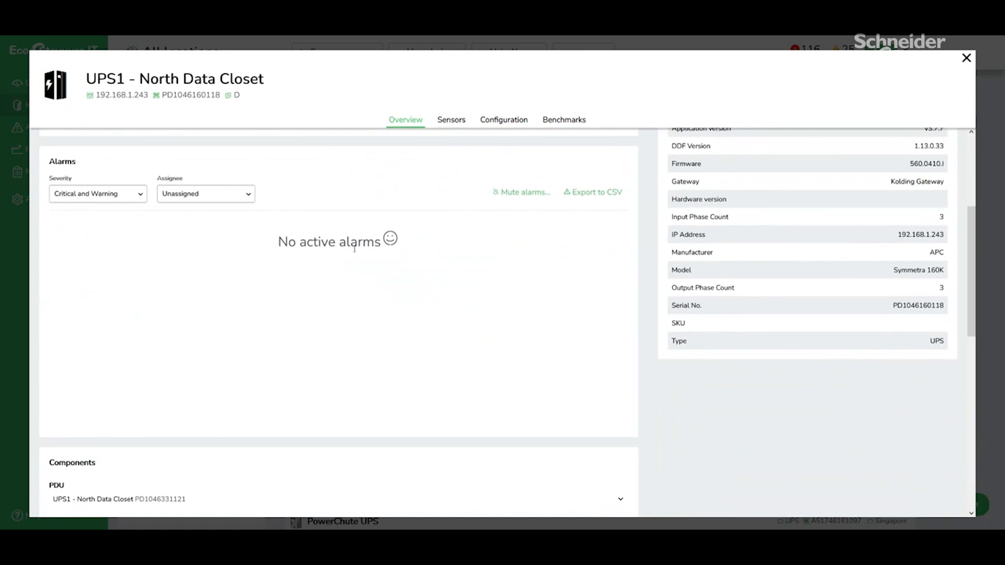
Set the alarm Severity filter to All
click(97, 194)
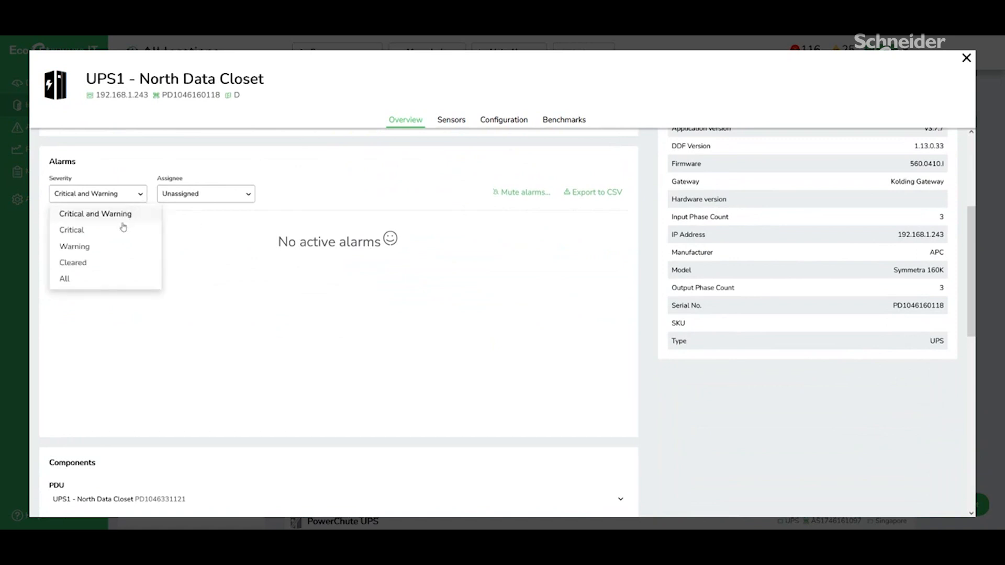
click(64, 279)
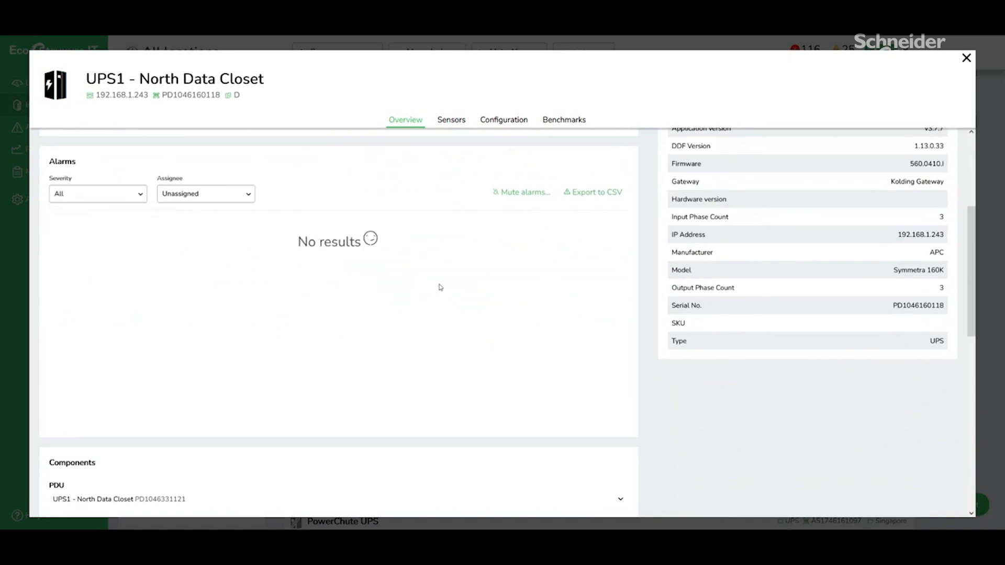
mouse_move(544, 280)
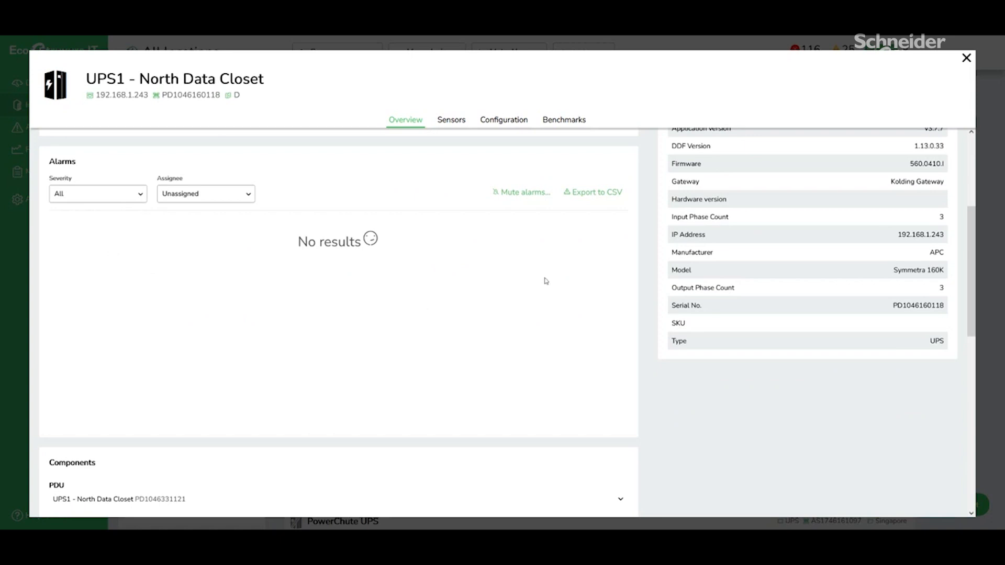
scroll(down, 3)
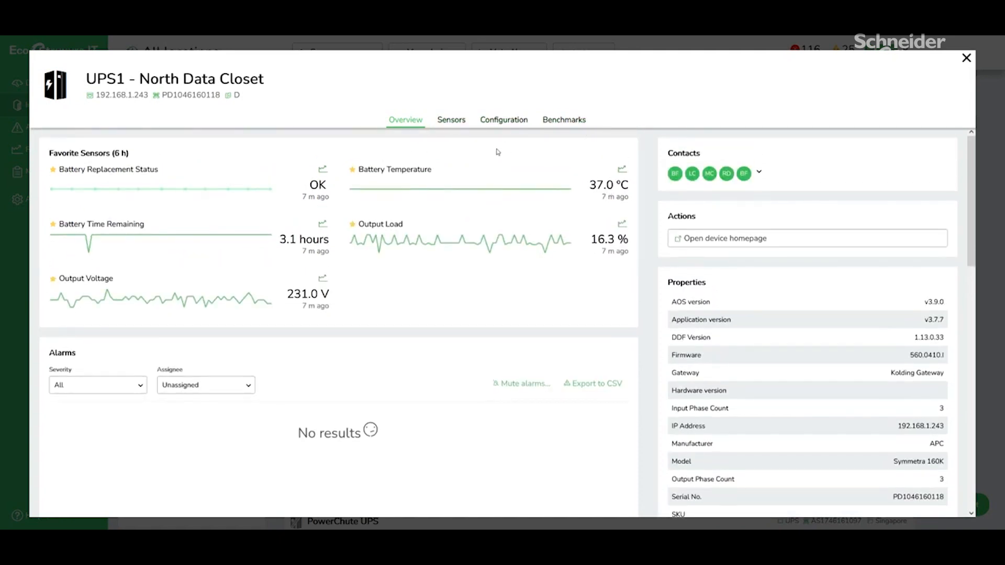
Browse the Sensors list of UPS1 - North Data Closet, then move on to its Configuration settings
click(451, 120)
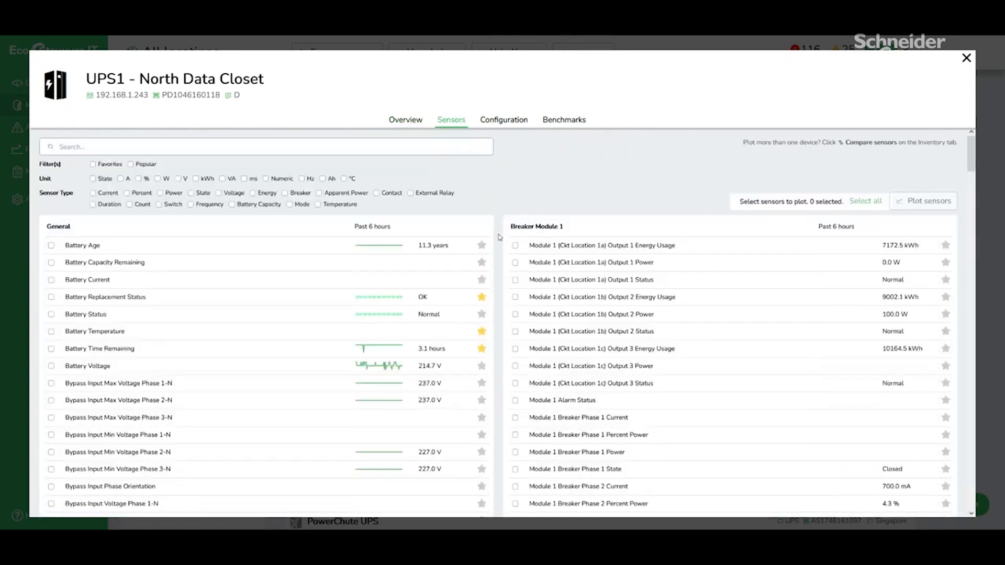
scroll(down, 3)
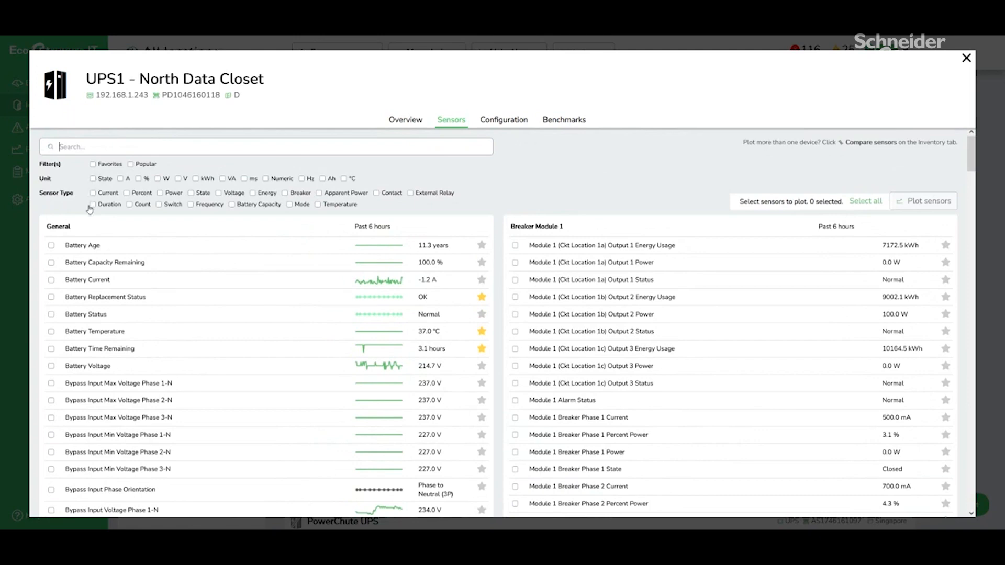
mouse_move(69, 202)
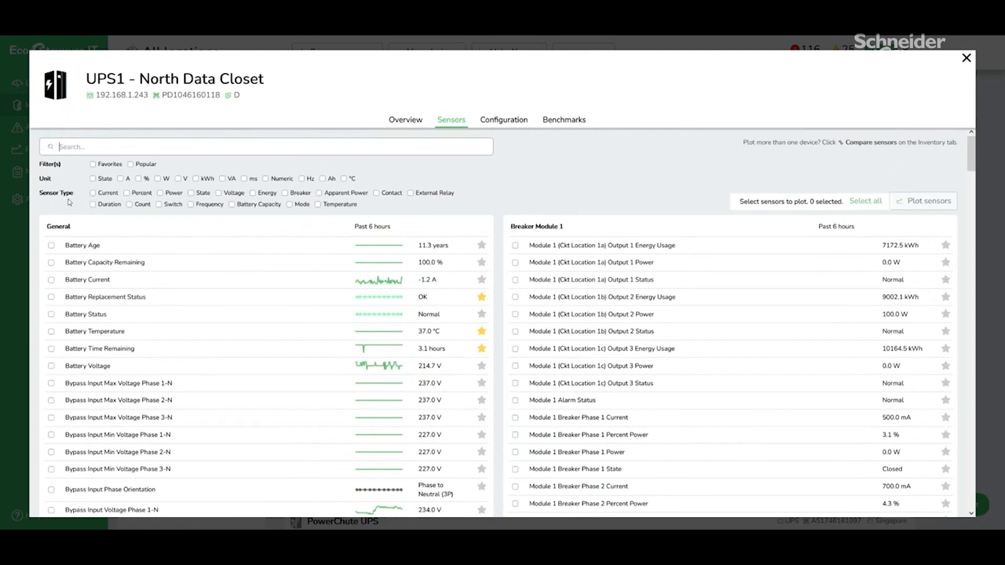
double_click(748, 201)
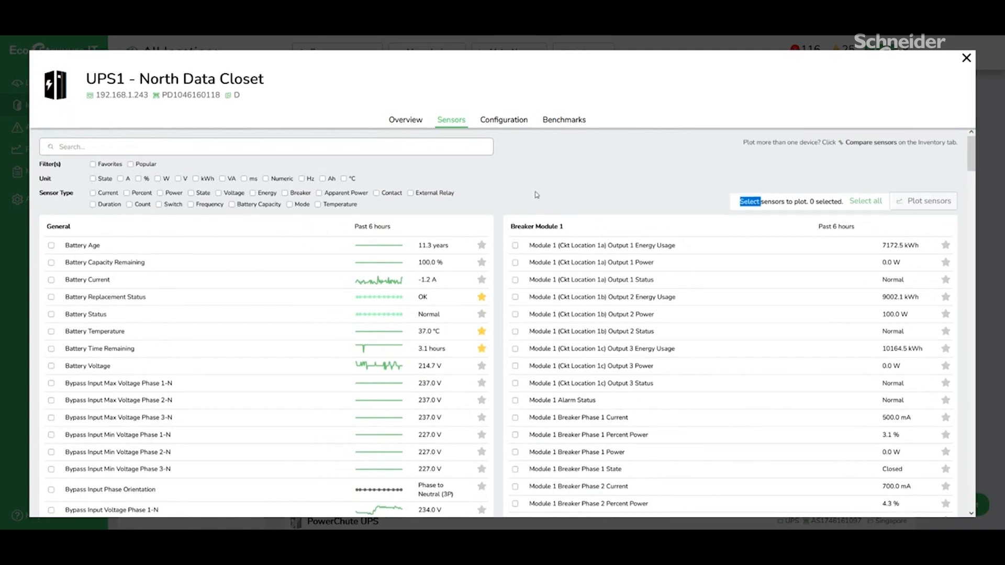
click(504, 119)
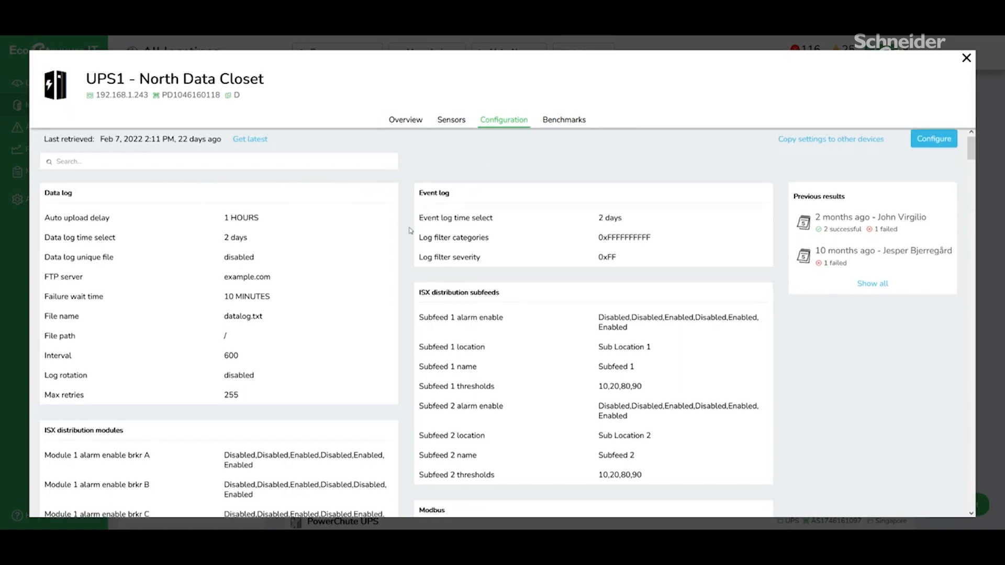
Open the Configure edit form, cancel it unchanged, and view the Benchmarks comparisons
scroll(down, 3)
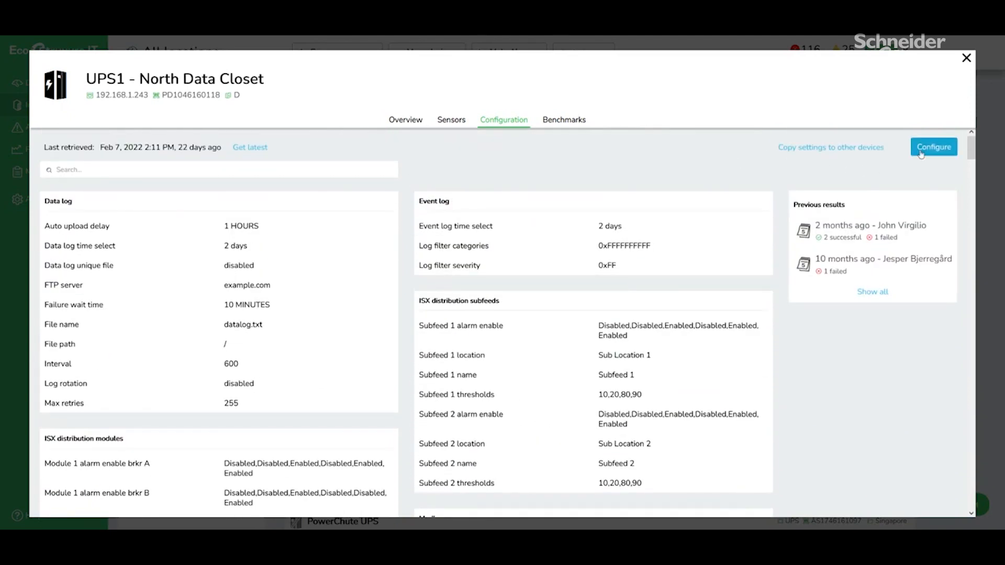
click(933, 146)
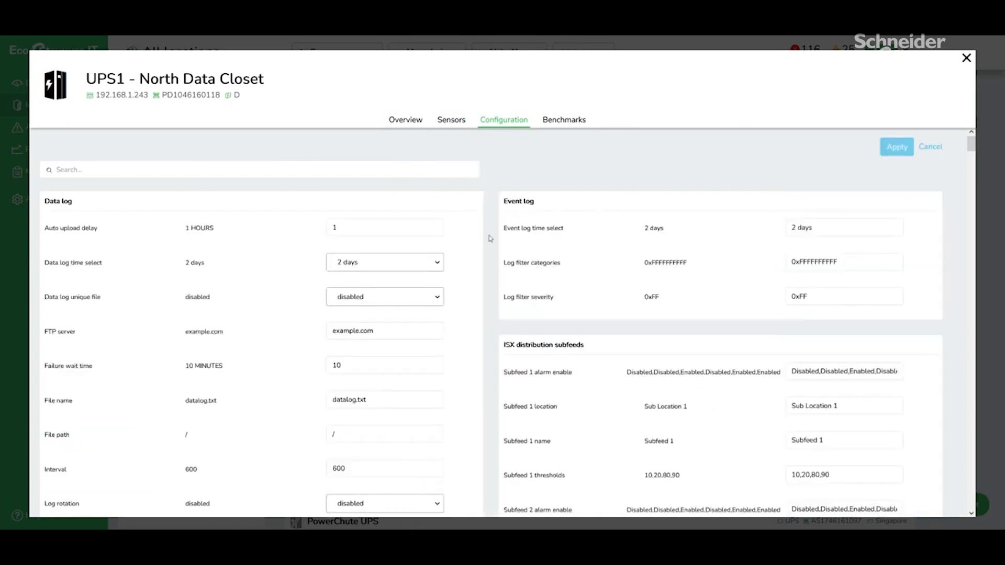
click(385, 262)
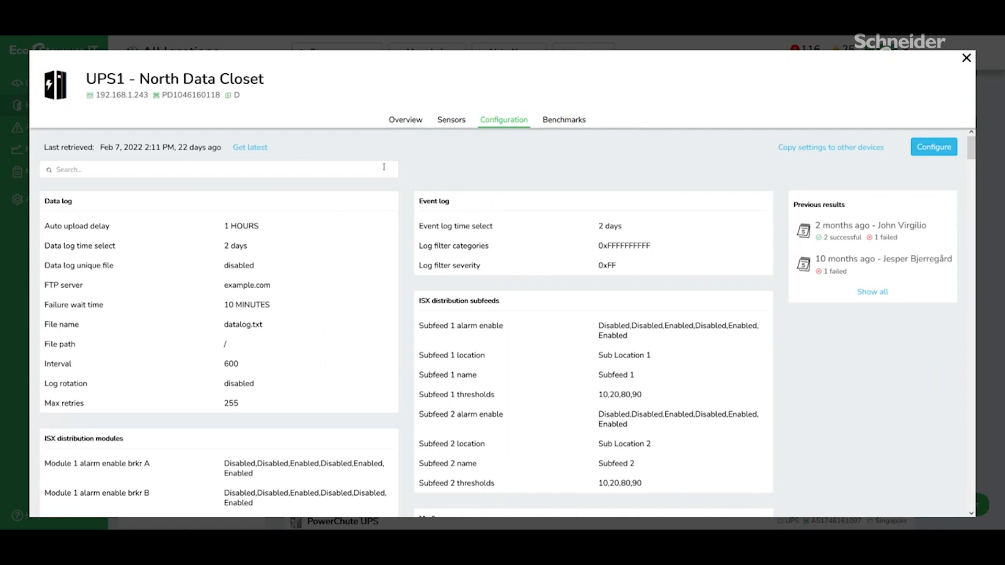
mouse_move(455, 166)
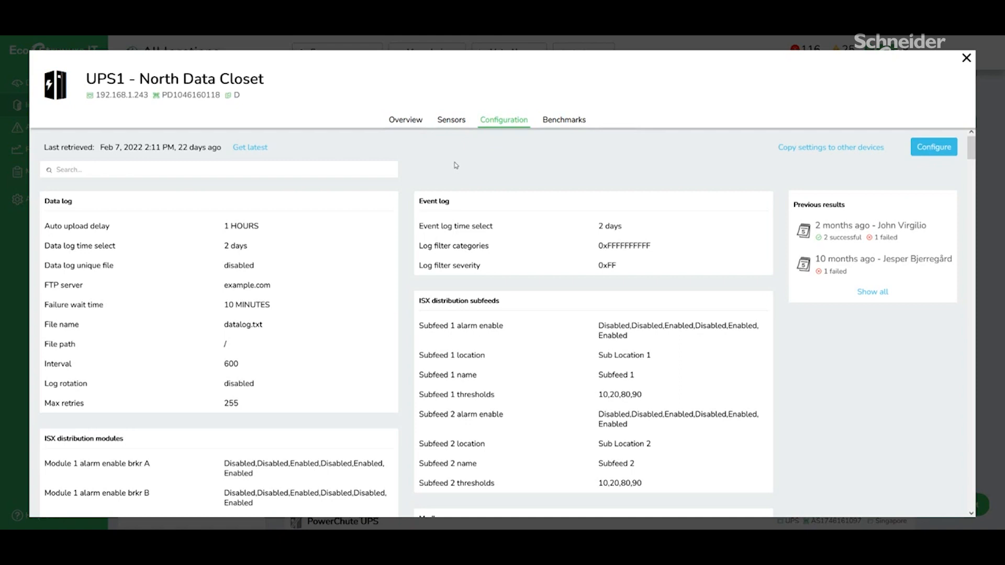
mouse_move(504, 164)
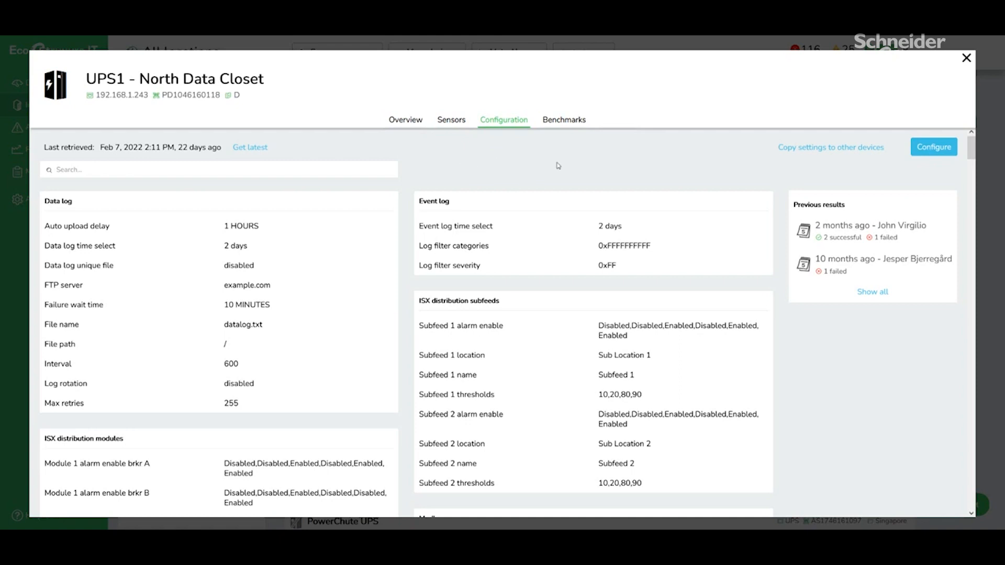
click(564, 120)
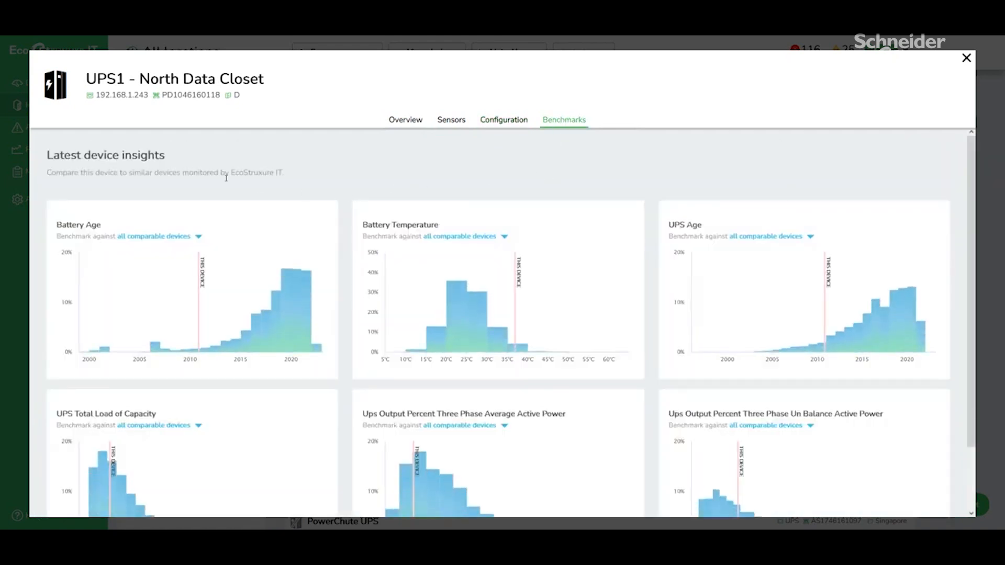
Close the UPS1 - North Data Closet details to return to the 43-device UPS list
scroll(down, 3)
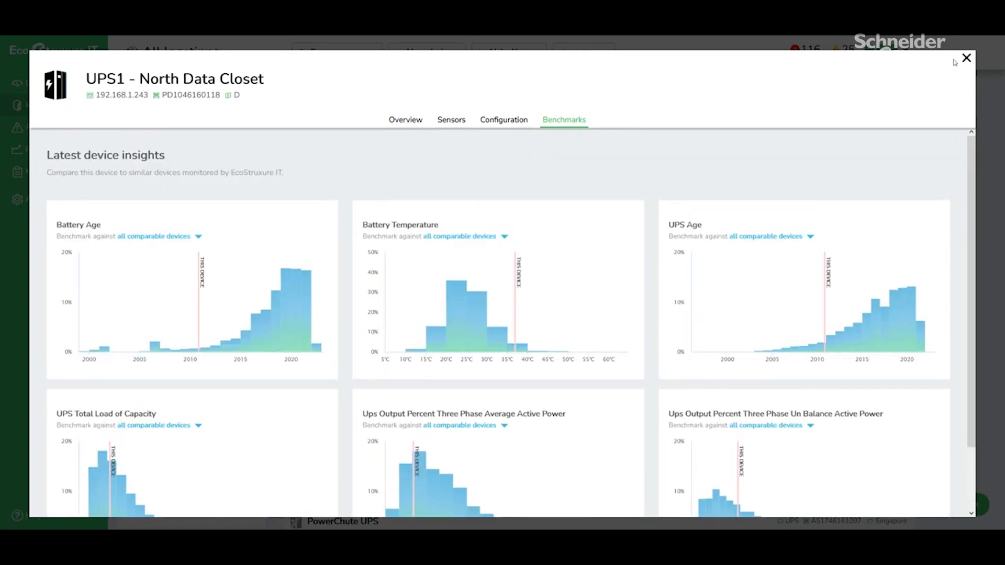
click(966, 57)
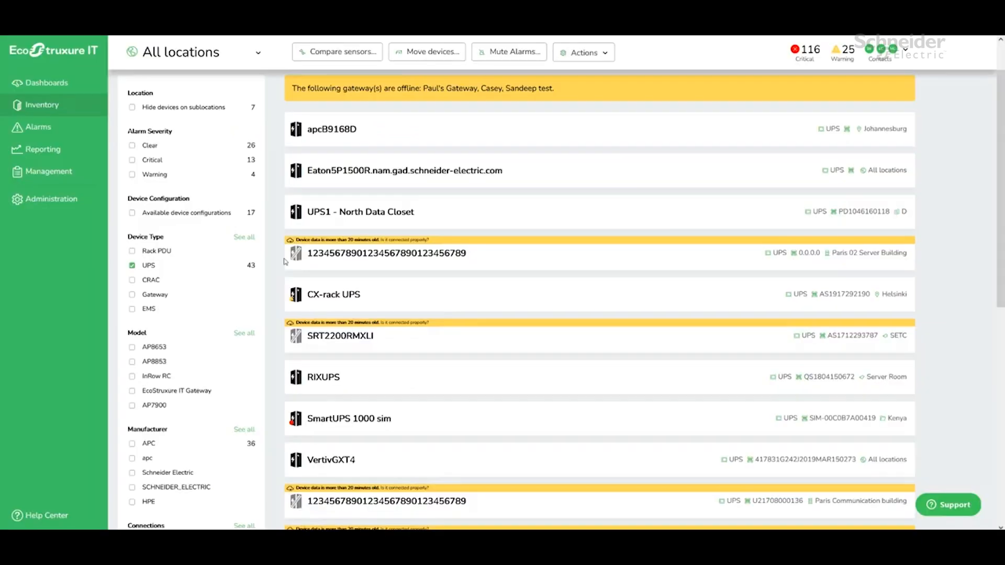
scroll(down, 3)
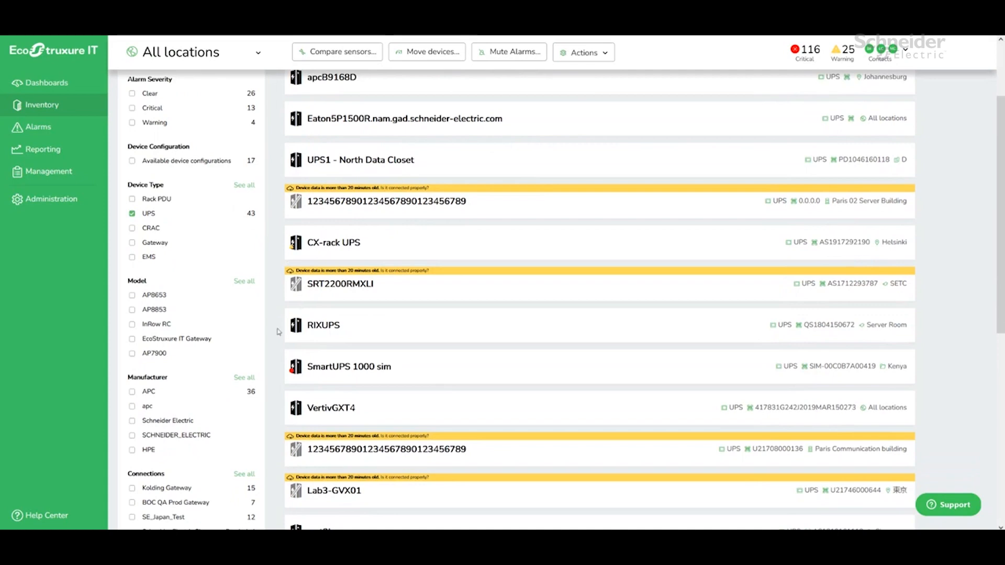
scroll(down, 3)
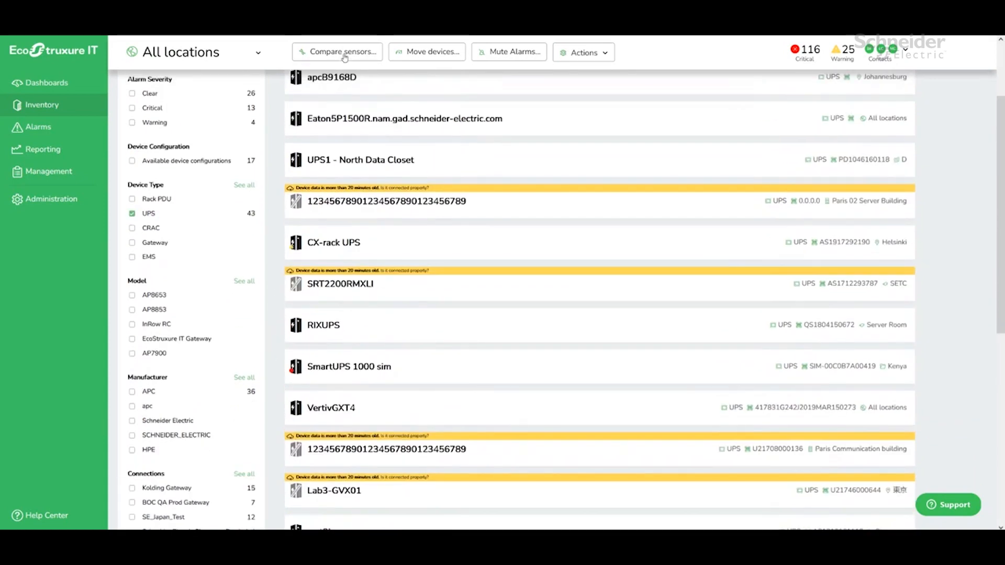
scroll(down, 3)
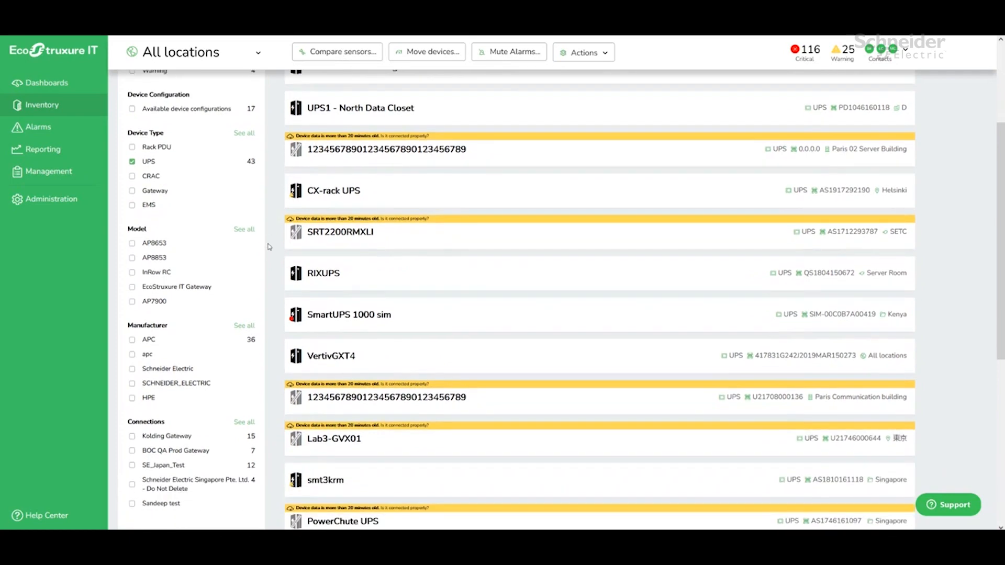
mouse_move(427, 321)
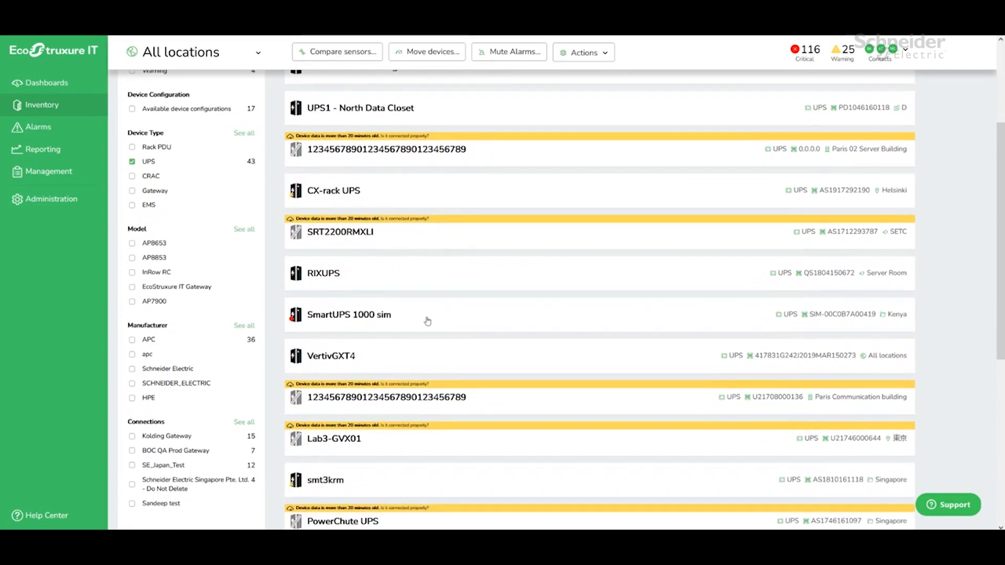
Show SmartUPS 1000 sim's voltage sensors and tick Battery, Input and Output Voltage
click(349, 315)
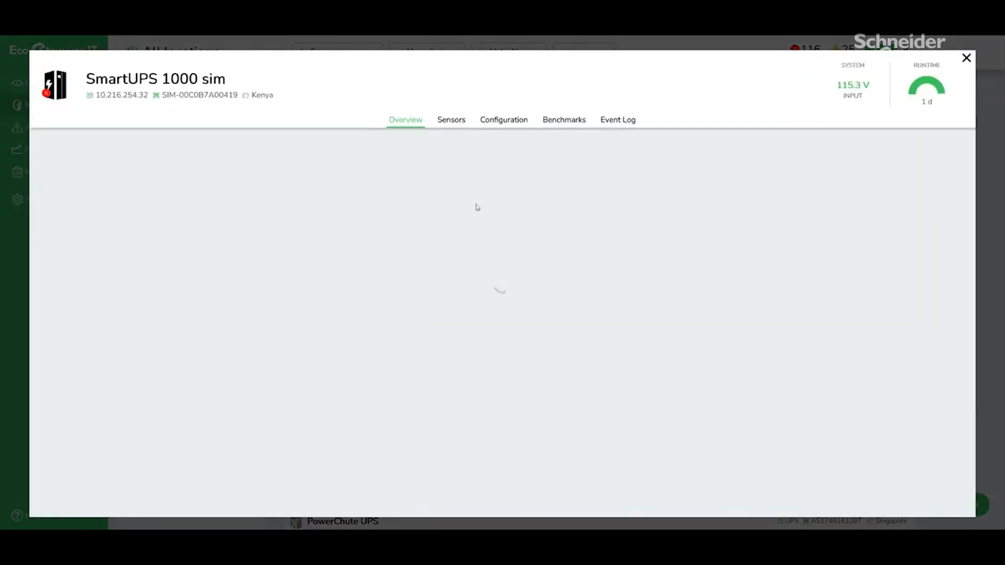
click(450, 120)
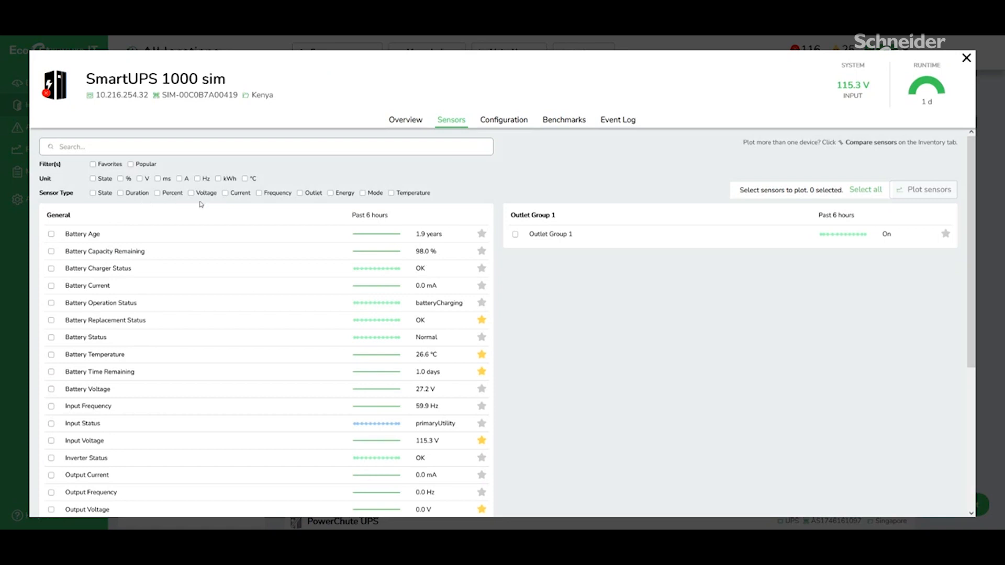
mouse_move(227, 210)
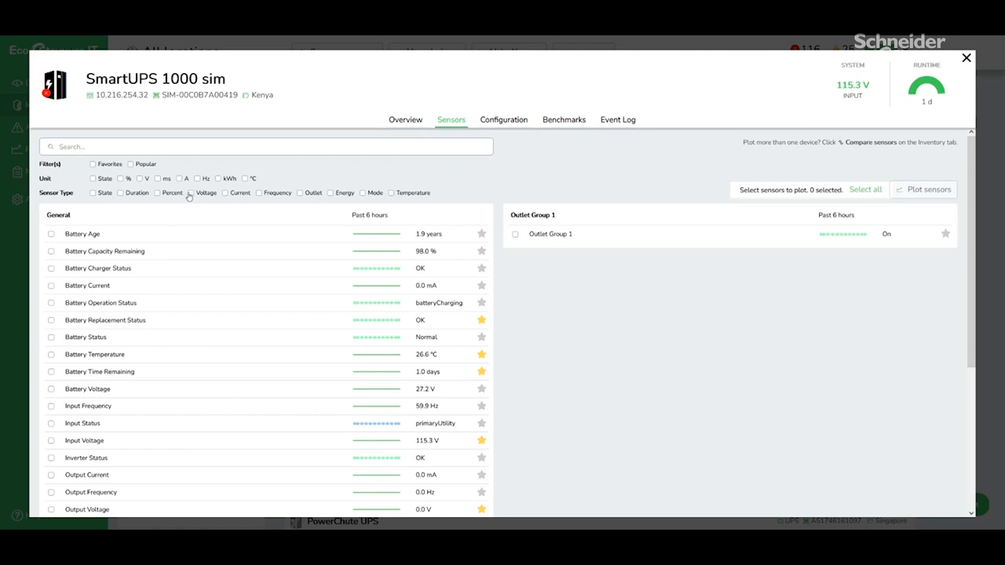
click(191, 193)
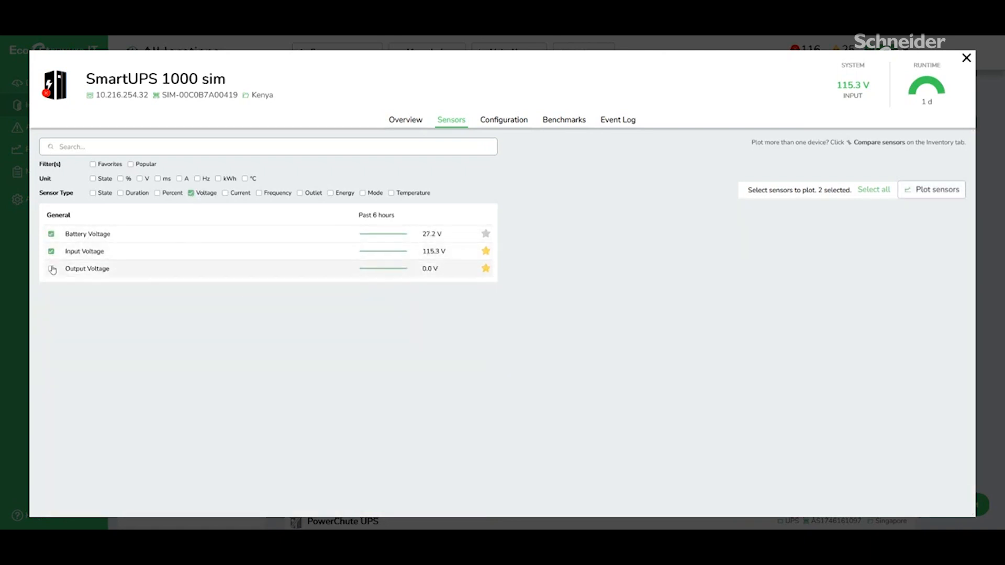
click(52, 269)
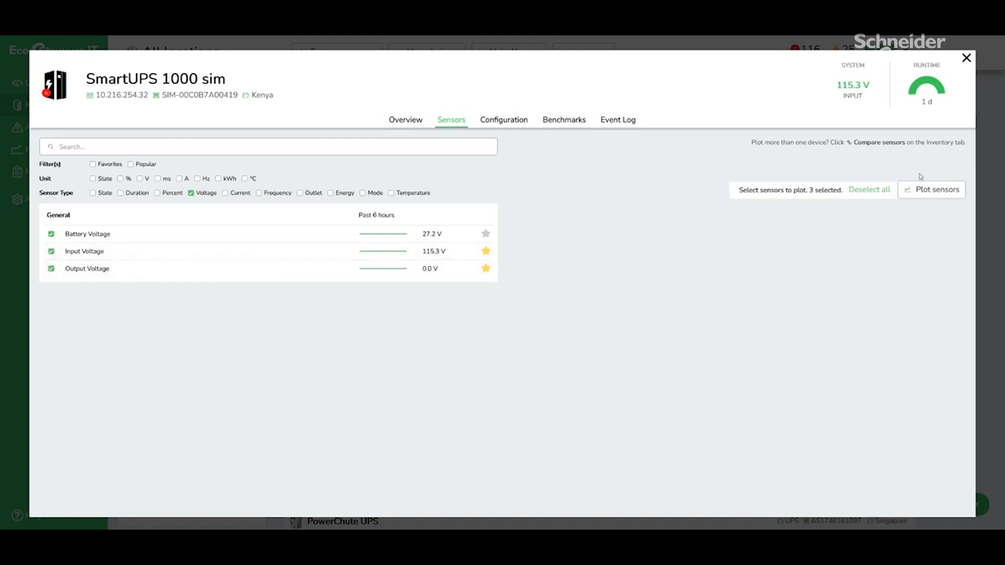
Plot the three voltage sensors with the timeframe set to Past 7 days
click(935, 190)
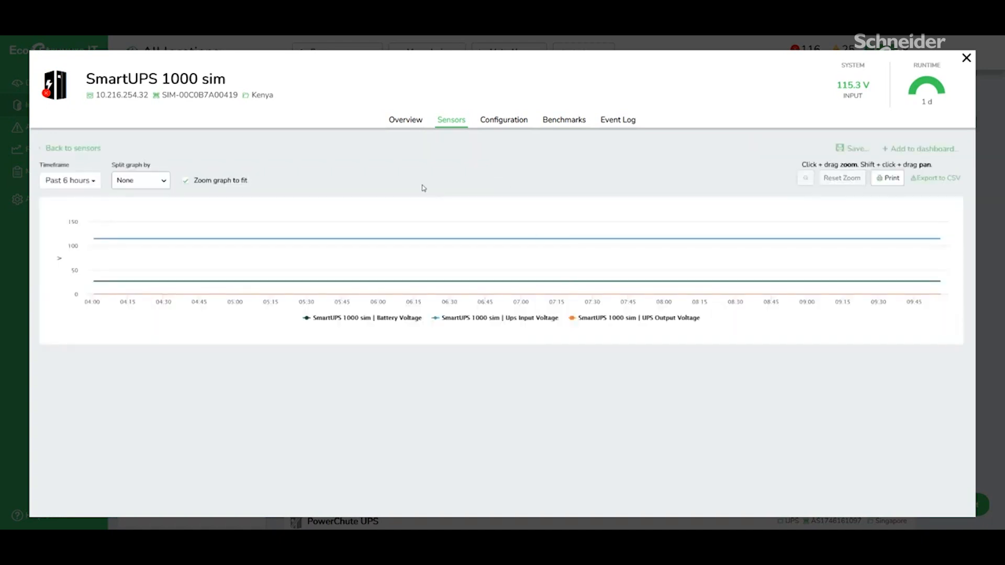
click(69, 180)
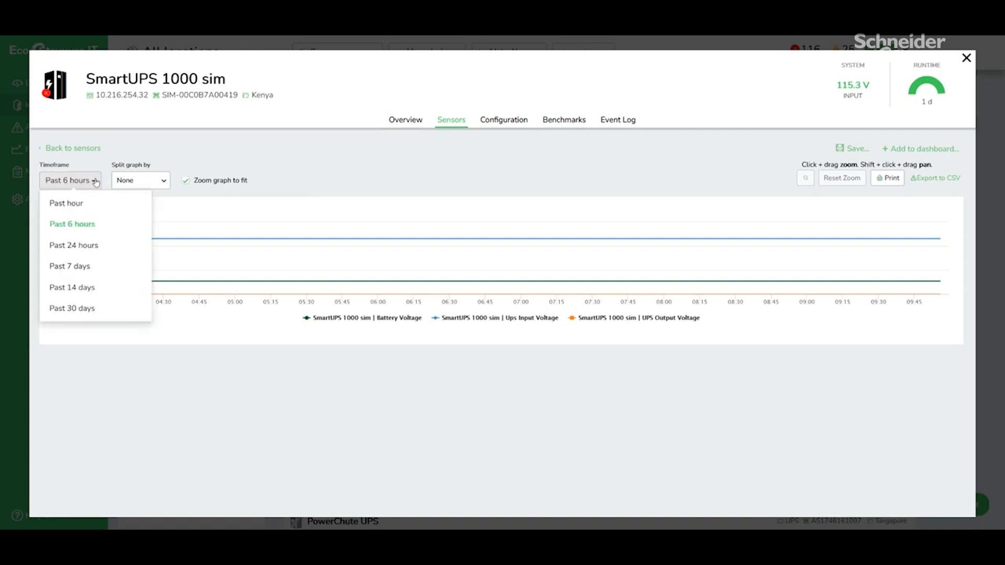
mouse_move(72, 266)
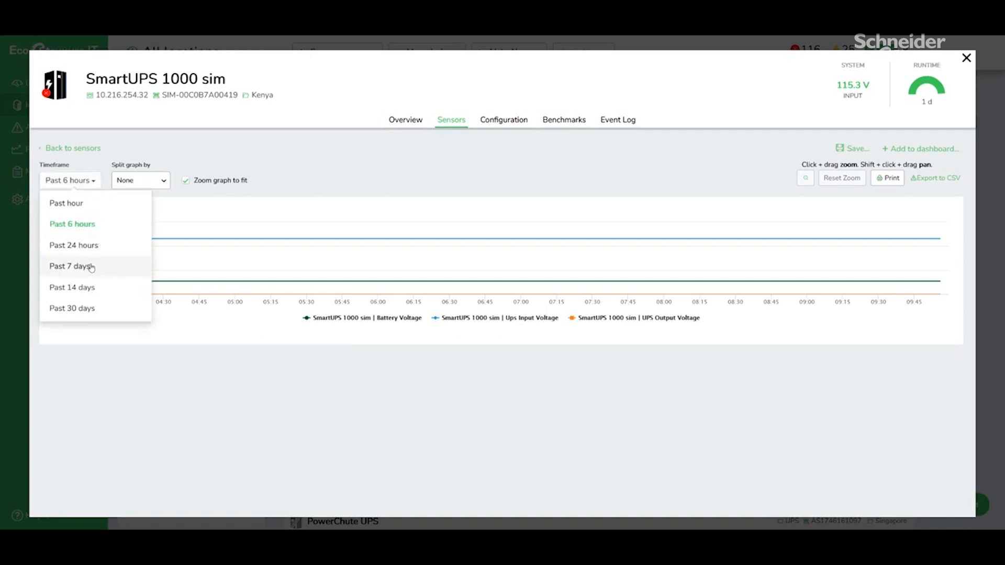
click(72, 266)
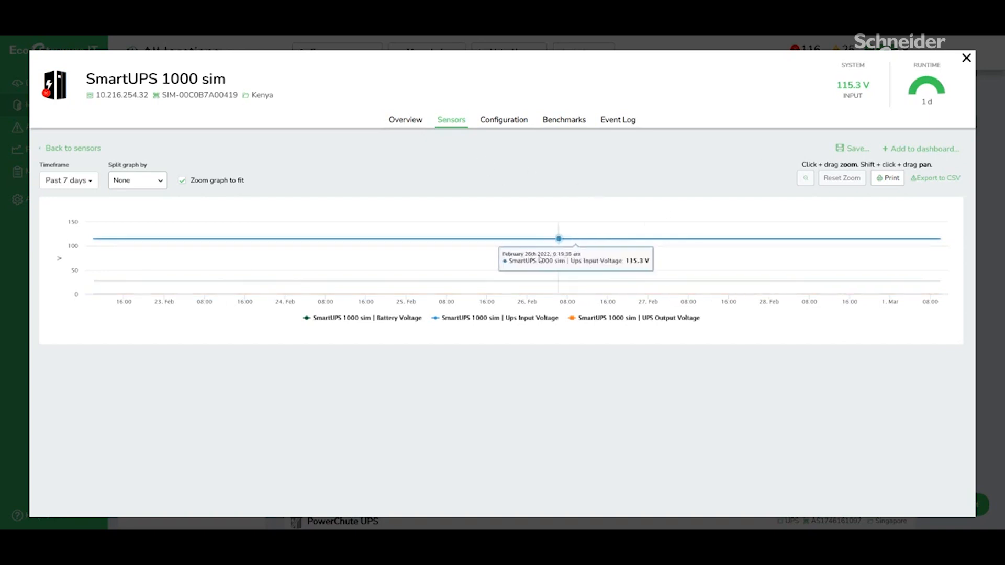
mouse_move(919, 172)
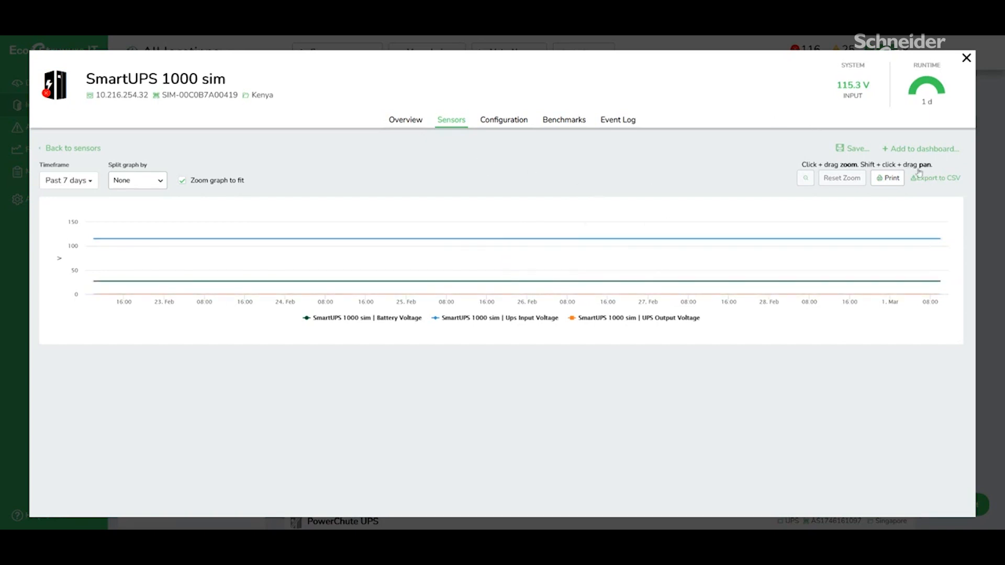
Save the 7-day voltage chart as a sensor plot labelled 'Weekly Report - SmartUPS'
click(856, 148)
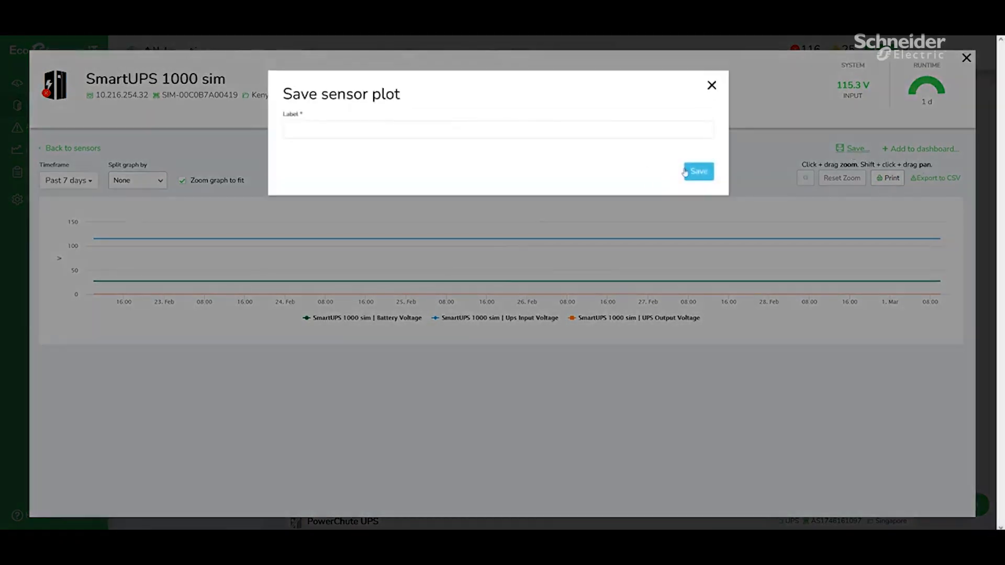
click(496, 130)
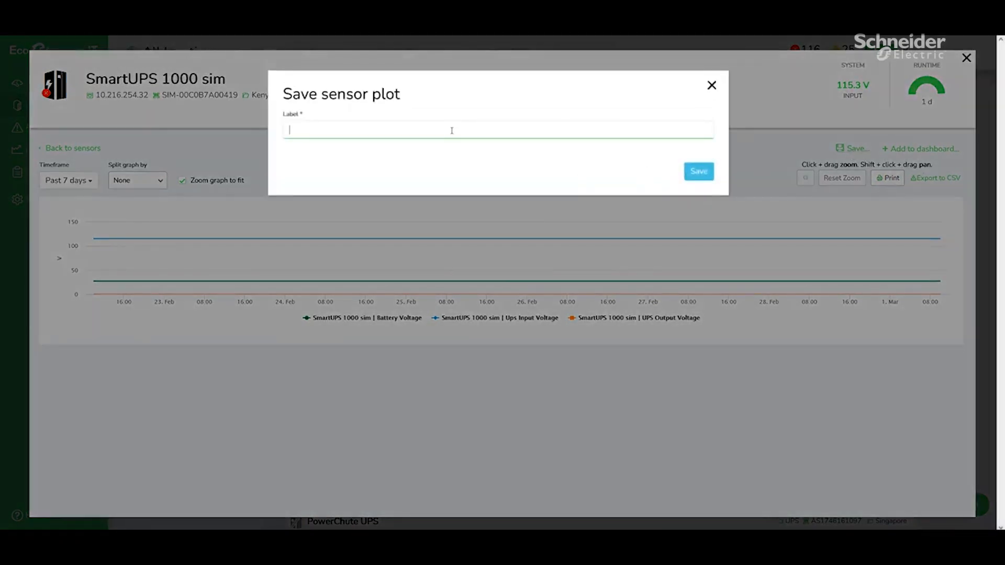
text(Reo)
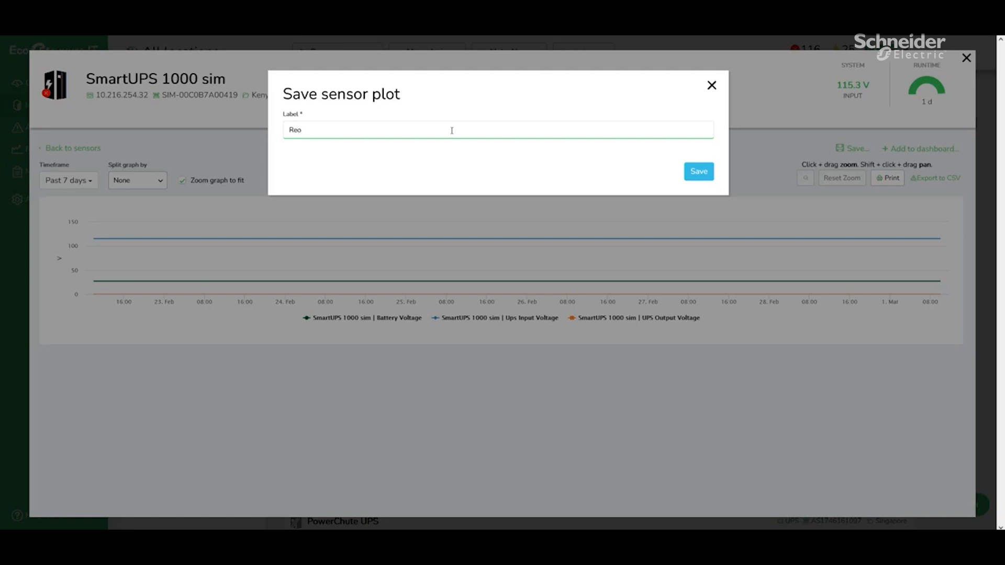
text(Week)
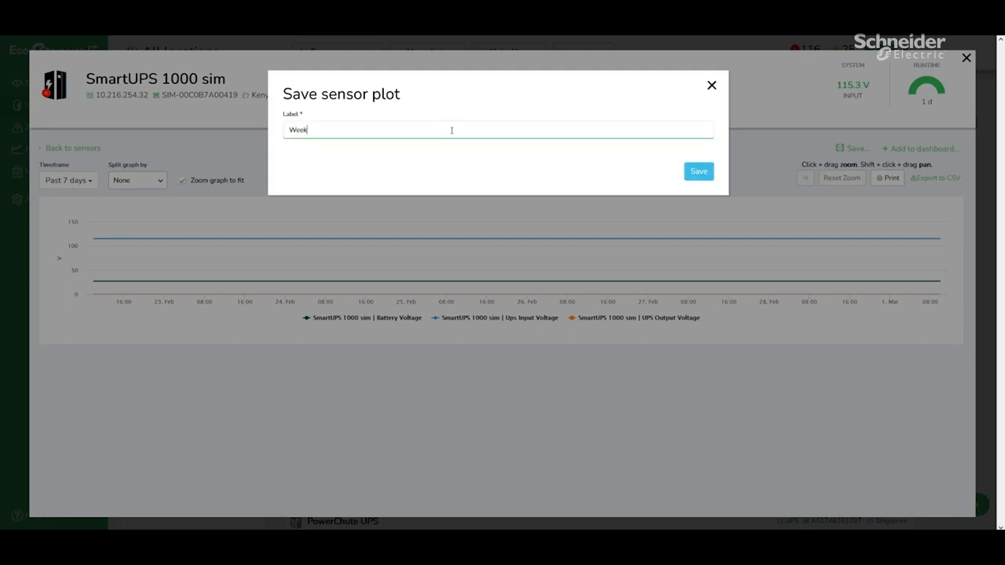
text(ly Report)
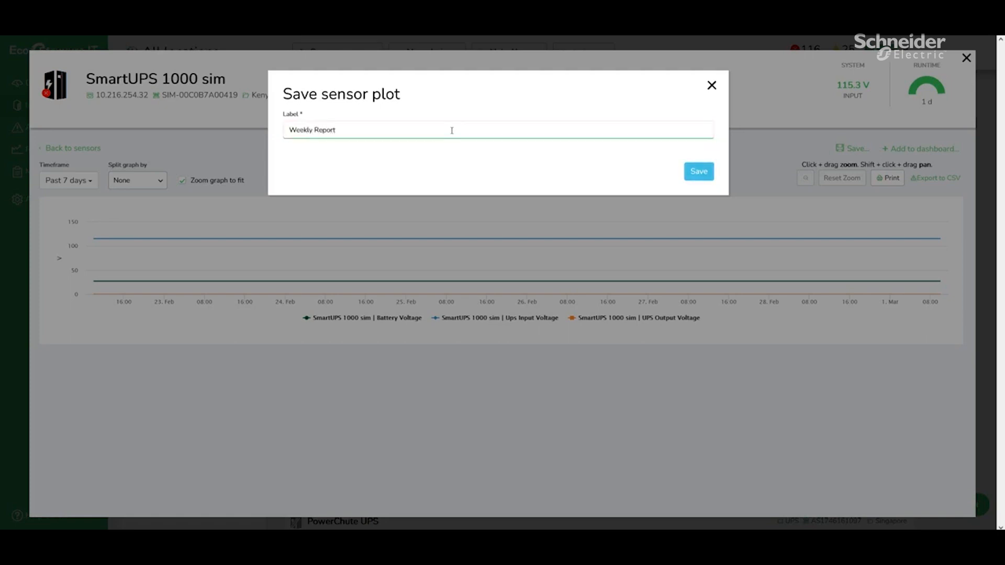
text(-)
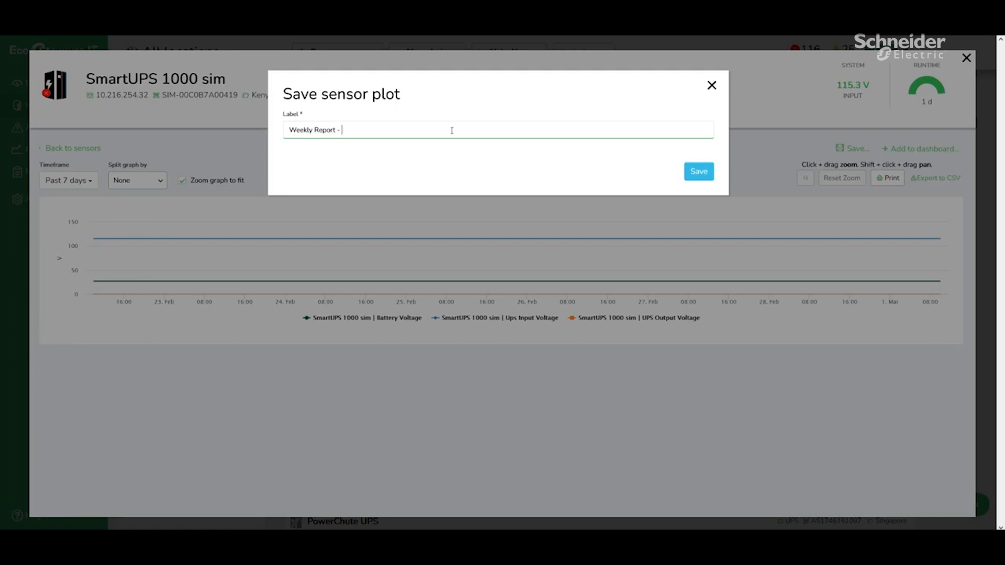
text(SmartUPS)
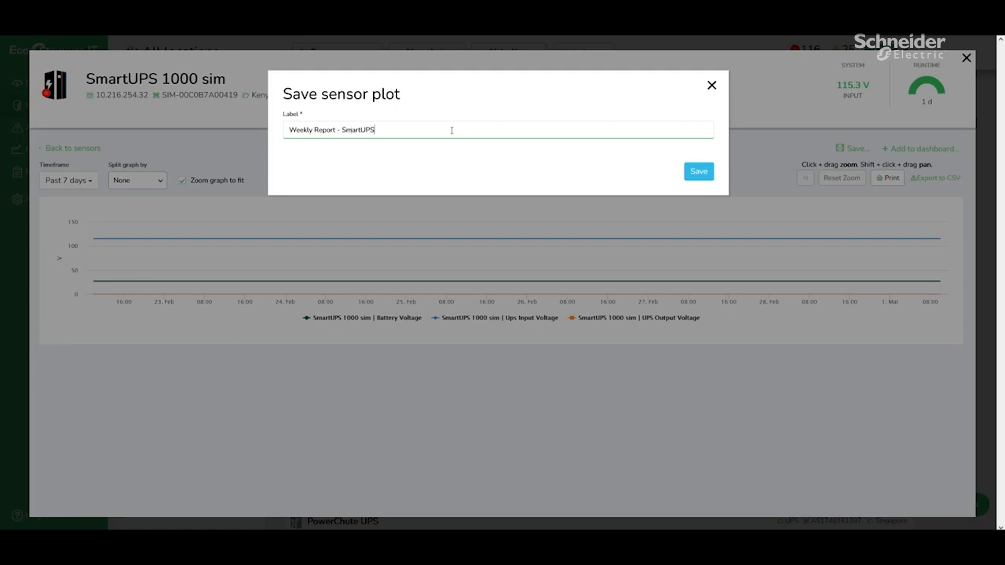
click(699, 172)
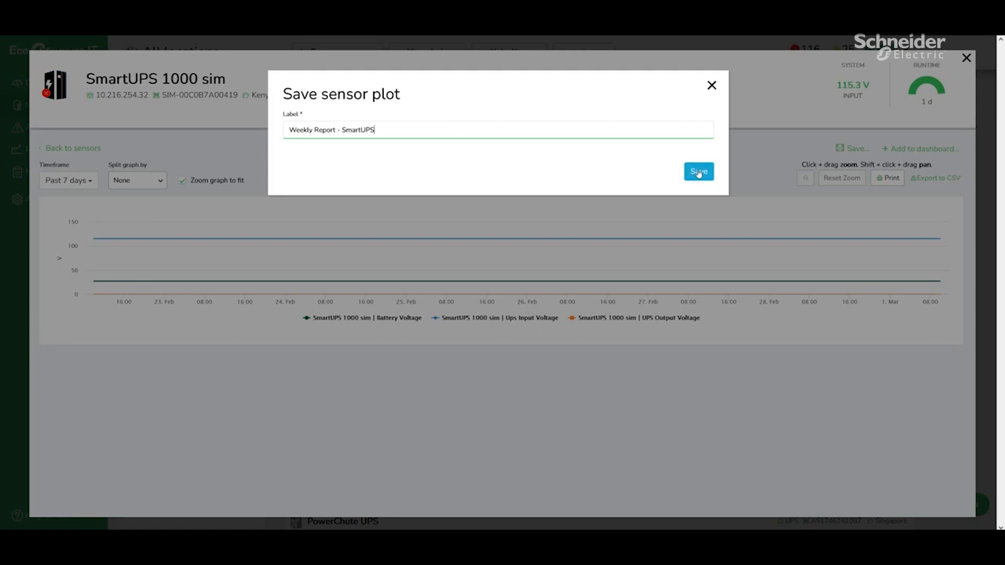
click(699, 171)
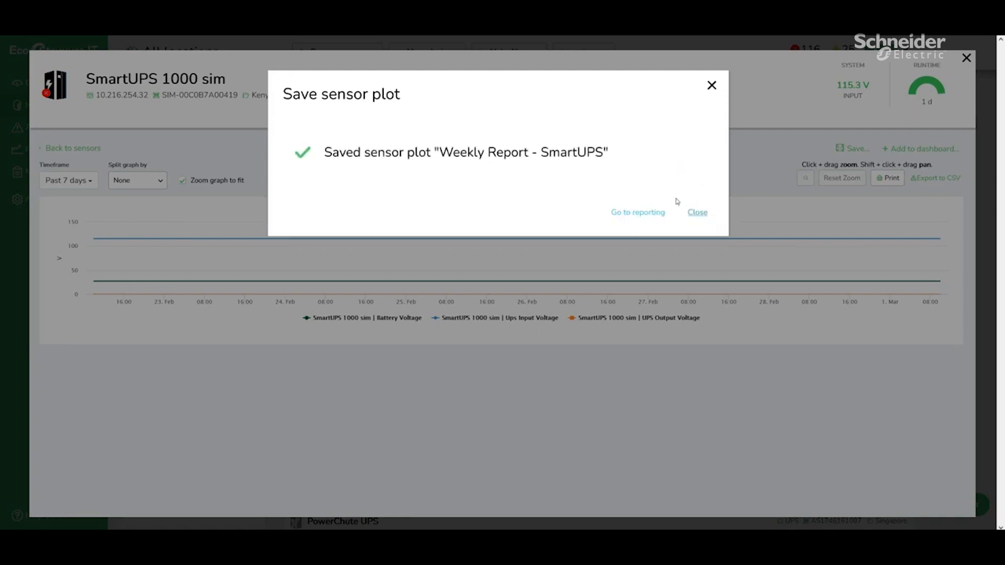
mouse_move(650, 150)
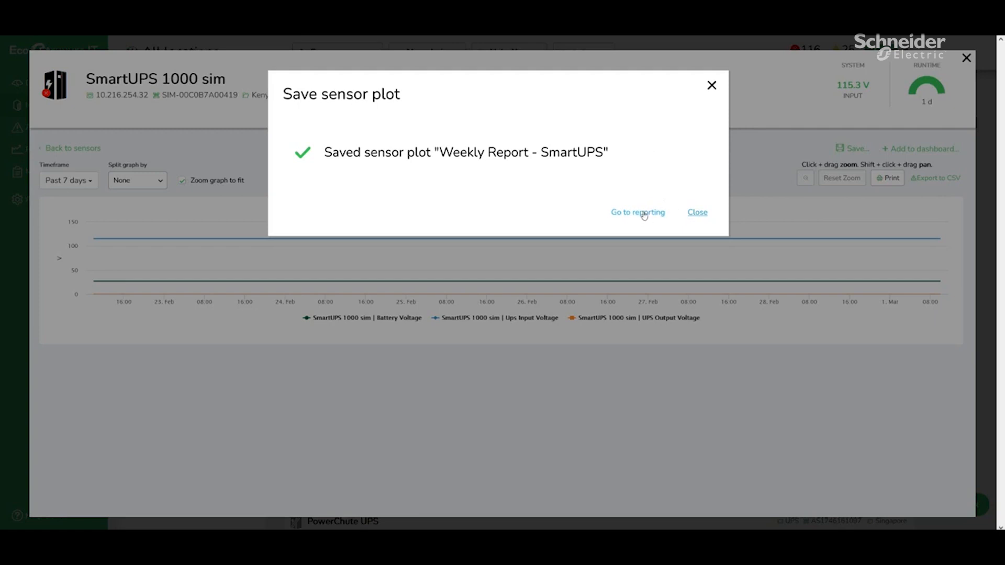
Go to Reporting to view the saved Weekly Report - SmartUPS sensor plot
click(637, 212)
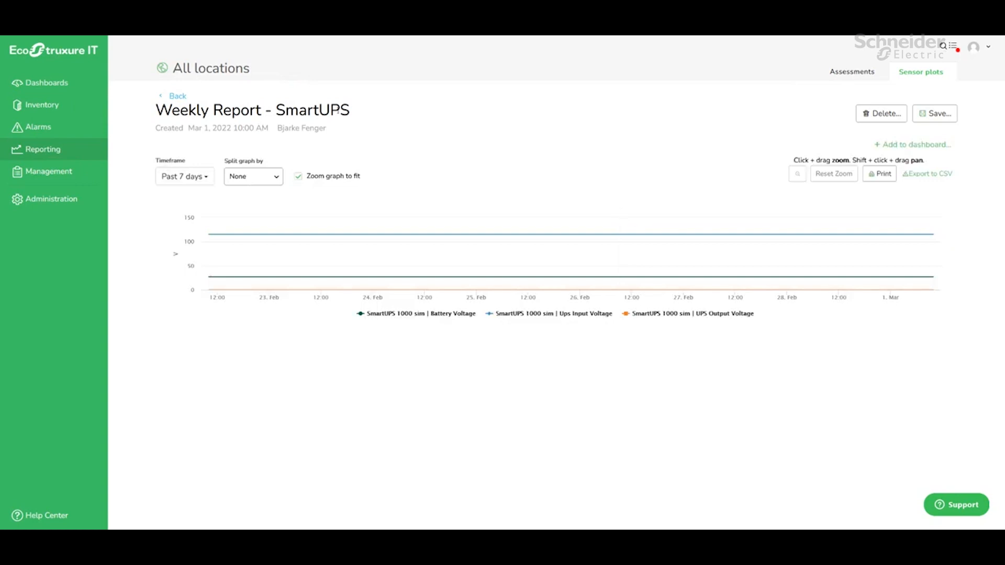
mouse_move(696, 133)
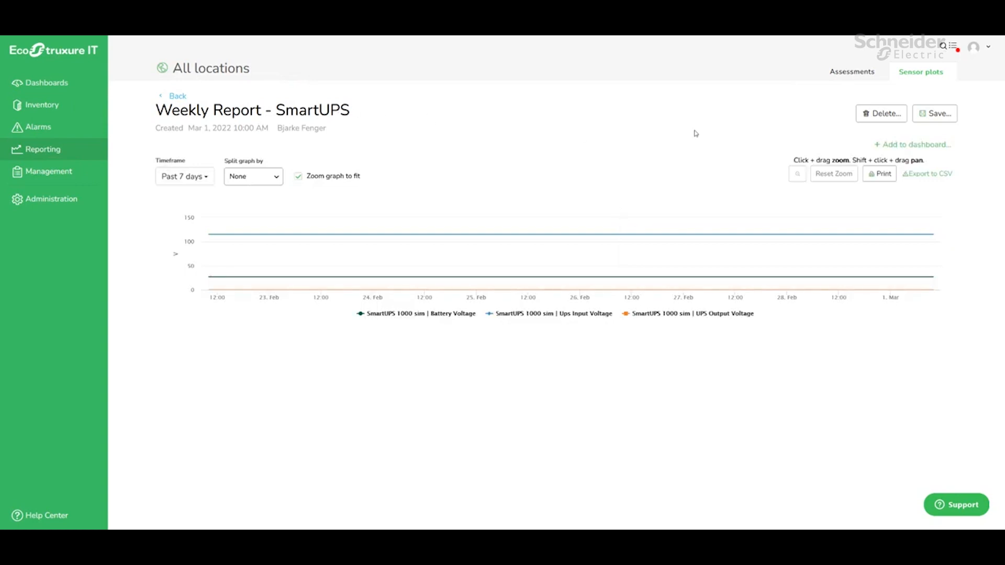